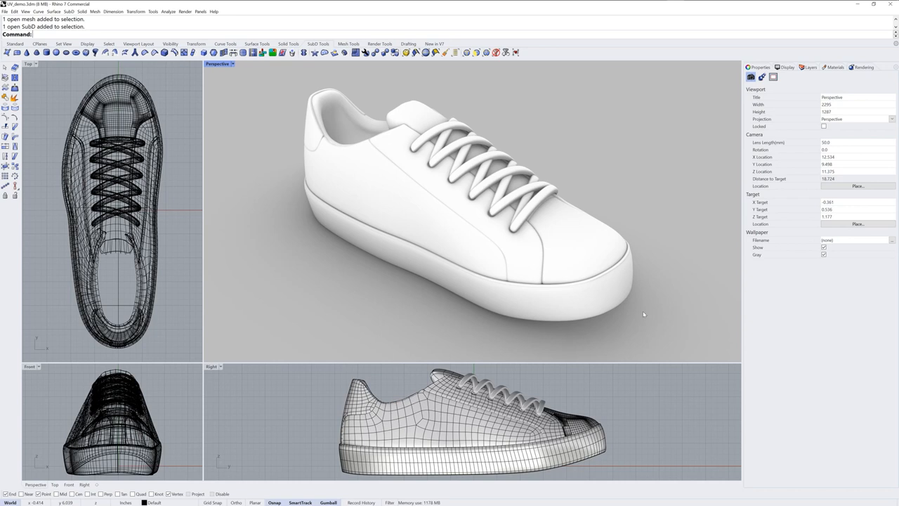
Step: Show the model's Materials panel, currently empty
{"action": "left_click_drag", "start_coordinate": [643, 315], "coordinate": [619, 310]}
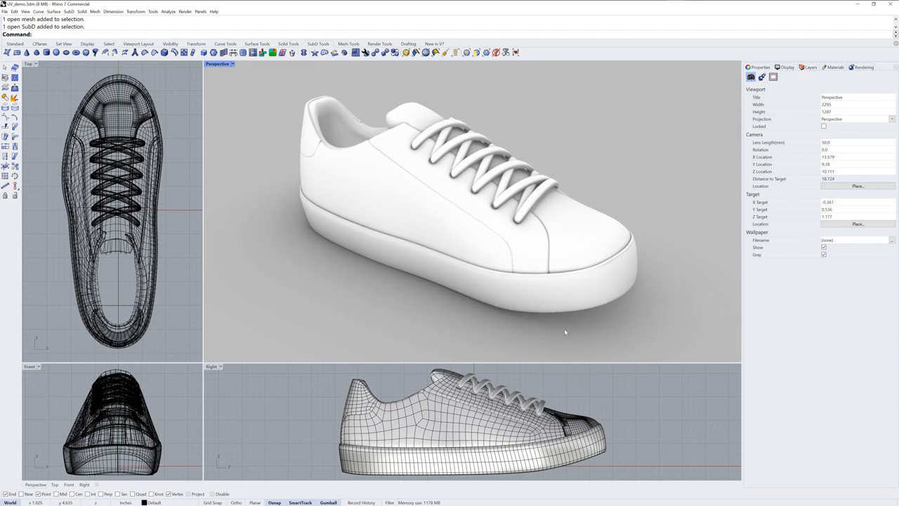
{"action": "left_click", "coordinate": [835, 68]}
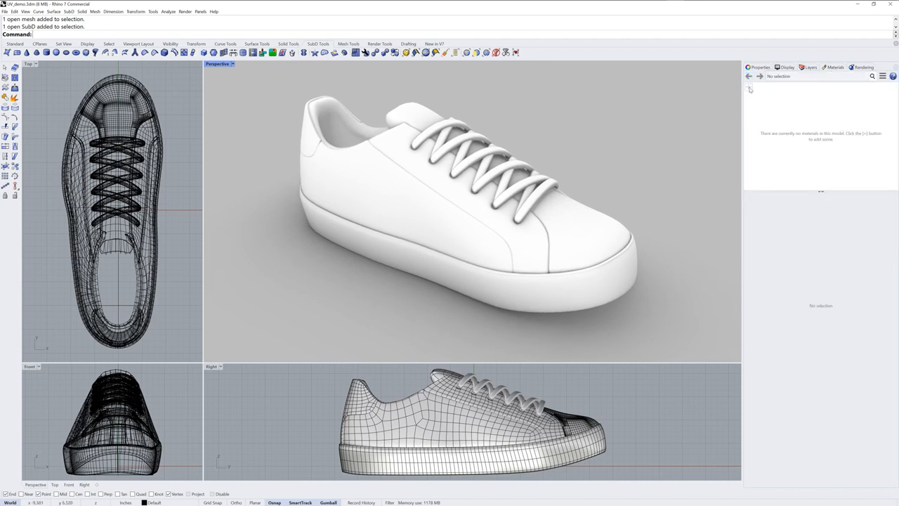
Step: Add a new Physically Based material and reveal its base colour, metallic and roughness settings
{"action": "left_click", "coordinate": [748, 87]}
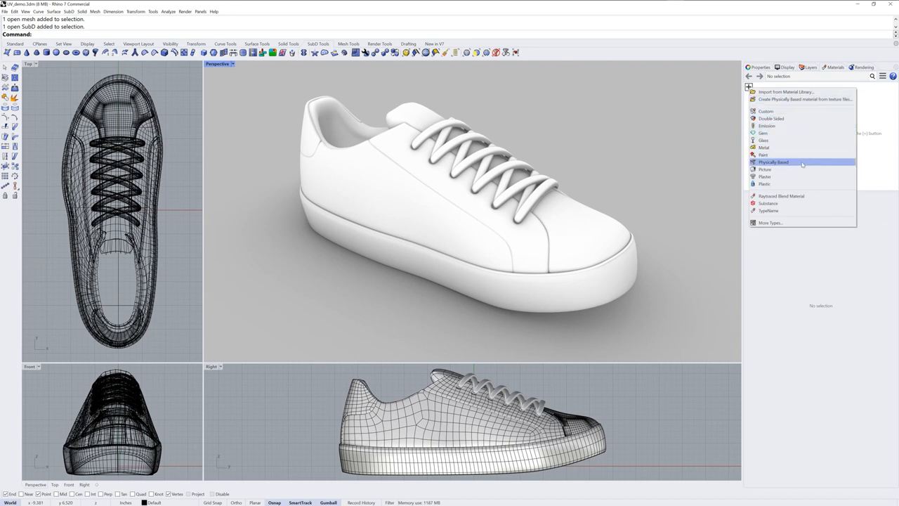
{"action": "left_click", "coordinate": [773, 163]}
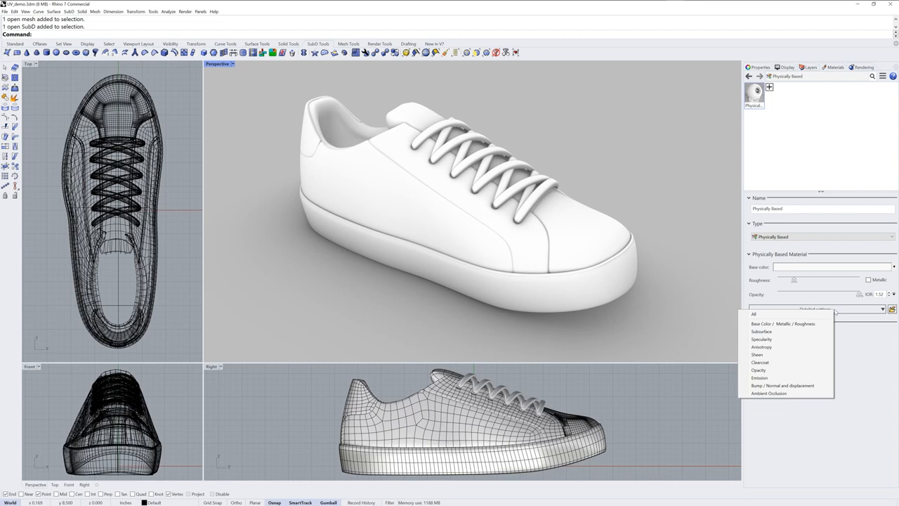
{"action": "left_click", "coordinate": [781, 323]}
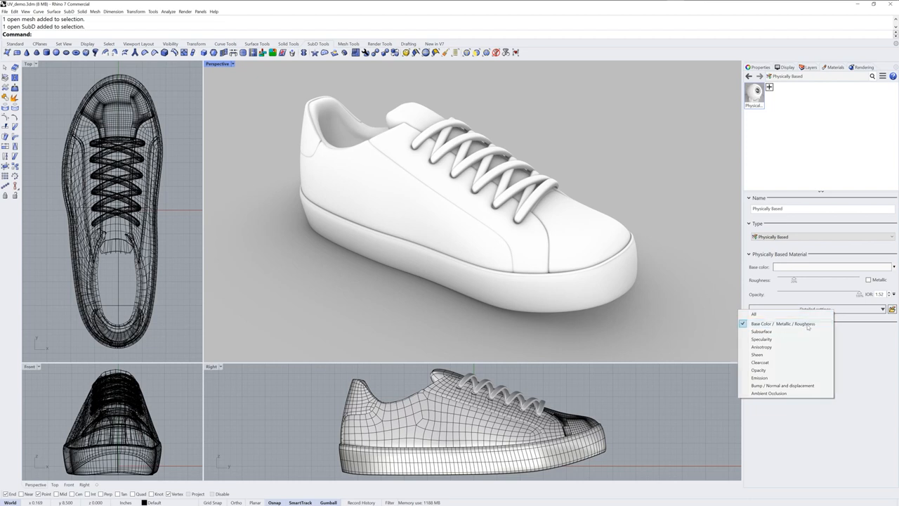
{"action": "left_click", "coordinate": [781, 323]}
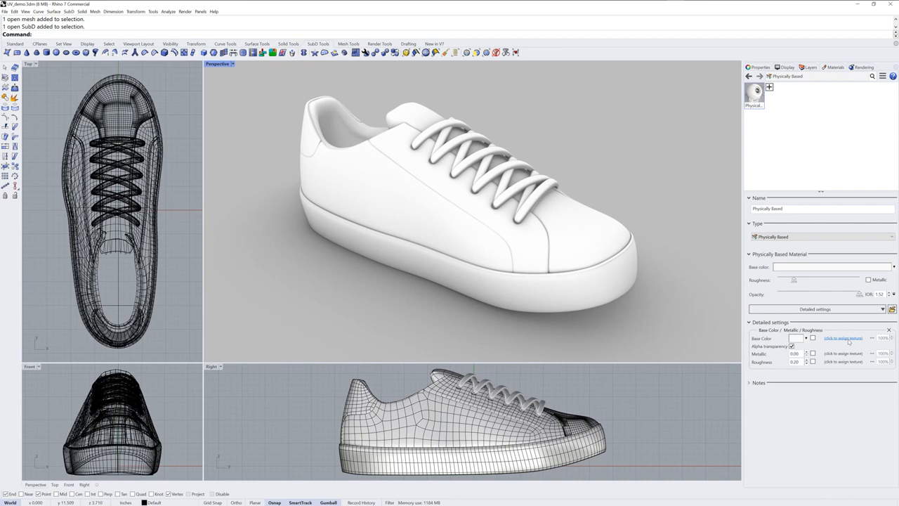
Step: Assign a built-in 2D Checker texture to the material's base colour
{"action": "left_click", "coordinate": [842, 337]}
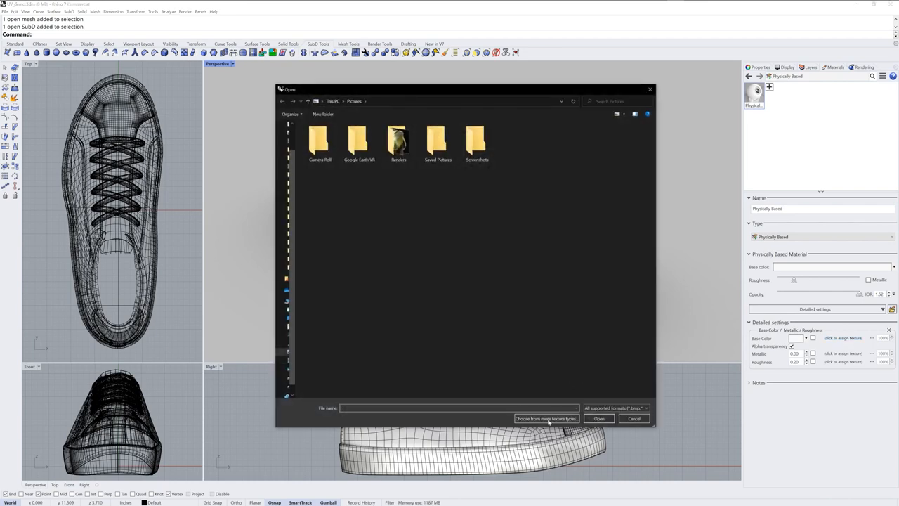
{"action": "left_click", "coordinate": [547, 418]}
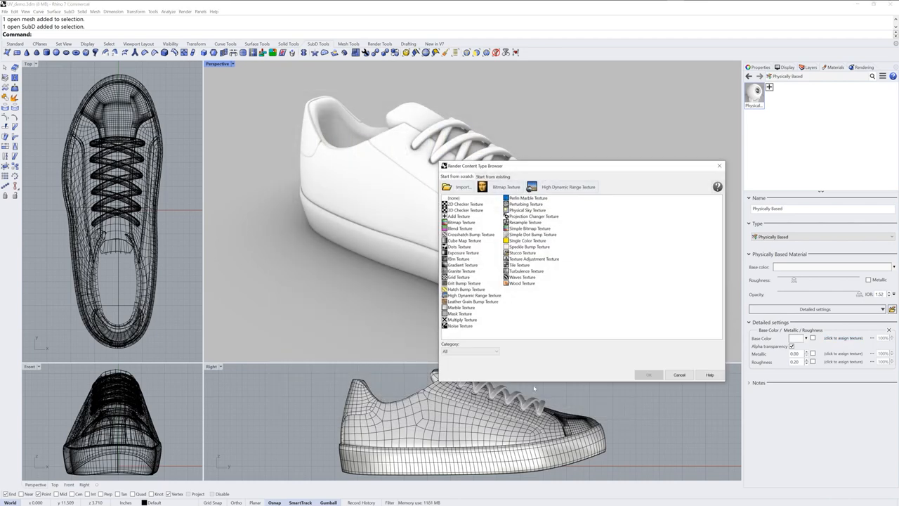
{"action": "left_click", "coordinate": [465, 204]}
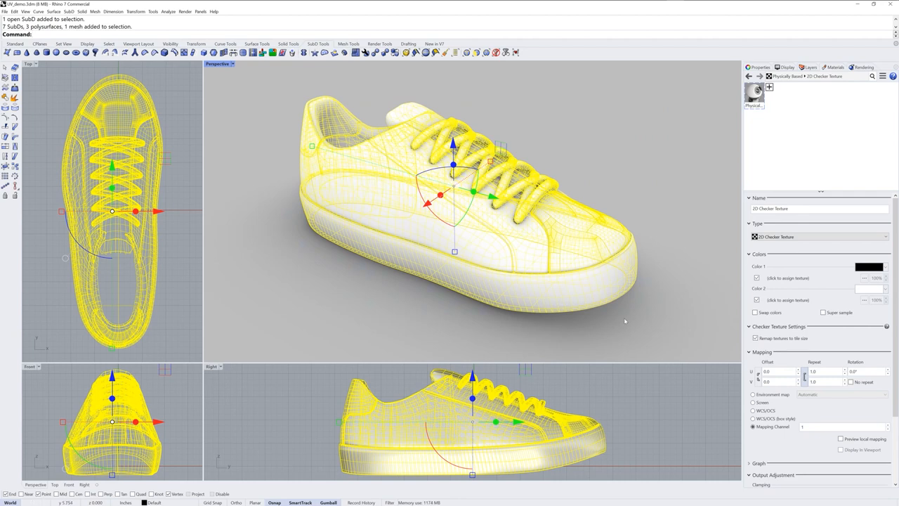
{"action": "mouse_move", "coordinate": [553, 308]}
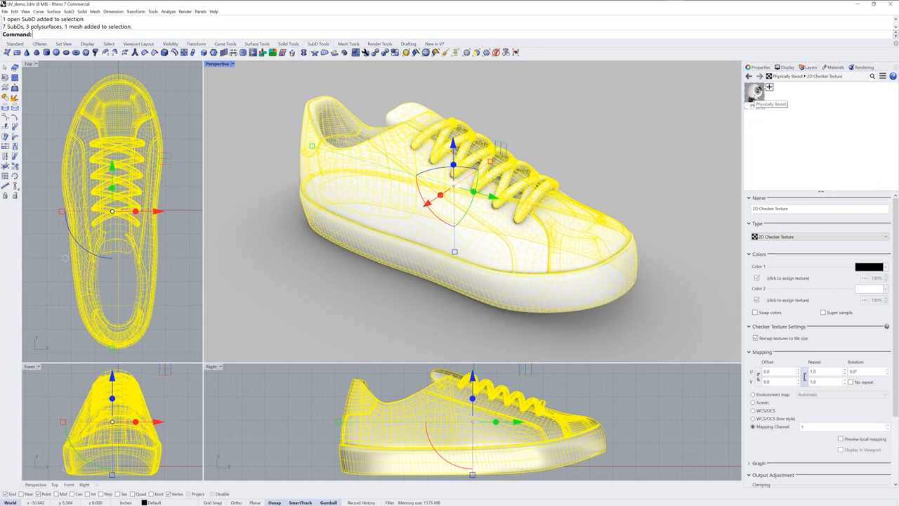
Step: Assign the checker material to the selected sneaker upper via Assign to Objects
{"action": "right_click", "coordinate": [755, 93]}
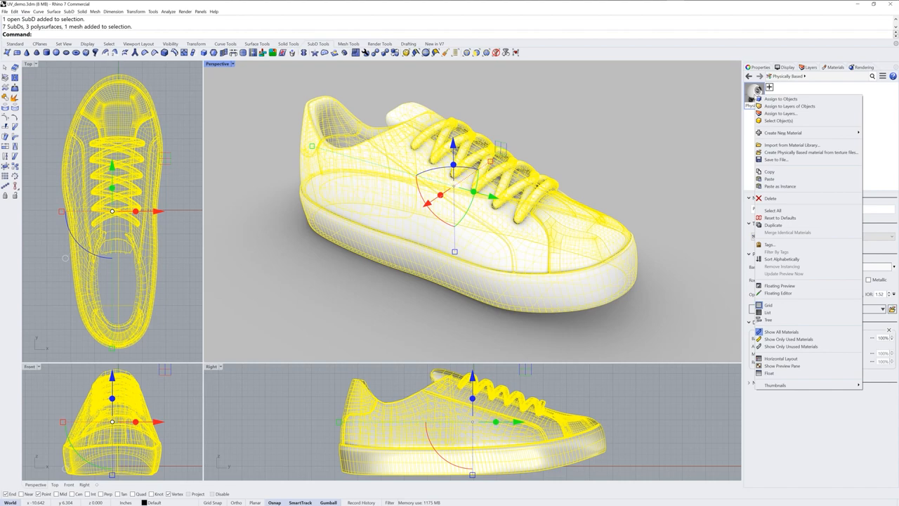
{"action": "mouse_move", "coordinate": [779, 98]}
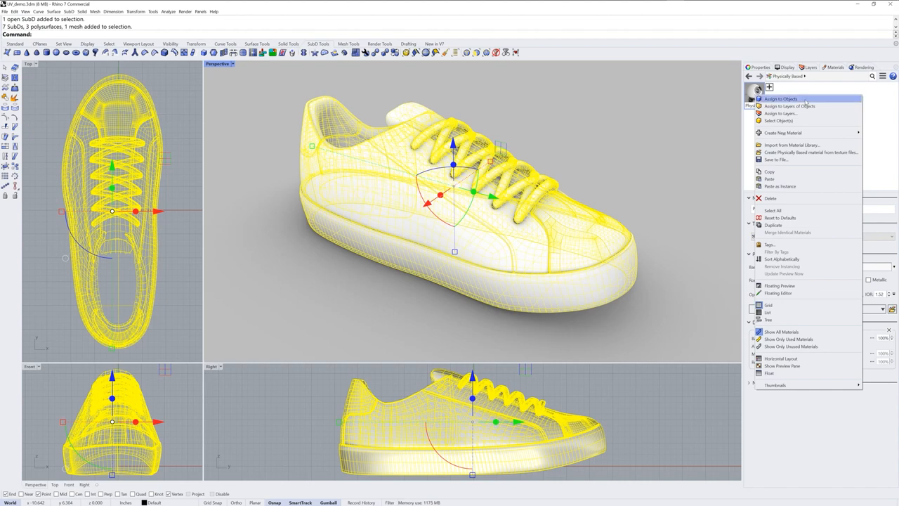
{"action": "left_click", "coordinate": [781, 98]}
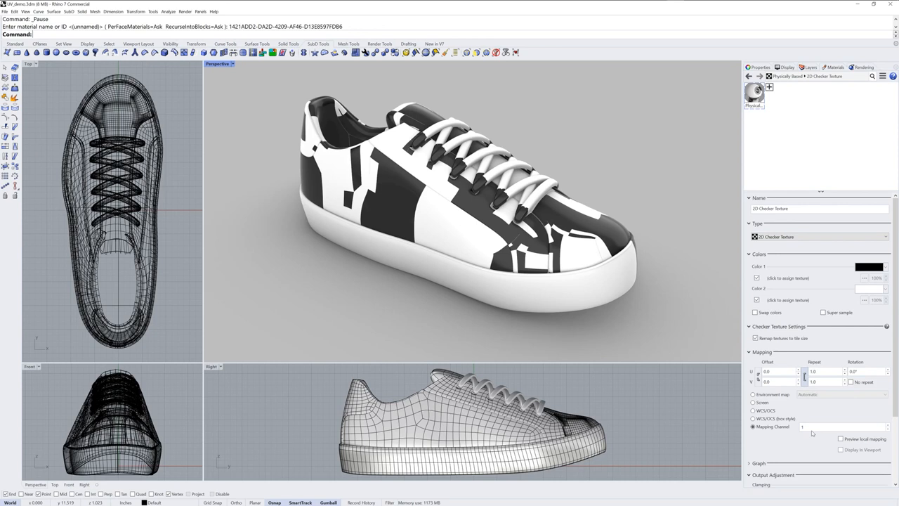
{"action": "mouse_move", "coordinate": [609, 312]}
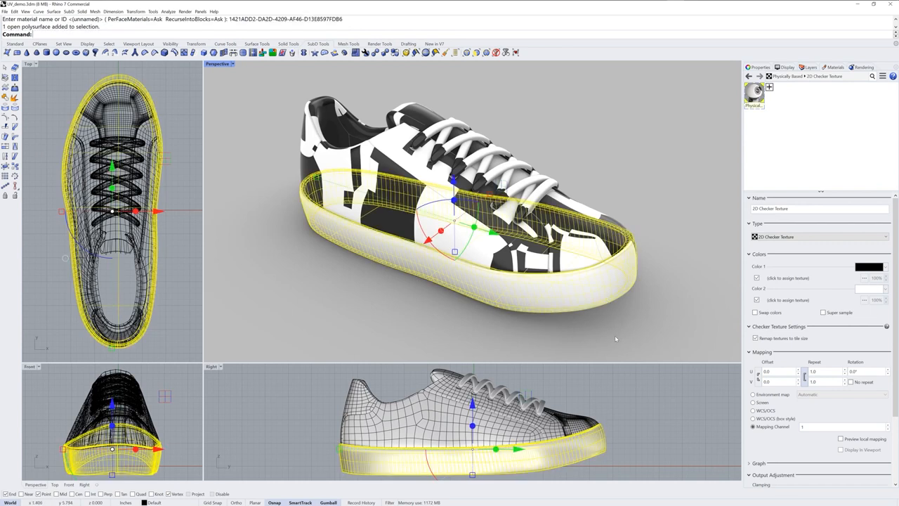
{"action": "mouse_move", "coordinate": [625, 281]}
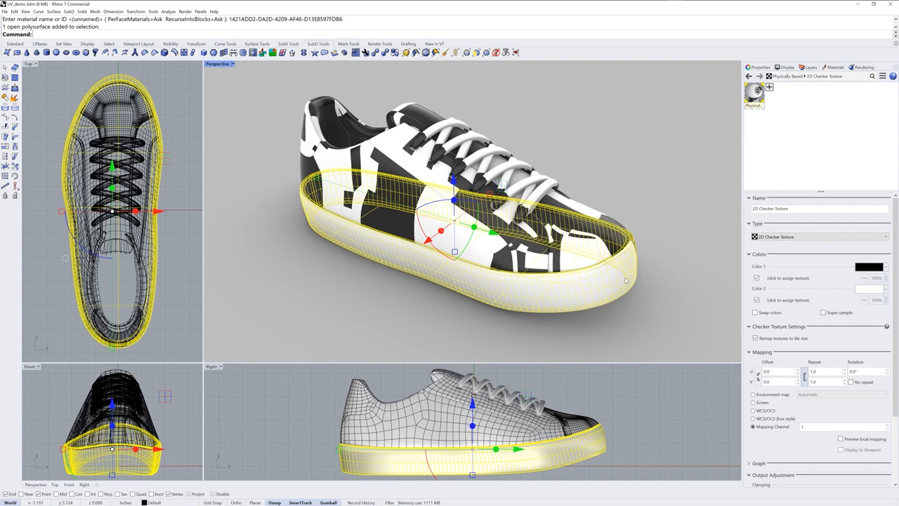
{"action": "mouse_move", "coordinate": [489, 348]}
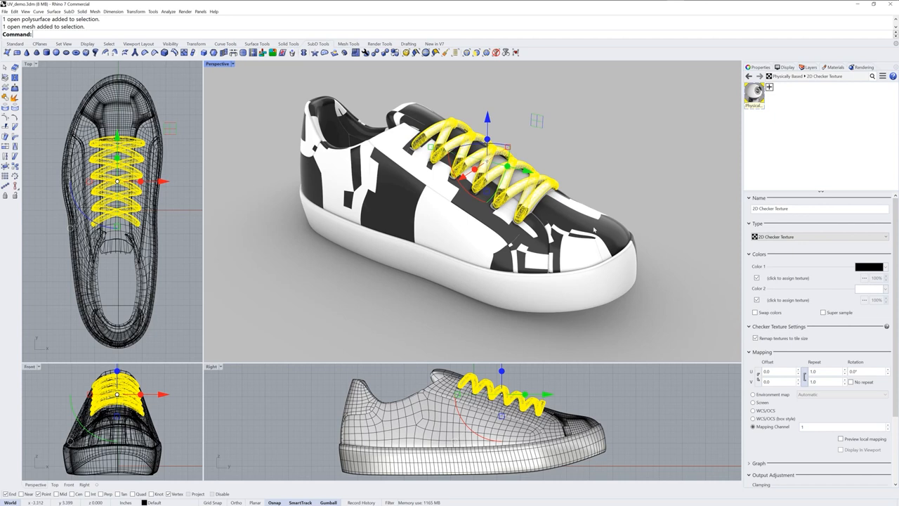
{"action": "mouse_move", "coordinate": [649, 245]}
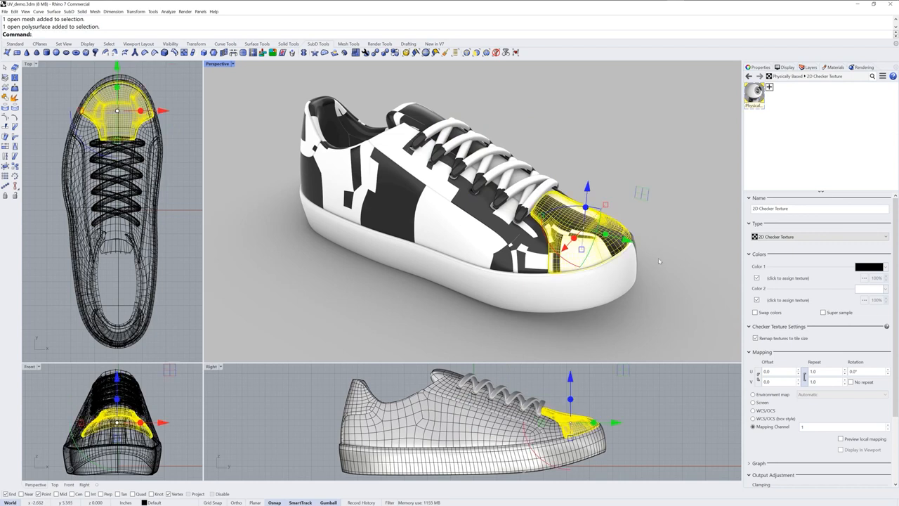
{"action": "mouse_move", "coordinate": [661, 278]}
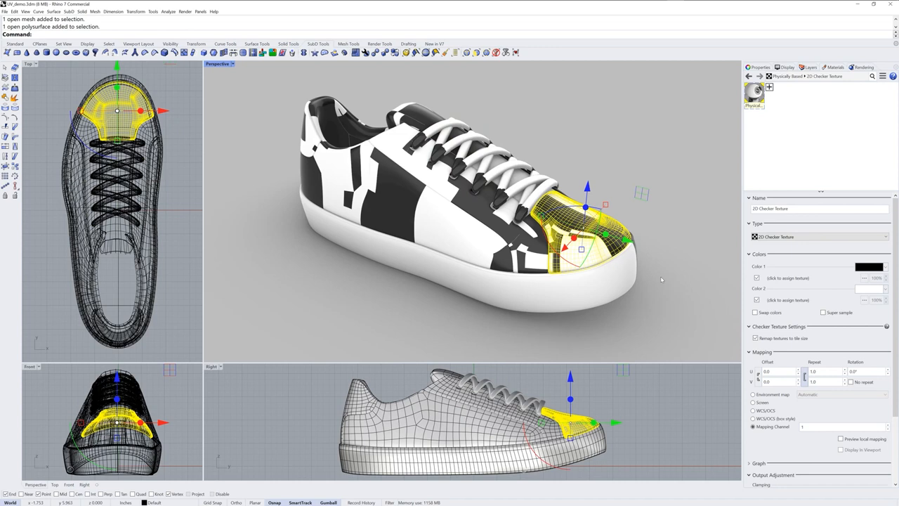
{"action": "mouse_move", "coordinate": [482, 298]}
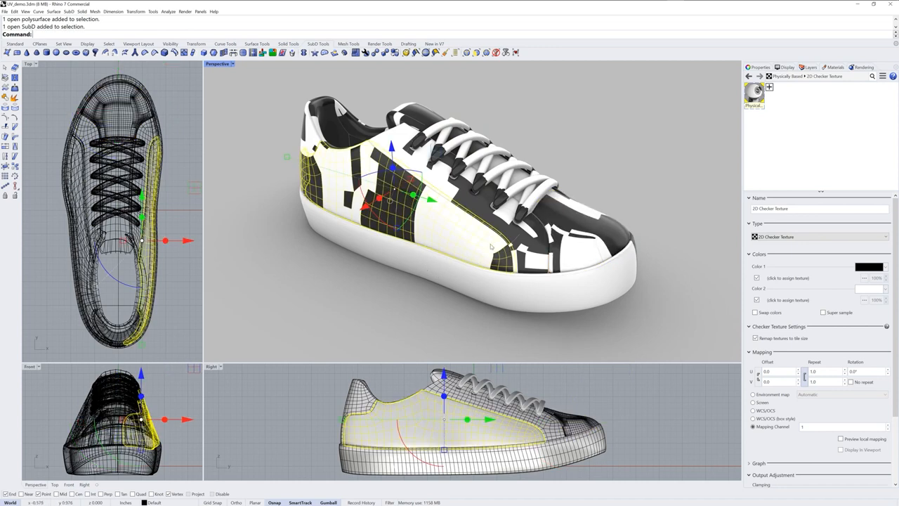
{"action": "mouse_move", "coordinate": [489, 330]}
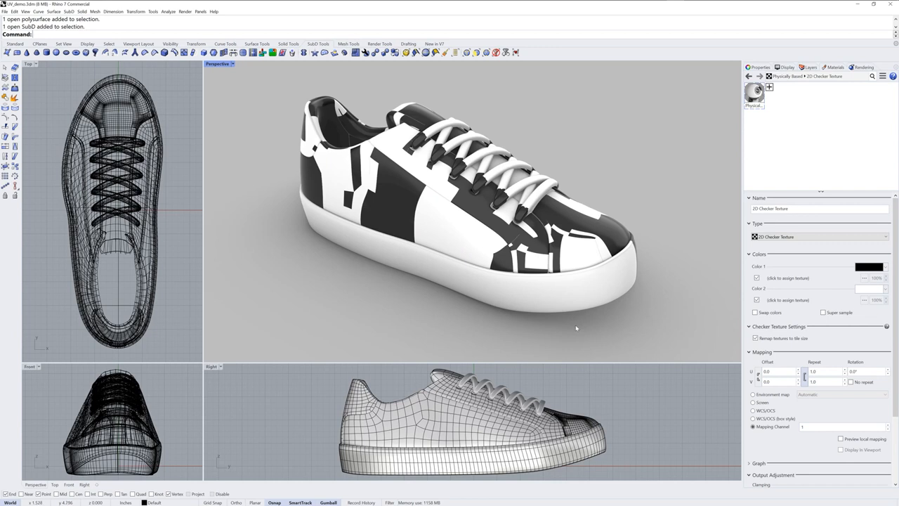
{"action": "mouse_move", "coordinate": [747, 424]}
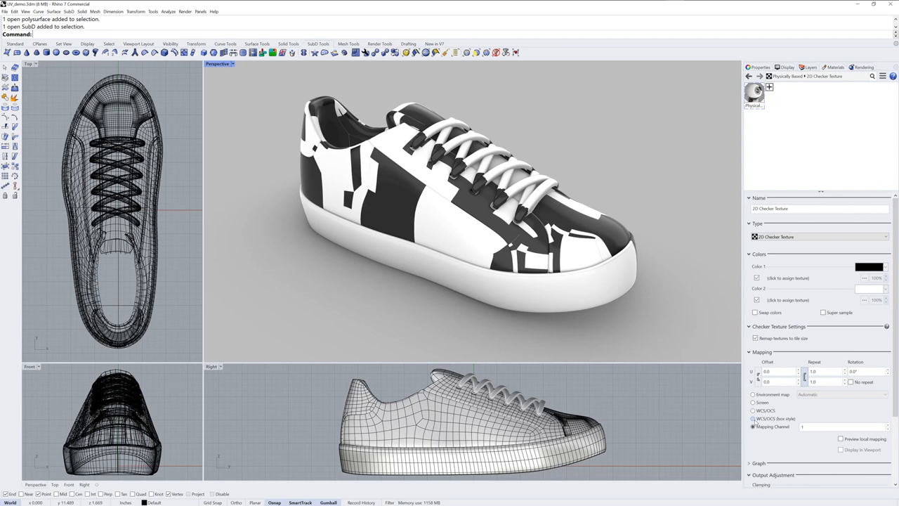
{"action": "left_click", "coordinate": [753, 419]}
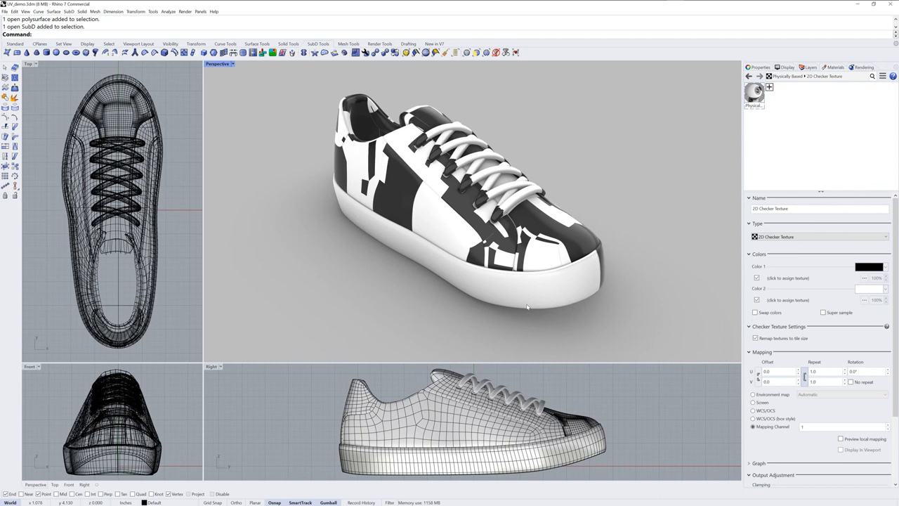
{"action": "mouse_move", "coordinate": [536, 361]}
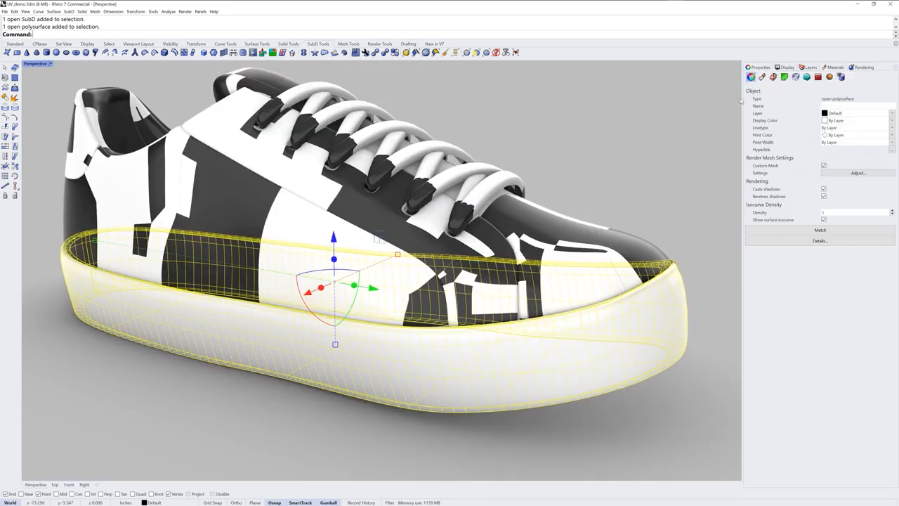
{"action": "mouse_move", "coordinate": [795, 77]}
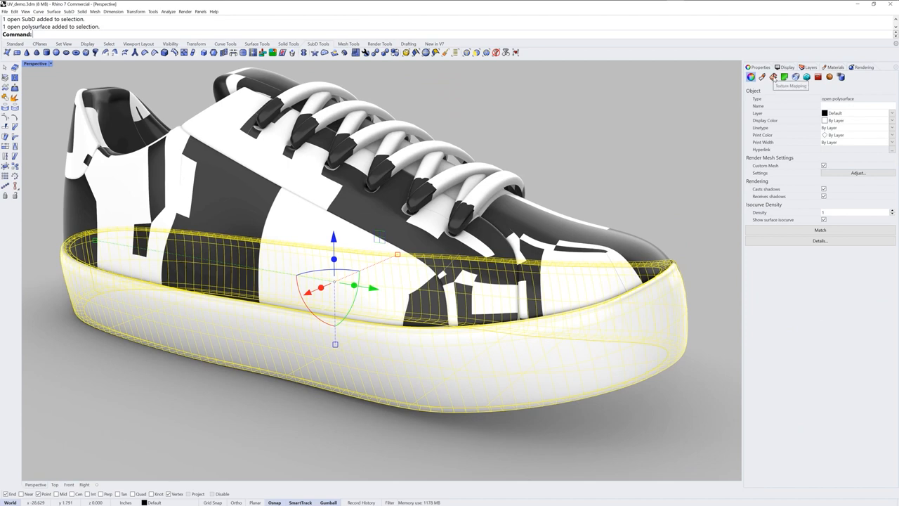
Step: Show the Texture Mapping properties for the selected sole
{"action": "left_click", "coordinate": [772, 77]}
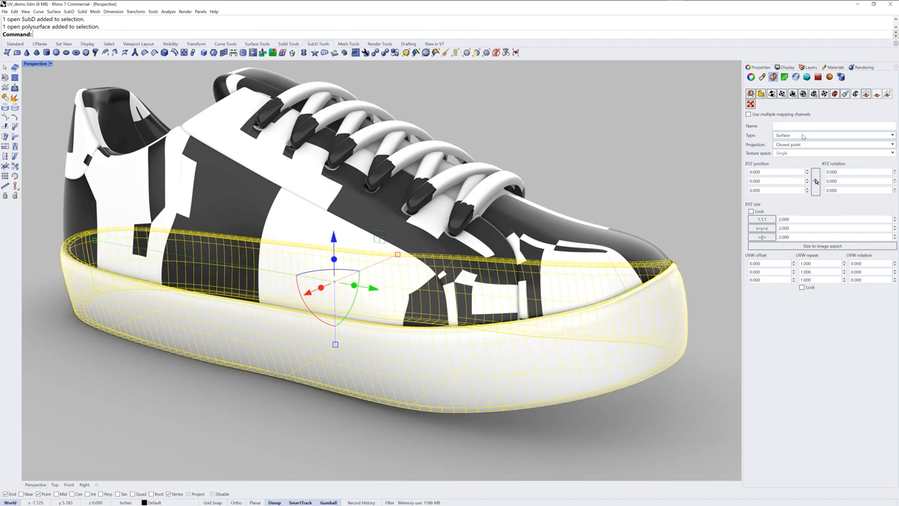
{"action": "mouse_move", "coordinate": [629, 379]}
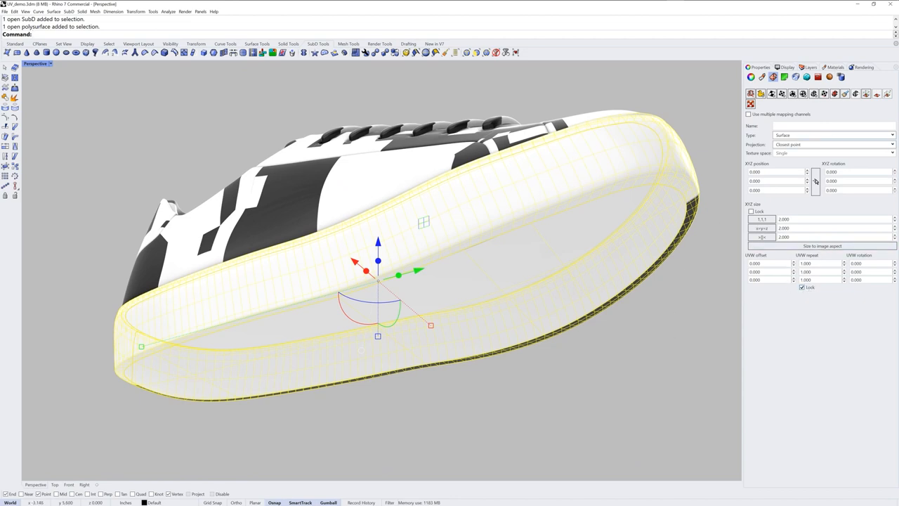
Step: Set the sole's UVW texture repeat to 25 for small checker squares
{"action": "triple_click", "coordinate": [806, 263]}
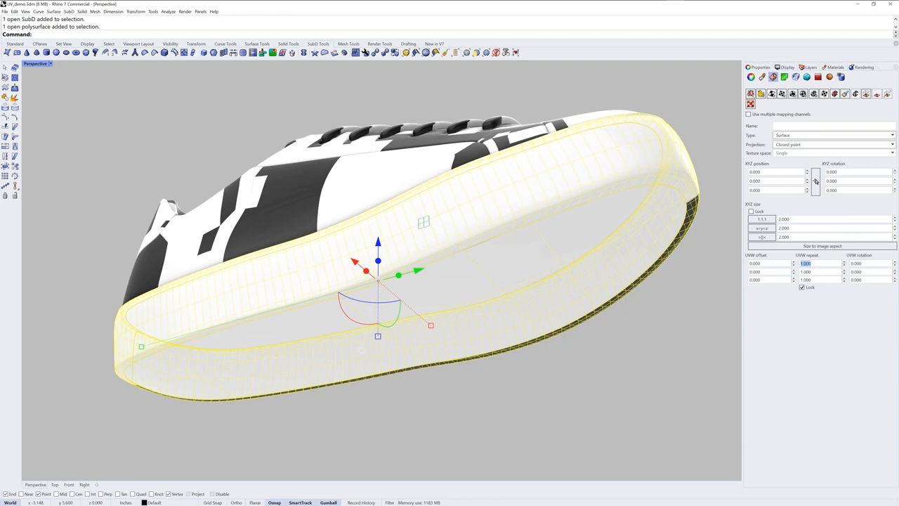
{"action": "type", "text": "25.000"}
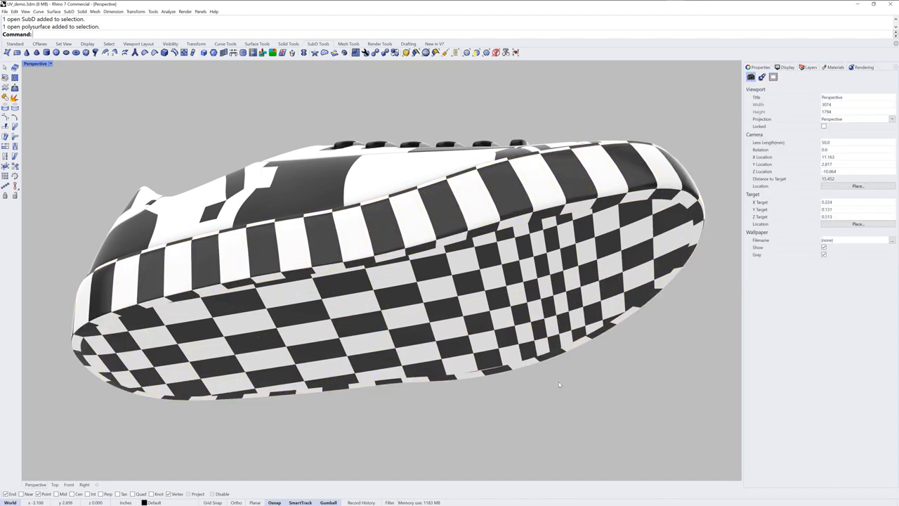
{"action": "mouse_move", "coordinate": [511, 224]}
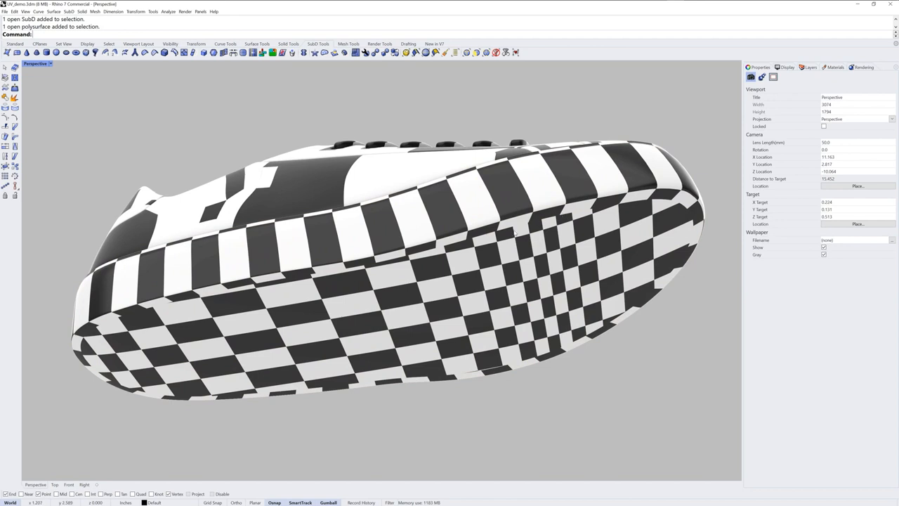
{"action": "mouse_move", "coordinate": [442, 387]}
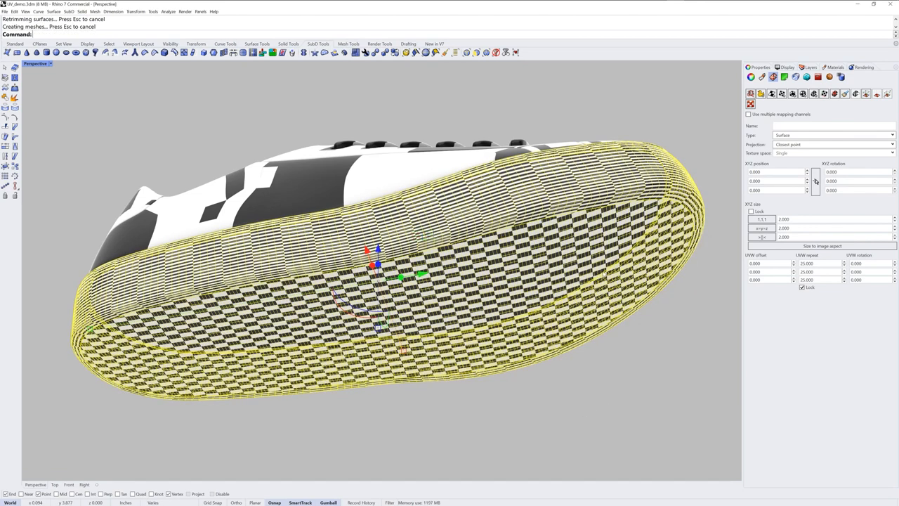
{"action": "mouse_move", "coordinate": [598, 336]}
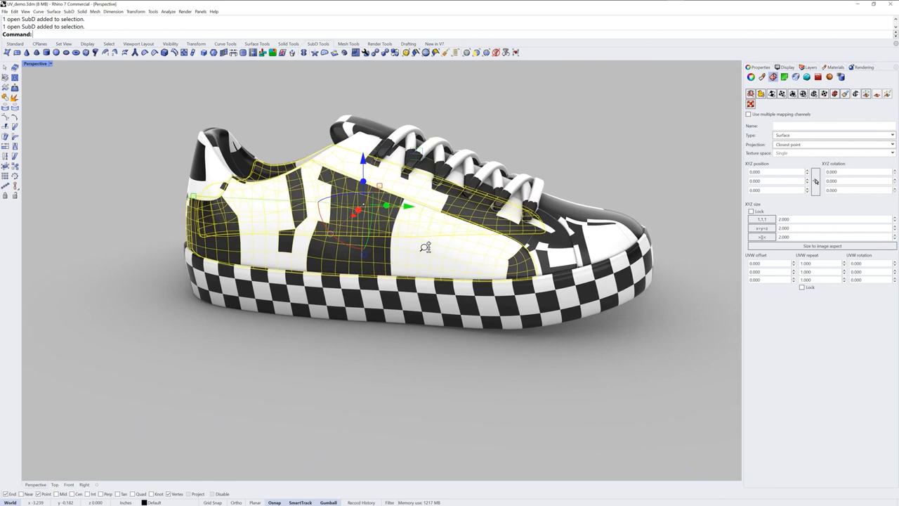
Step: View the shoe side-on and list the mapping projection types for the upper panel
{"action": "left_click_drag", "start_coordinate": [424, 246], "coordinate": [365, 225]}
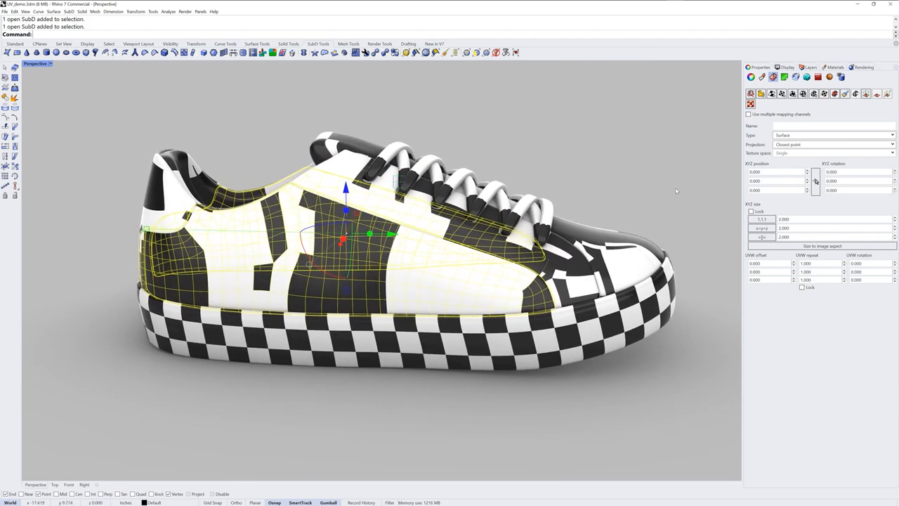
{"action": "mouse_move", "coordinate": [686, 236]}
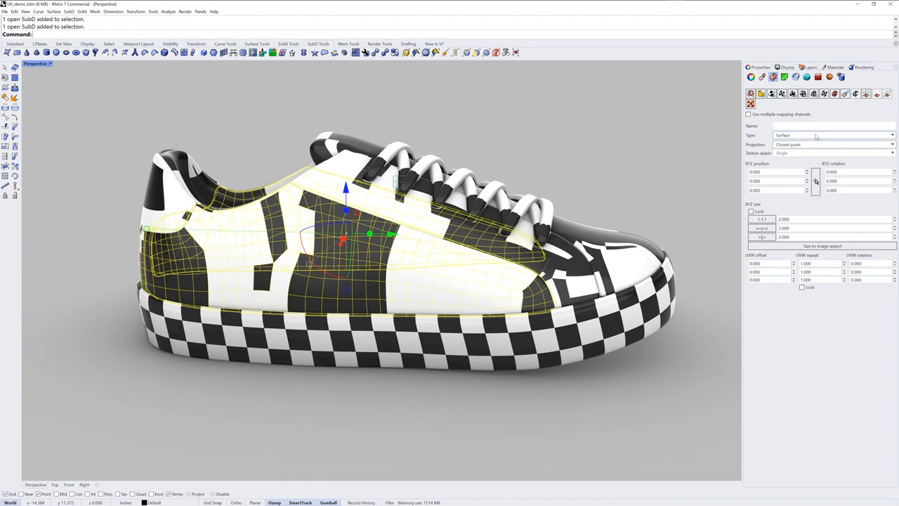
{"action": "left_click", "coordinate": [832, 135]}
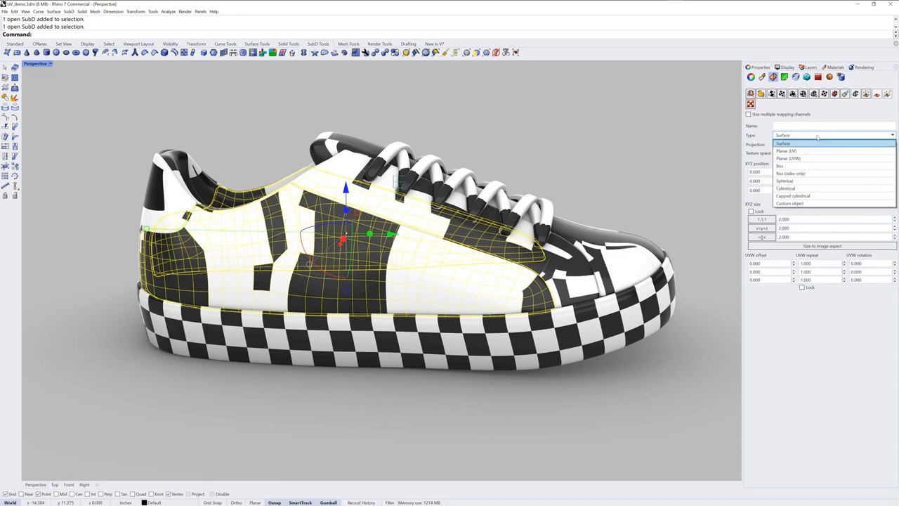
{"action": "mouse_move", "coordinate": [812, 152]}
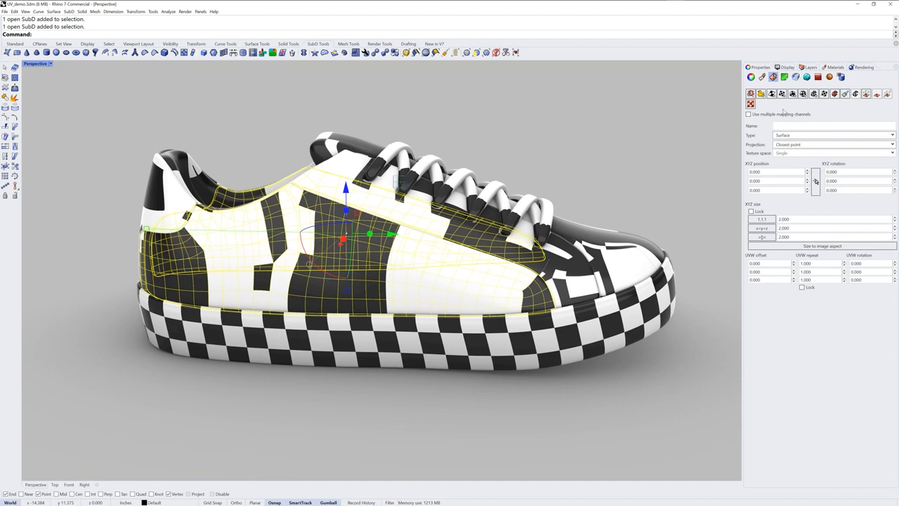
{"action": "mouse_move", "coordinate": [781, 93]}
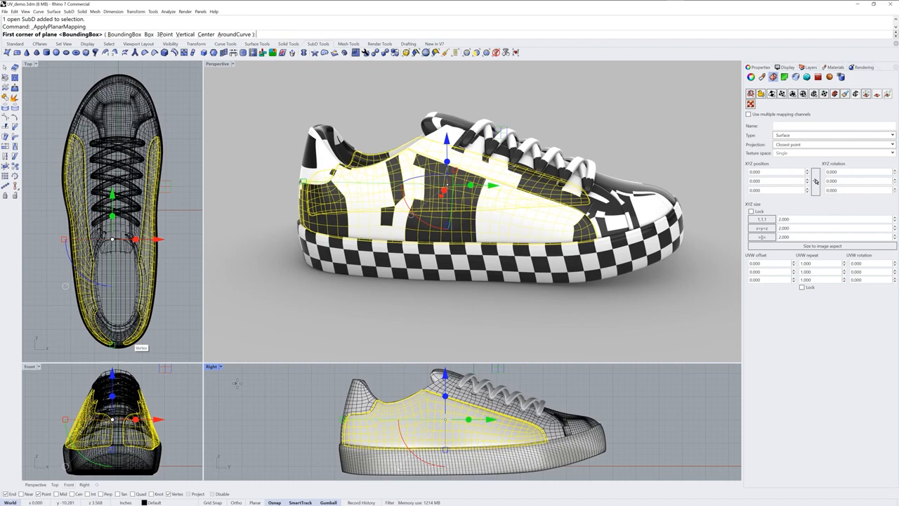
{"action": "mouse_move", "coordinate": [212, 368]}
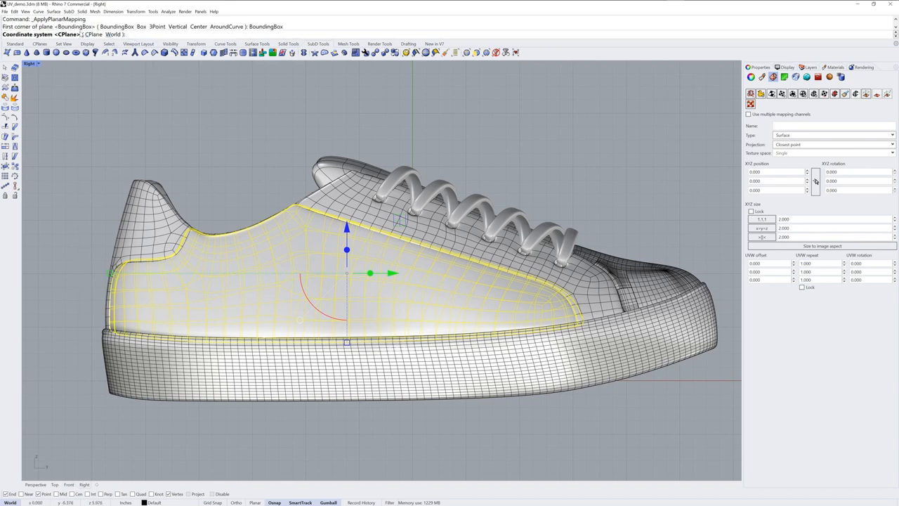
{"action": "mouse_move", "coordinate": [534, 104]}
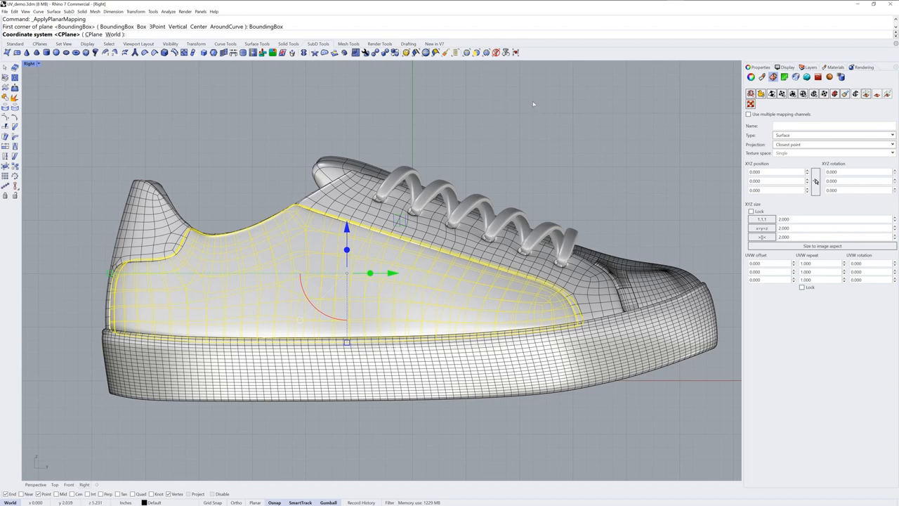
{"action": "mouse_move", "coordinate": [236, 167]}
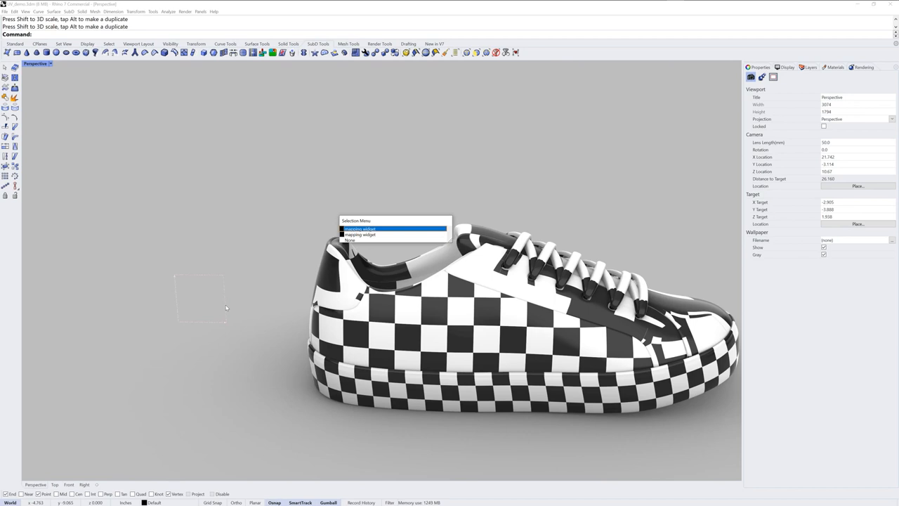
Step: Pick the planar mapping widget from the overlapping-object selection menu
{"action": "left_click", "coordinate": [360, 229]}
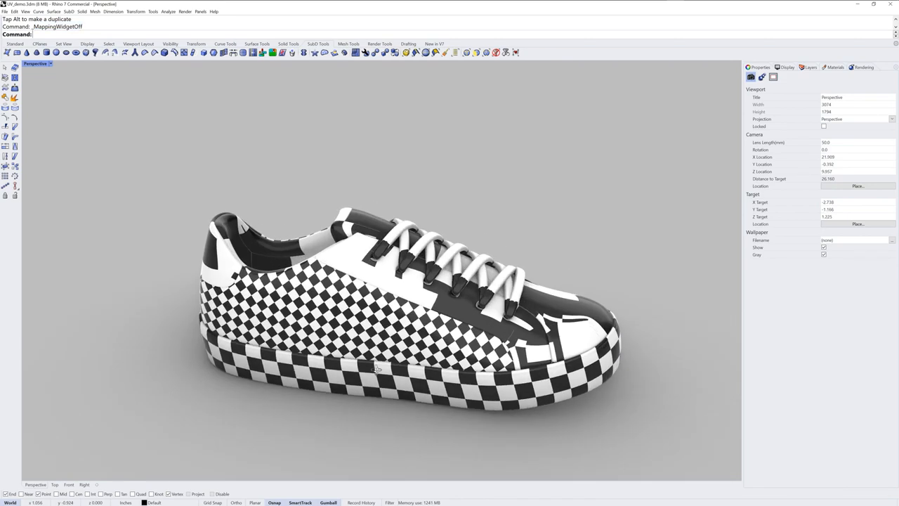
Step: Give the toe cap Spherical mapping and move its mapping centre to the toe
{"action": "left_click", "coordinate": [470, 295]}
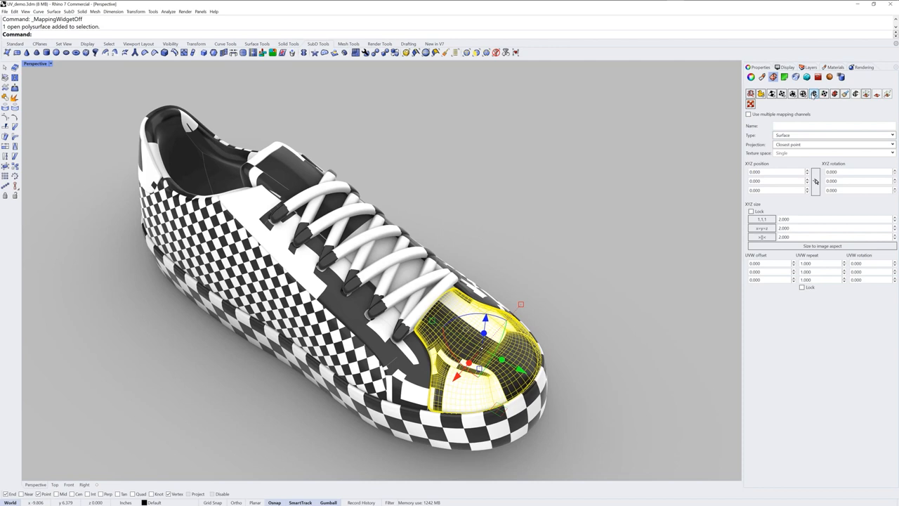
{"action": "mouse_move", "coordinate": [814, 92]}
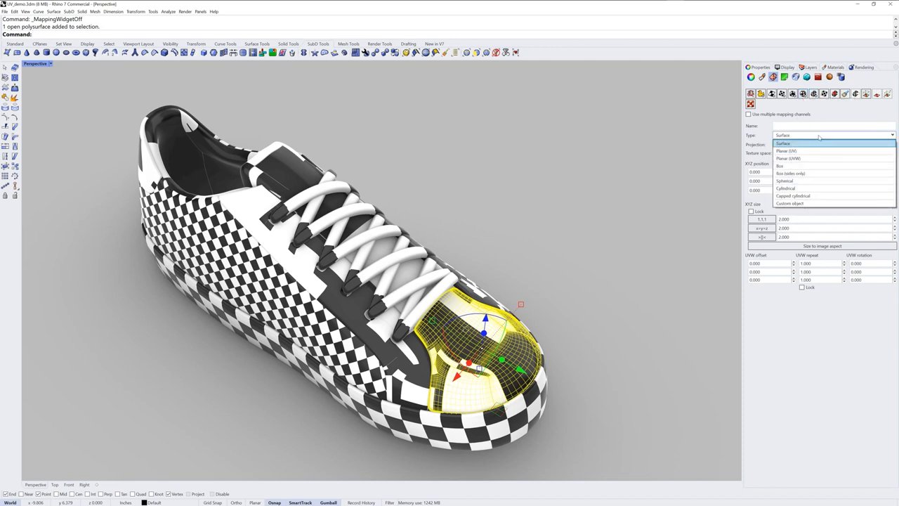
{"action": "left_click", "coordinate": [784, 180]}
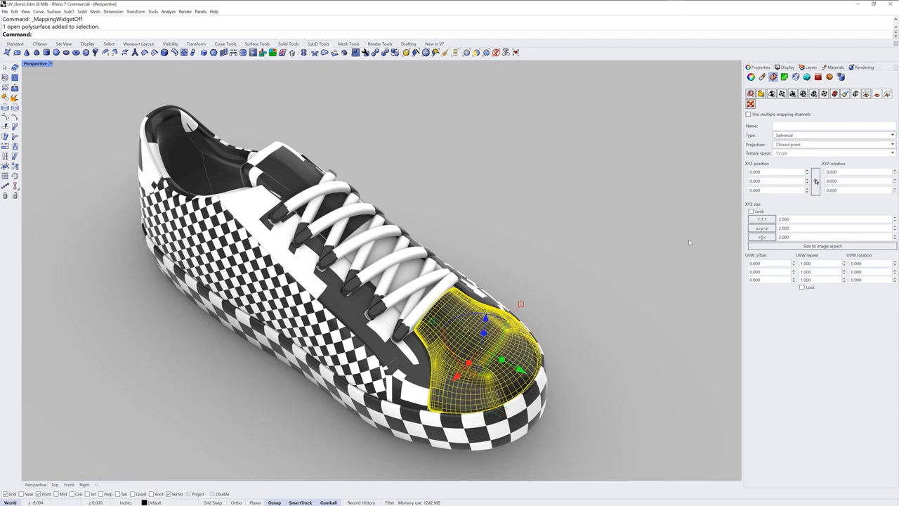
{"action": "mouse_move", "coordinate": [865, 93]}
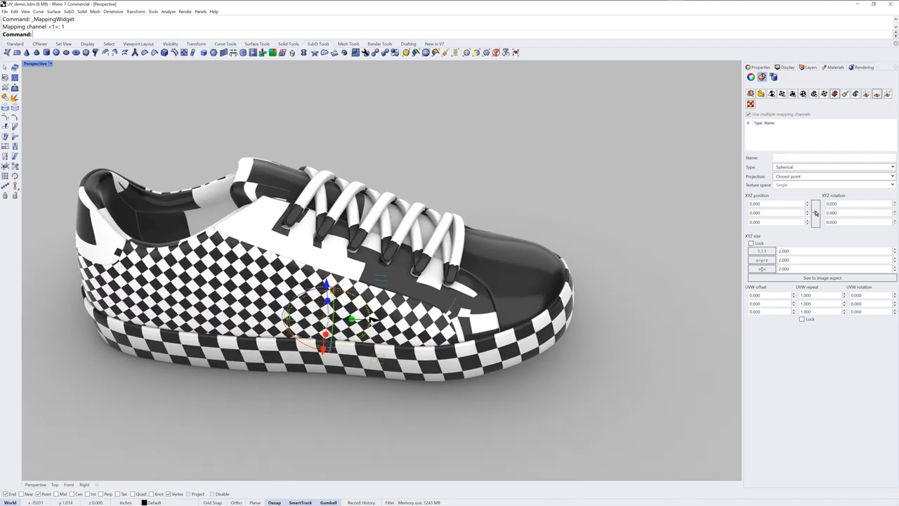
{"action": "left_click_drag", "start_coordinate": [326, 316], "coordinate": [205, 344]}
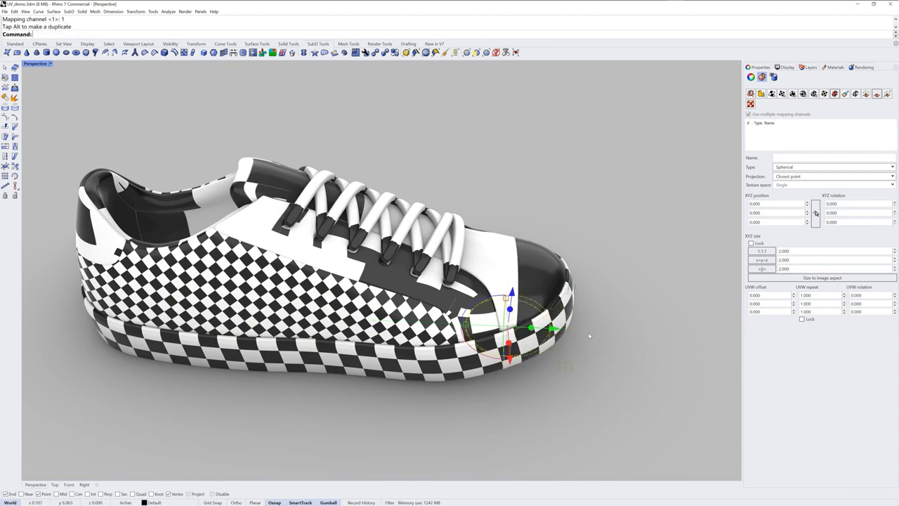
{"action": "left_click", "coordinate": [522, 274]}
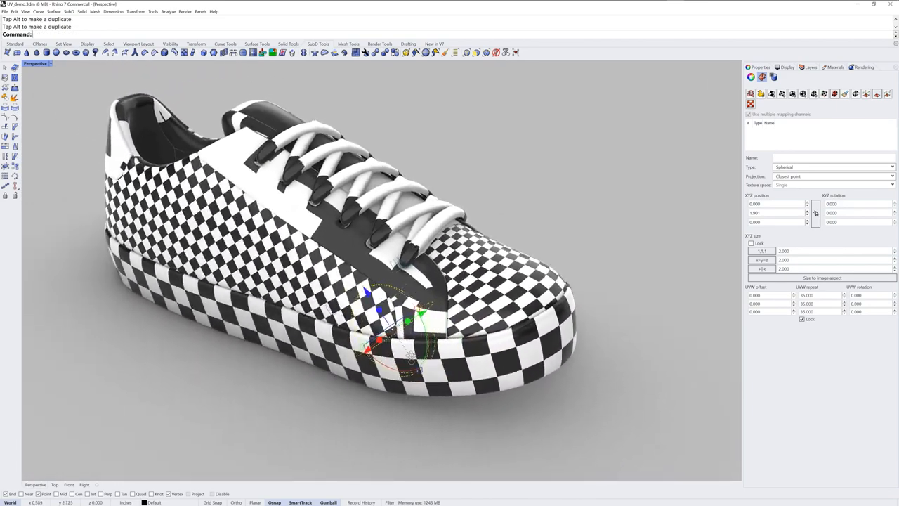
{"action": "scroll", "scroll_direction": "up", "scroll_amount": 3}
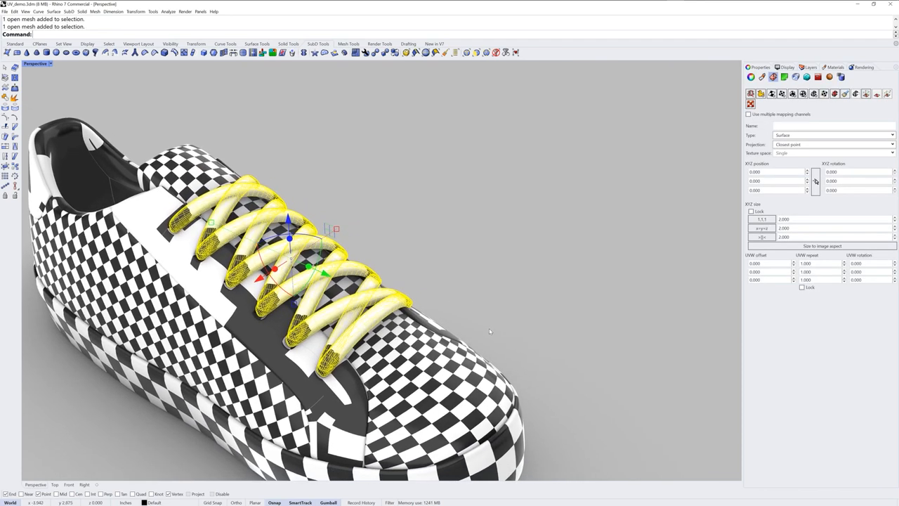
{"action": "mouse_move", "coordinate": [691, 194]}
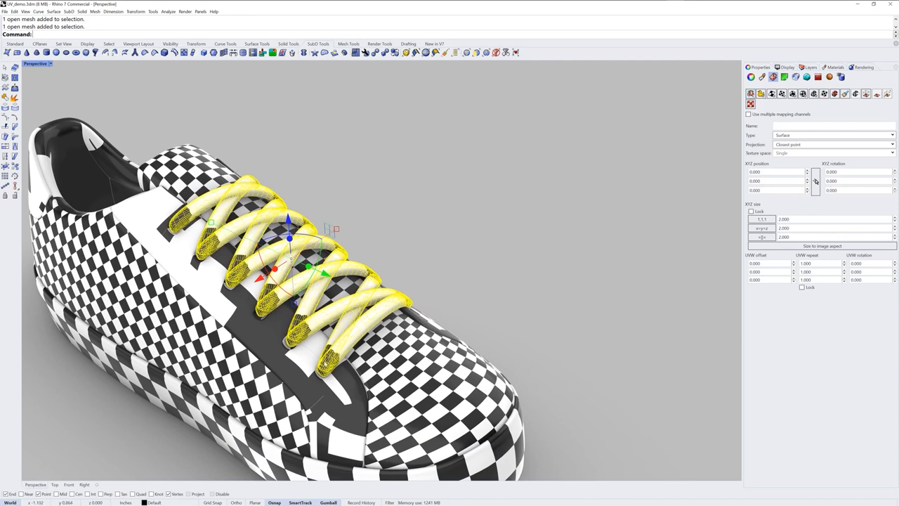
{"action": "mouse_move", "coordinate": [500, 230]}
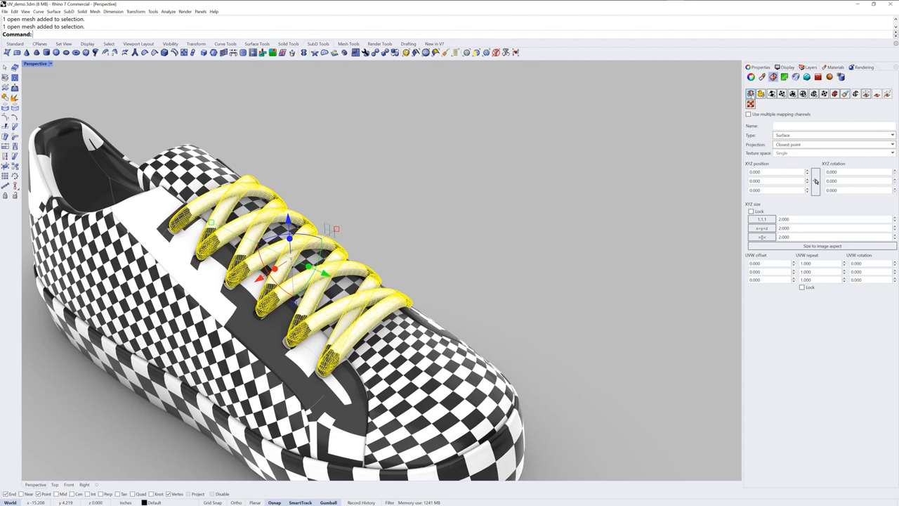
{"action": "mouse_move", "coordinate": [750, 92]}
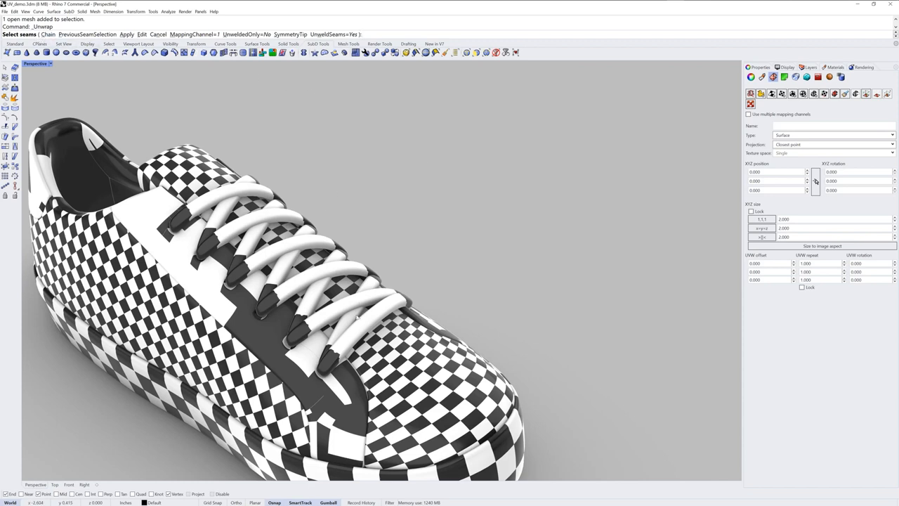
{"action": "mouse_move", "coordinate": [486, 288]}
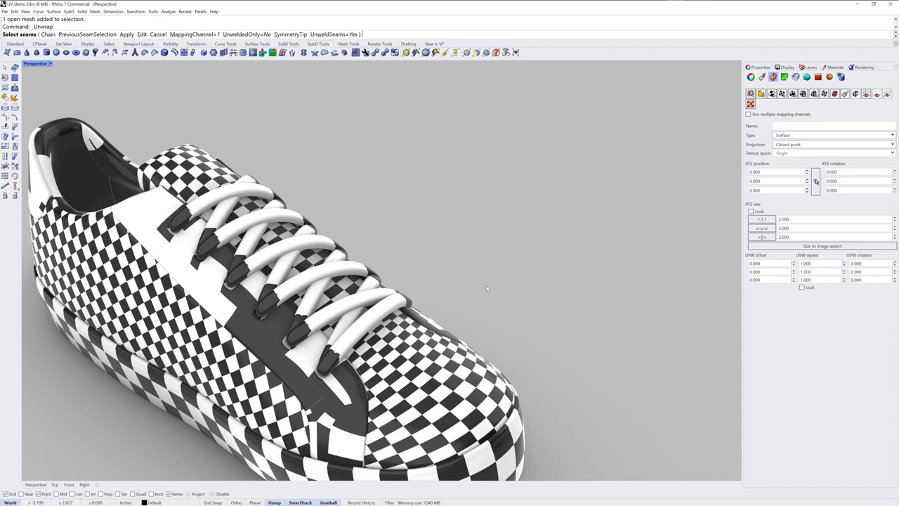
Step: Confirm the Unwrap of the laces without picking seams
{"action": "left_click", "coordinate": [127, 33]}
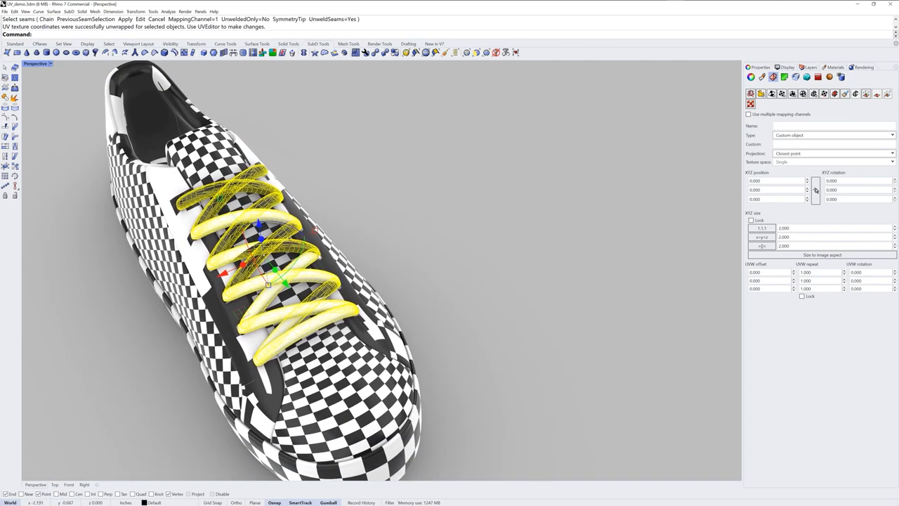
{"action": "mouse_move", "coordinate": [750, 104]}
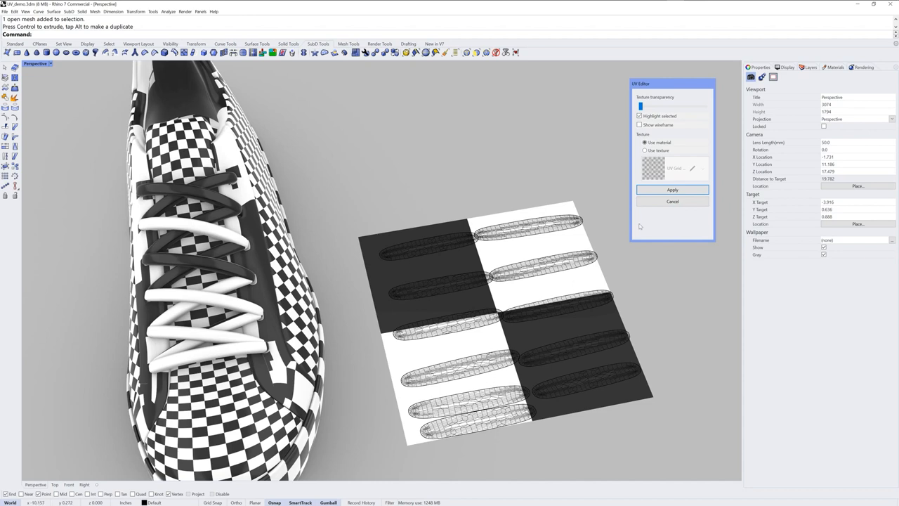
Step: Accept the laces' unwrapped UV layout and set their UVW repeat to 35
{"action": "left_click", "coordinate": [671, 189]}
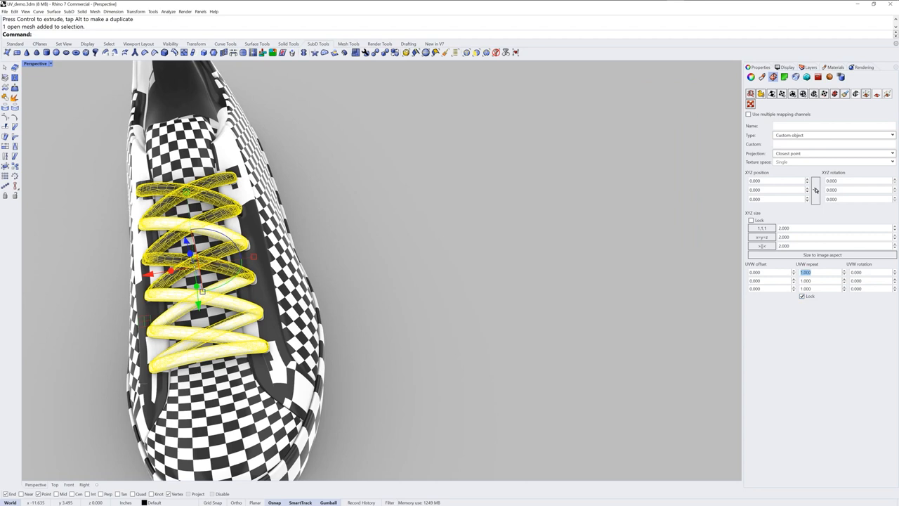
{"action": "type", "text": "35"}
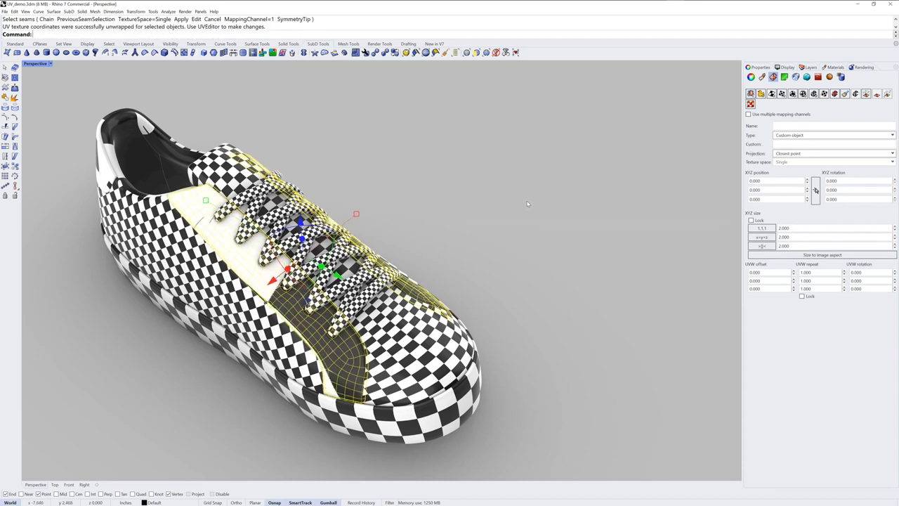
Step: Set the tongue's texture repeat to 20 and adjust the viewport display mode
{"action": "left_click", "coordinate": [801, 295]}
{"action": "type", "text": "50"}
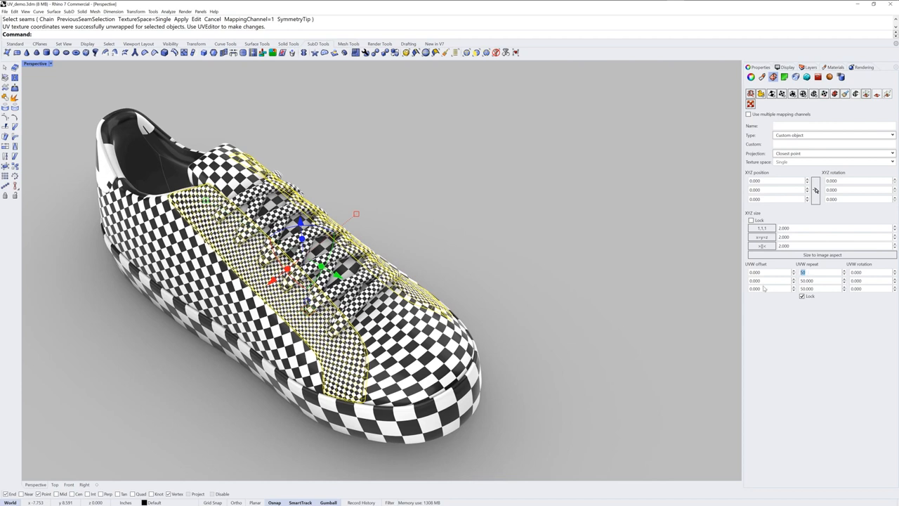
{"action": "type", "text": "20"}
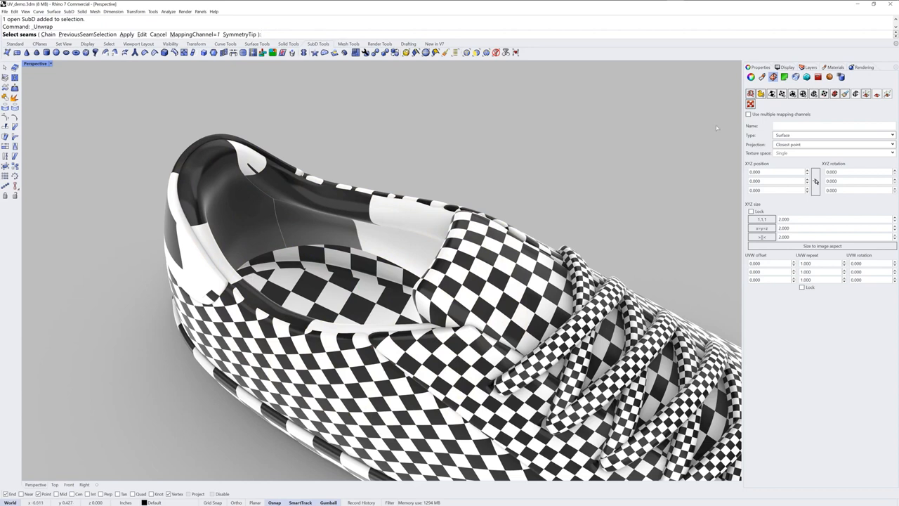
{"action": "left_click", "coordinate": [786, 68]}
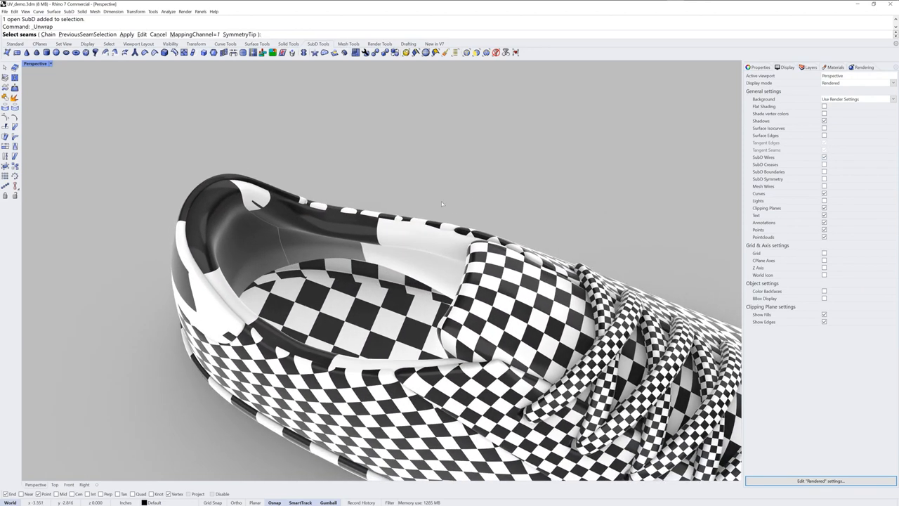
{"action": "mouse_move", "coordinate": [210, 207]}
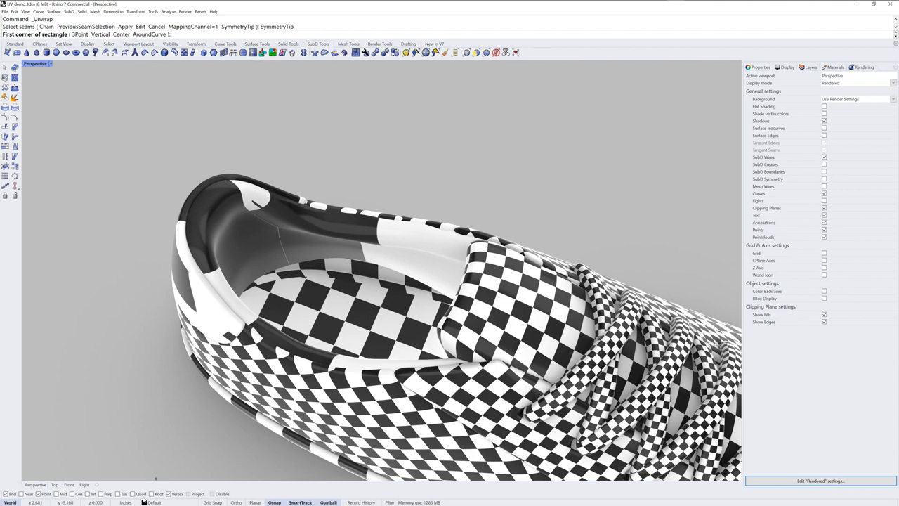
{"action": "mouse_move", "coordinate": [203, 208]}
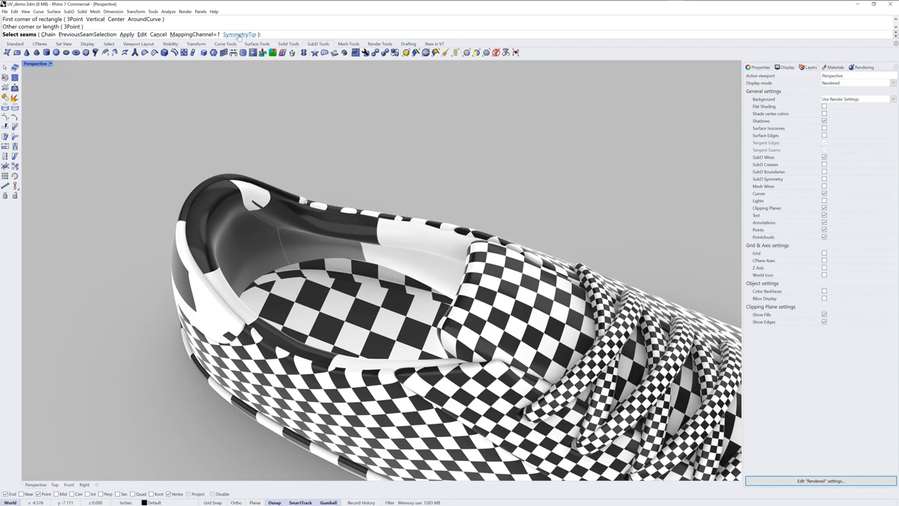
Step: Mark a seam edge on the lining and unwrap its UV coordinates with value 15
{"action": "left_click", "coordinate": [238, 34]}
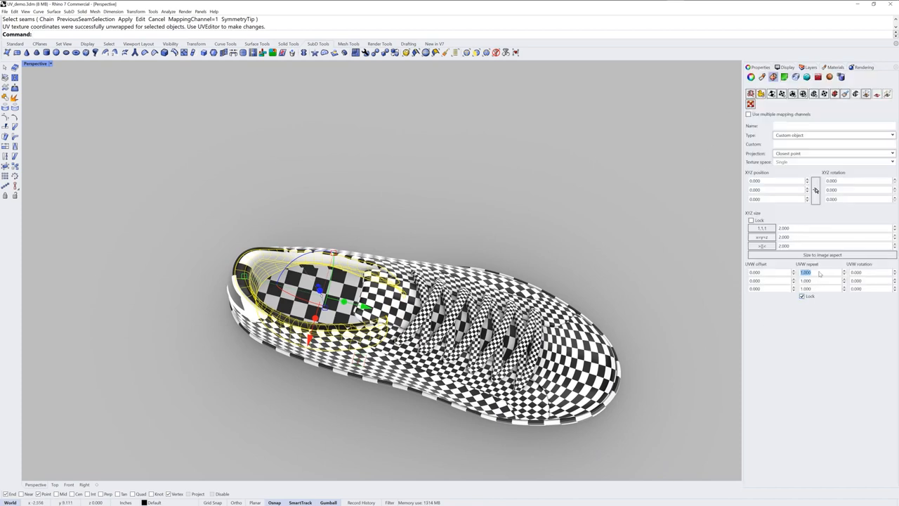
{"action": "type", "text": "15"}
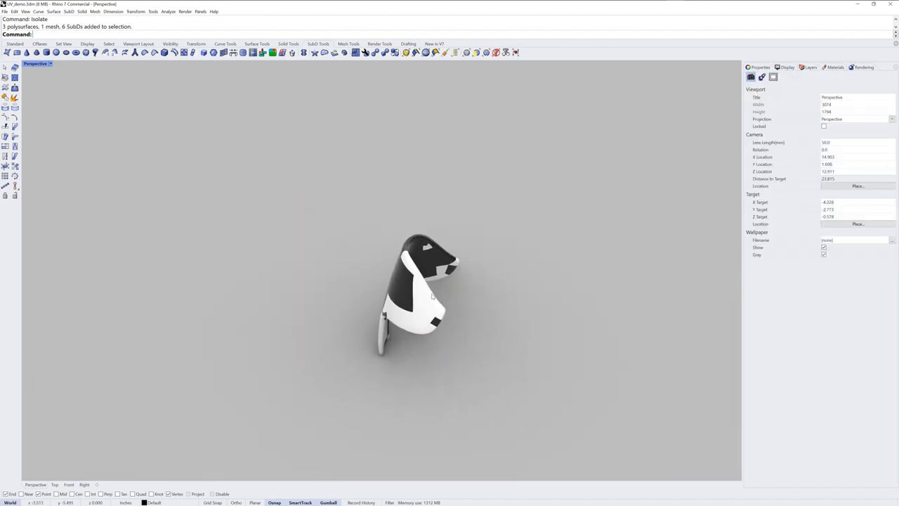
Step: Select the isolated tongue piece for seam work
{"action": "left_click", "coordinate": [787, 67]}
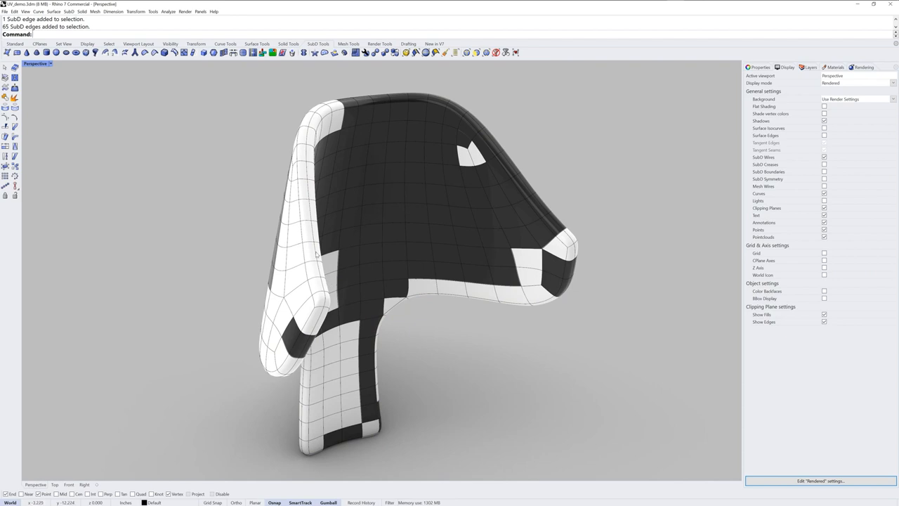
Step: Unwrap the tongue's UVs with a seam marked along its outer edge
{"action": "left_click", "coordinate": [391, 295]}
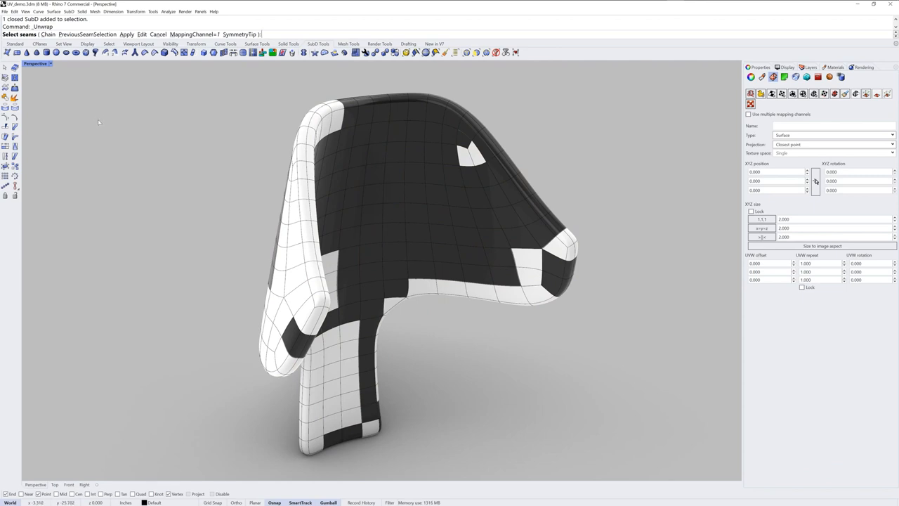
{"action": "mouse_move", "coordinate": [309, 194]}
{"action": "type", "text": "SymmetryTip"}
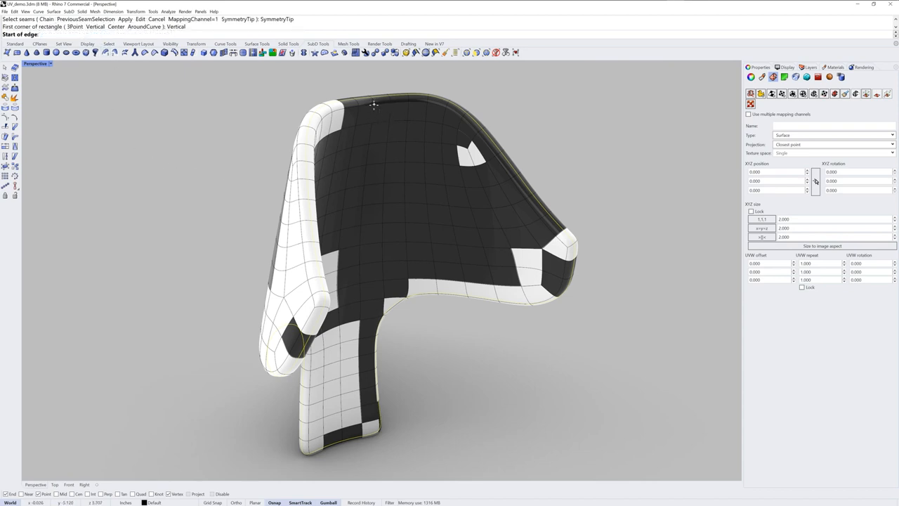
{"action": "left_click", "coordinate": [373, 104]}
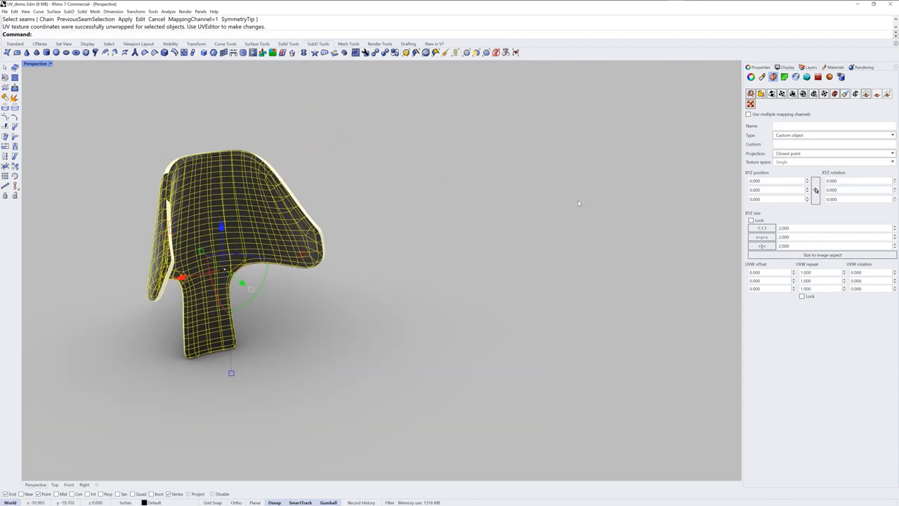
Step: In the UV Editor, place the tongue's two islands mirrored across the centre and apply
{"action": "left_click", "coordinate": [460, 302]}
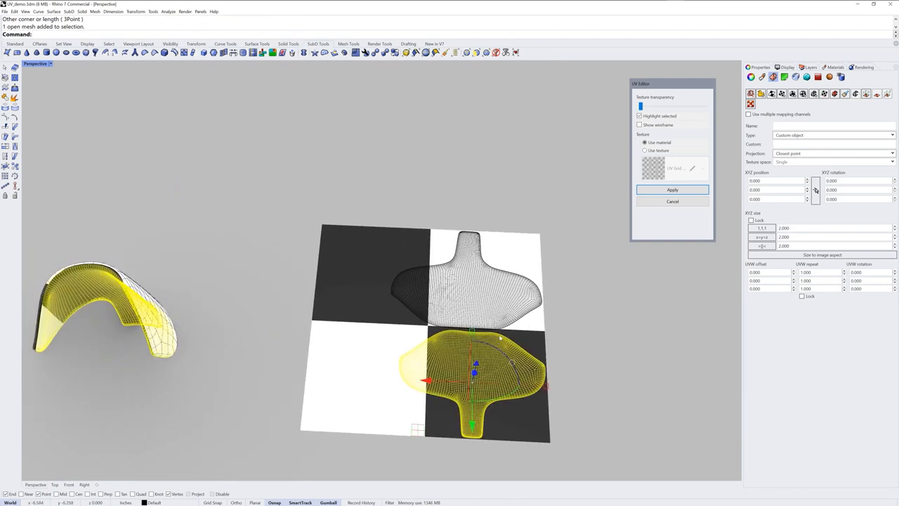
{"action": "left_click_drag", "start_coordinate": [475, 374], "coordinate": [379, 379]}
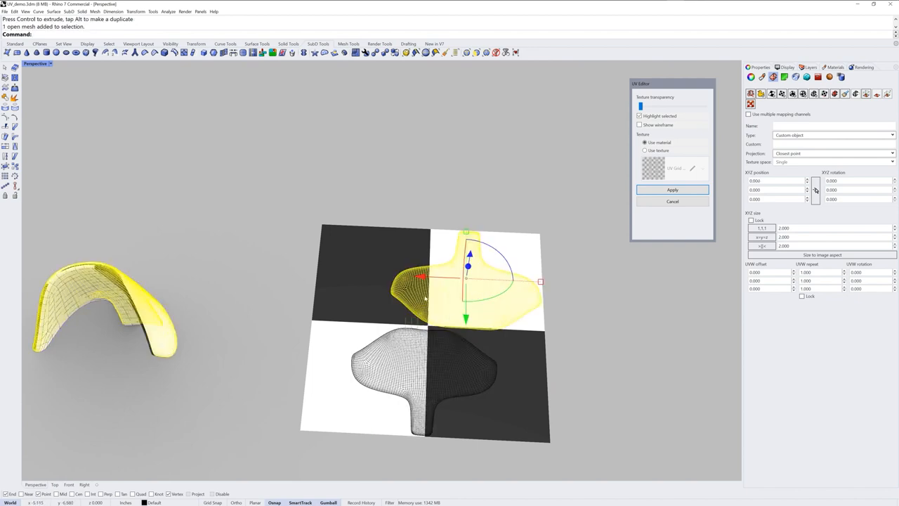
{"action": "left_click_drag", "start_coordinate": [467, 281], "coordinate": [428, 281]}
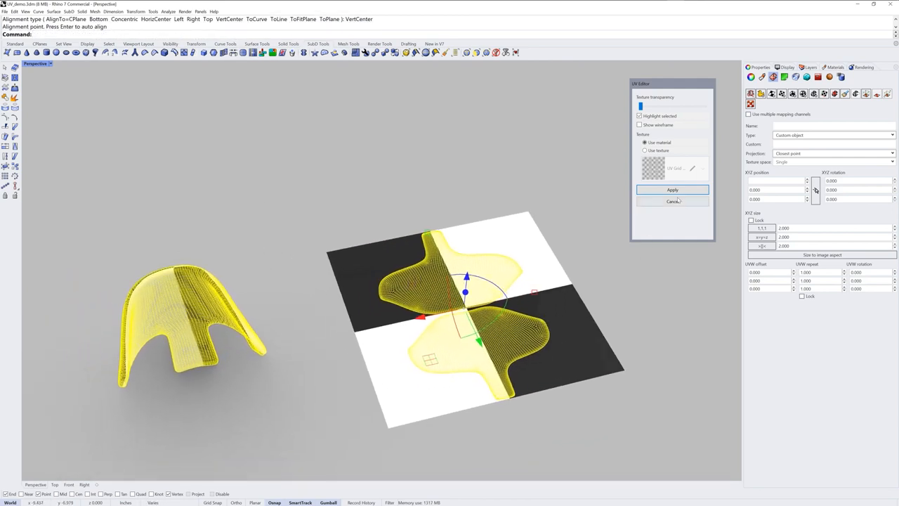
{"action": "left_click", "coordinate": [671, 203]}
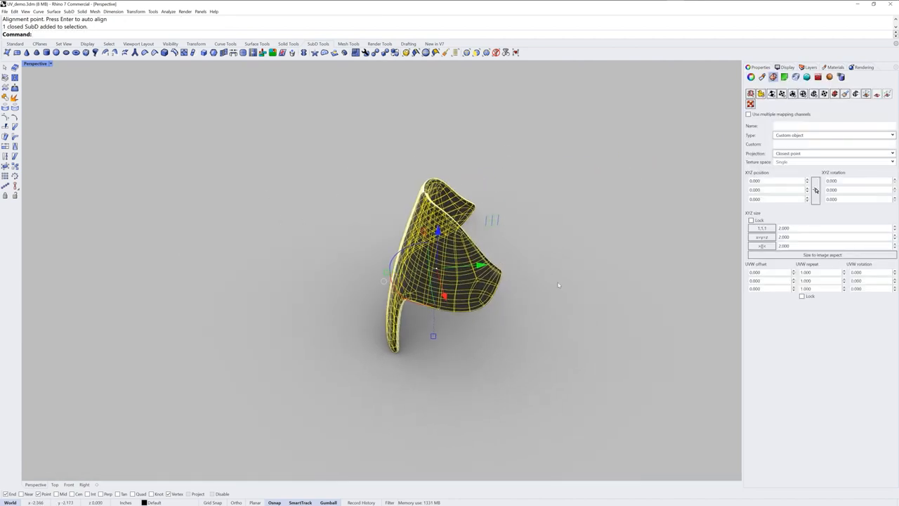
Step: Finish the tongue's UV alignment and deselect to check the even checker pattern
{"action": "left_click", "coordinate": [801, 295]}
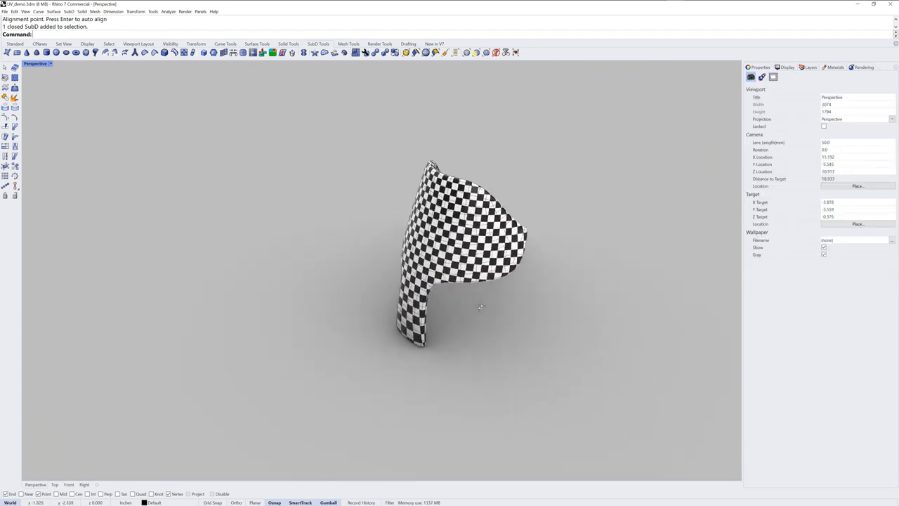
{"action": "left_click", "coordinate": [786, 68]}
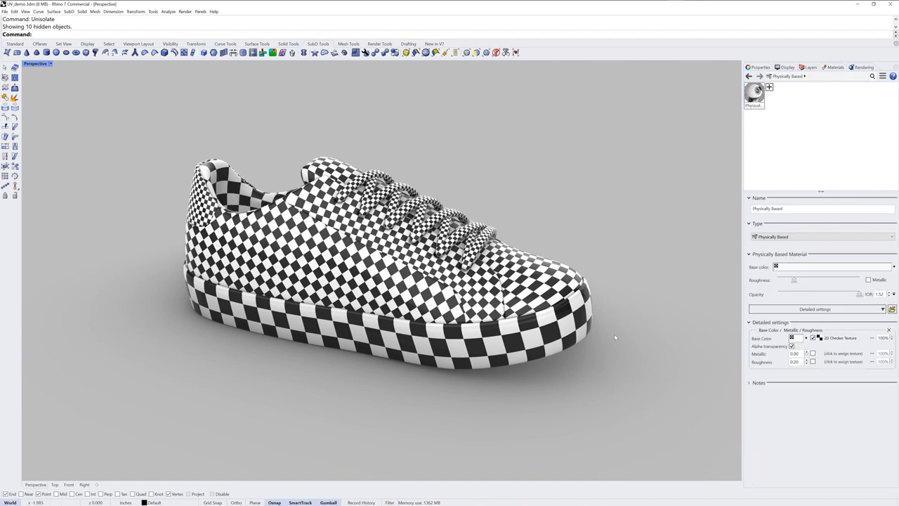
{"action": "mouse_move", "coordinate": [640, 404]}
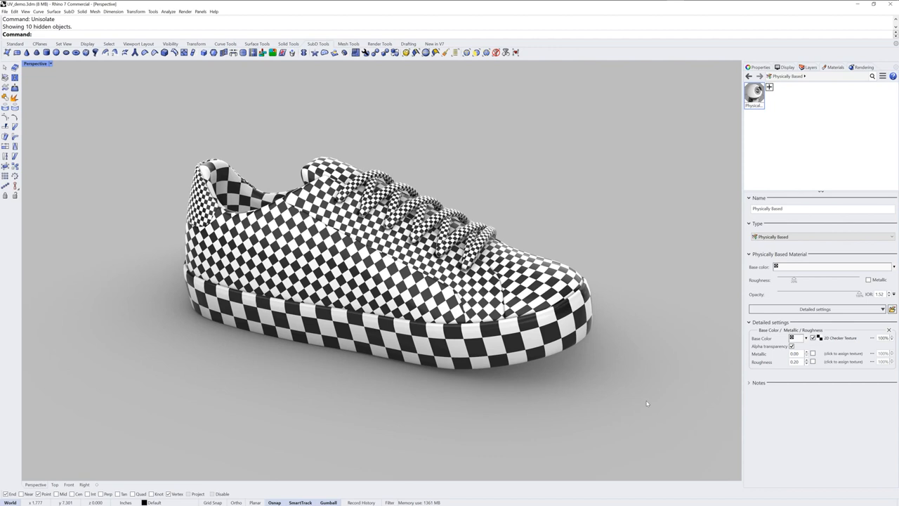
{"action": "mouse_move", "coordinate": [770, 87]}
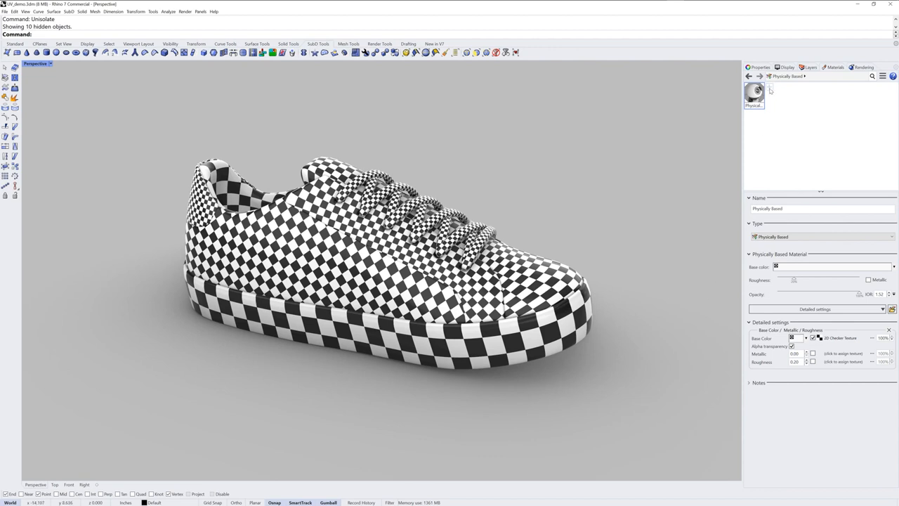
{"action": "mouse_move", "coordinate": [769, 90]}
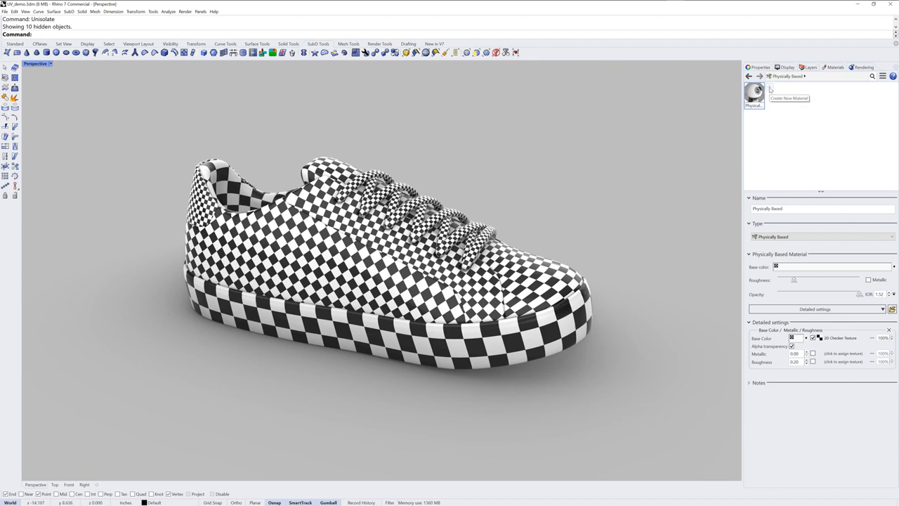
Step: Import Denim dark blue from the Textile folder of the material library
{"action": "left_click", "coordinate": [770, 86]}
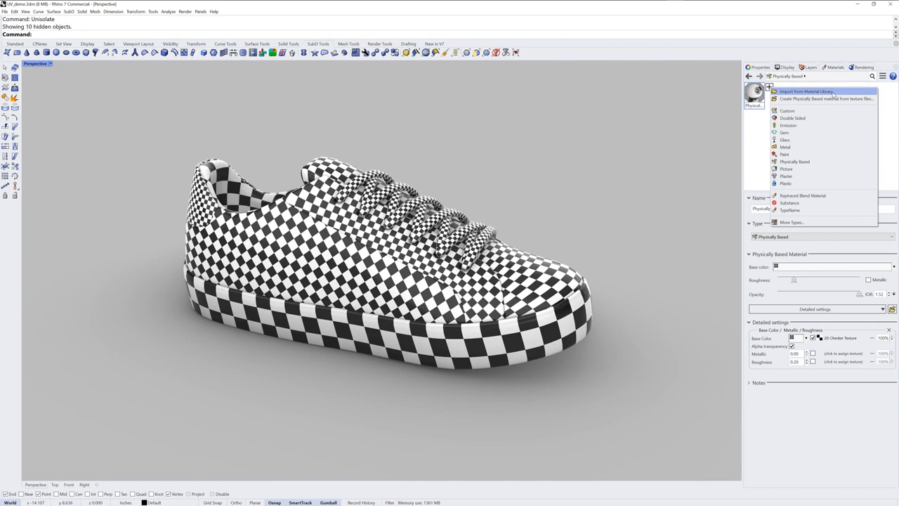
{"action": "left_click", "coordinate": [806, 90]}
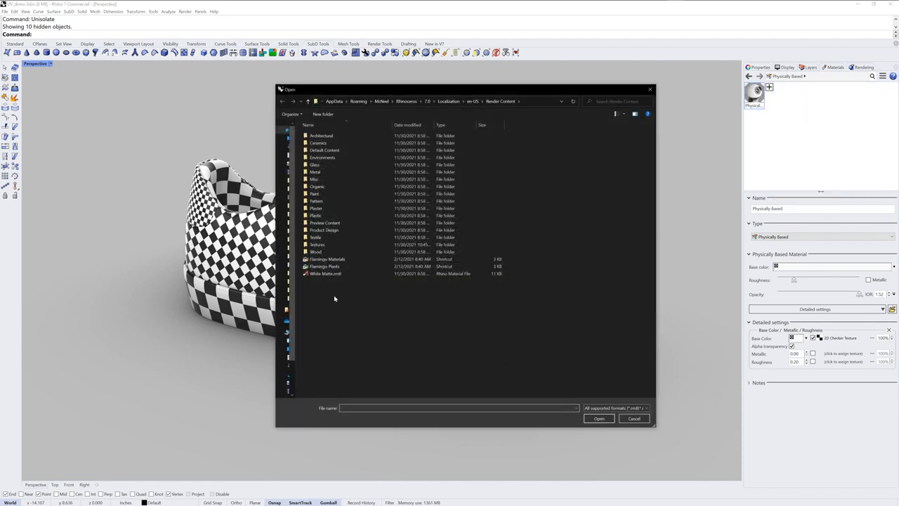
{"action": "double_click", "coordinate": [314, 236]}
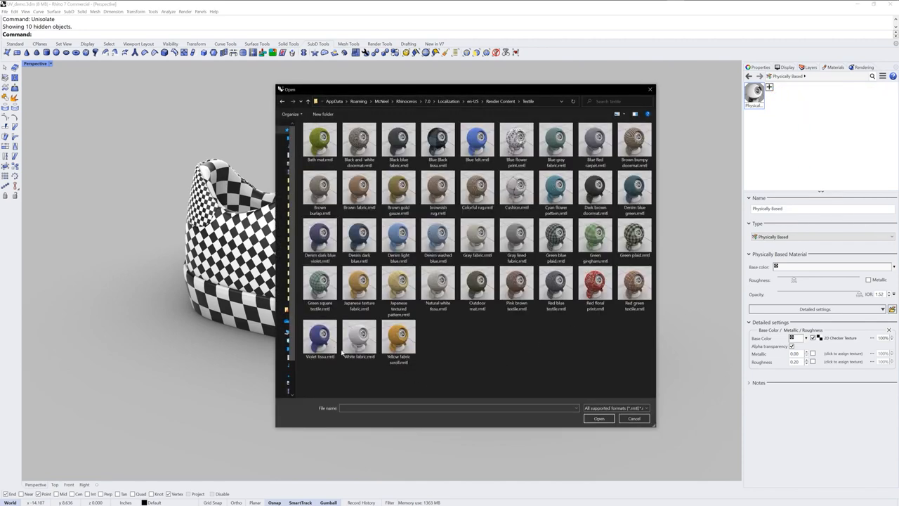
{"action": "left_click", "coordinate": [360, 238]}
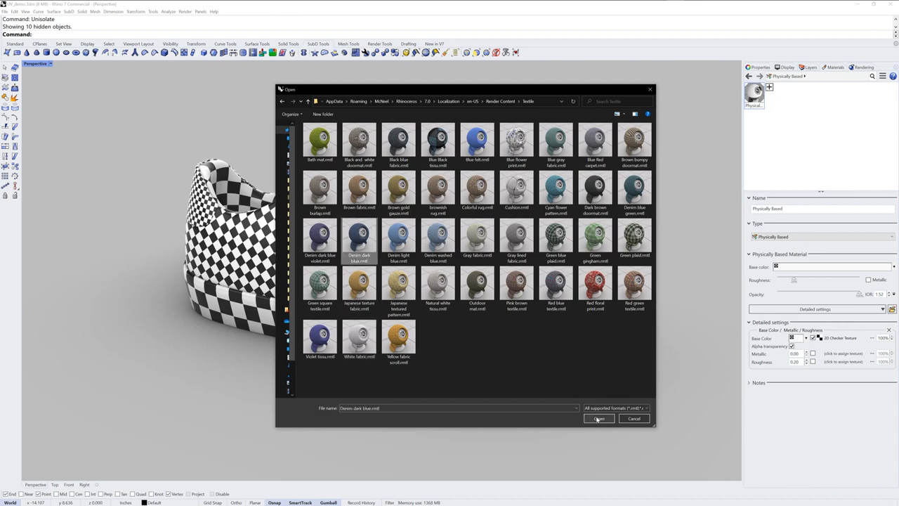
{"action": "left_click", "coordinate": [599, 419]}
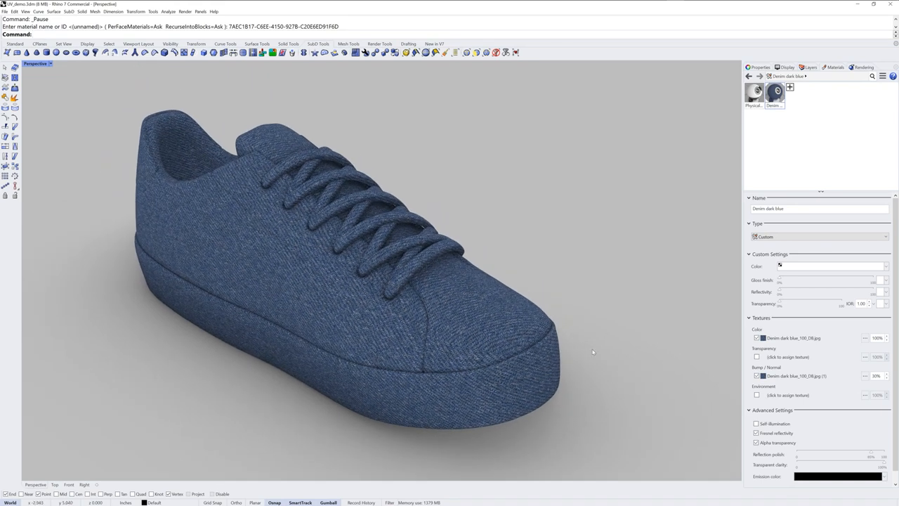
{"action": "mouse_move", "coordinate": [788, 357]}
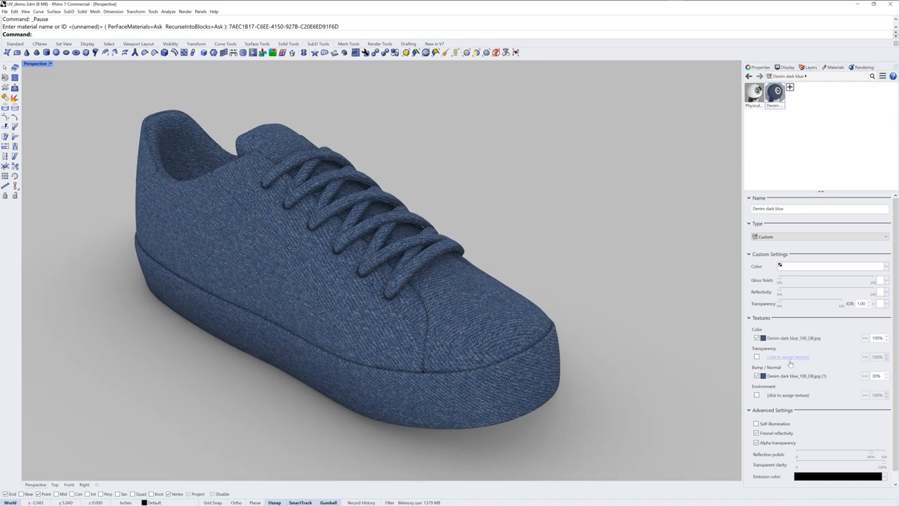
{"action": "mouse_move", "coordinate": [789, 340]}
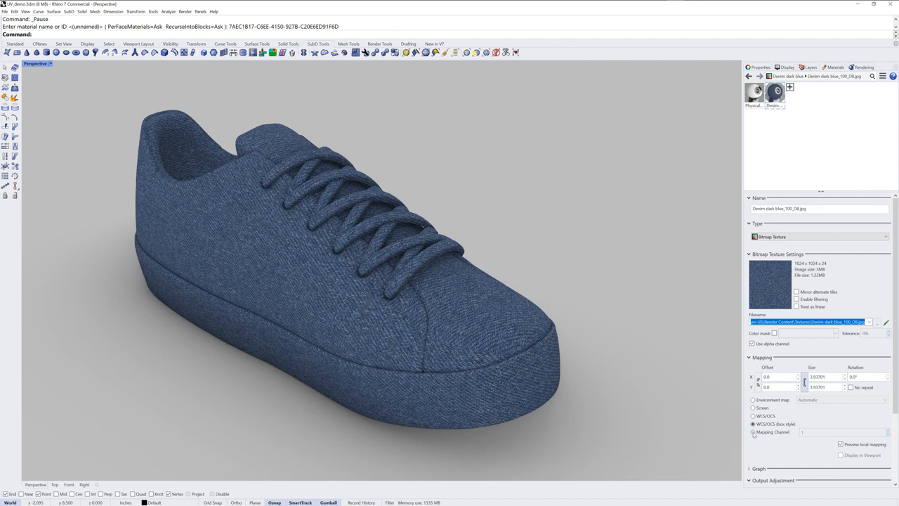
Step: Review the denim material's main settings and its bump texture slot
{"action": "left_click", "coordinate": [765, 76]}
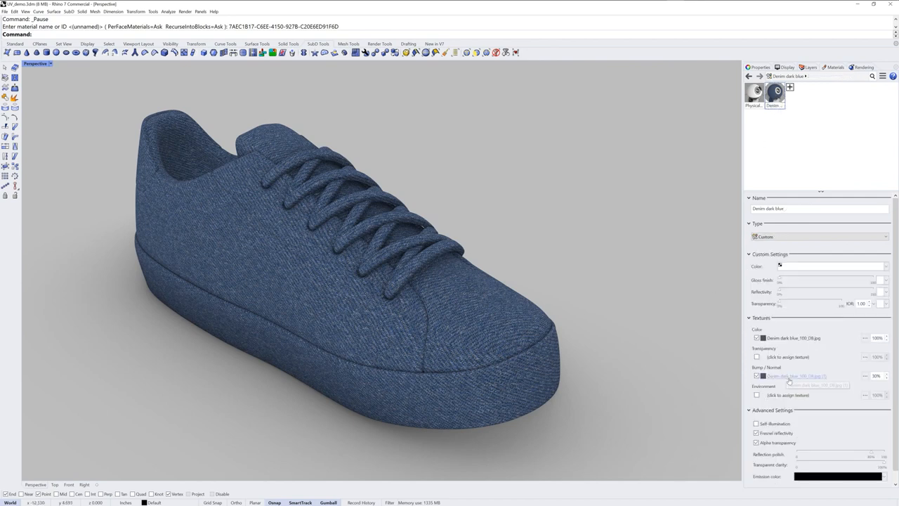
{"action": "left_click", "coordinate": [792, 337]}
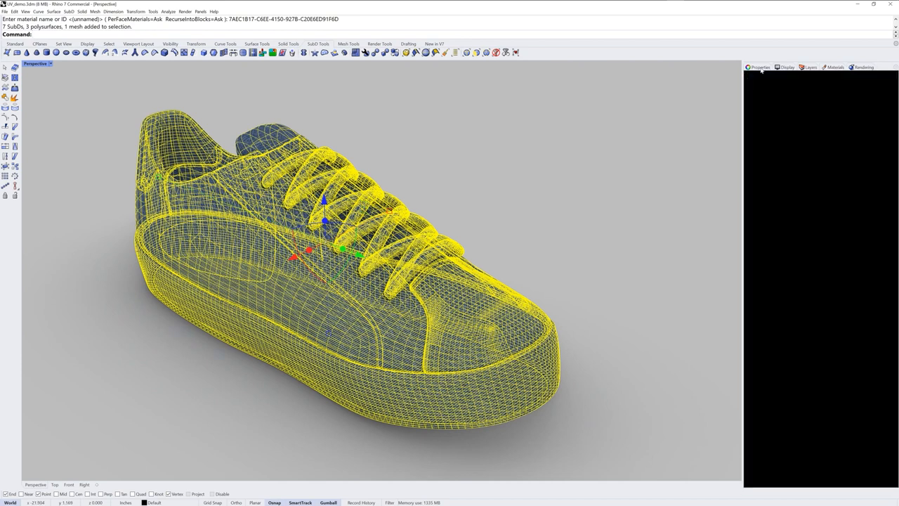
Step: Show the Texture Mapping properties for all selected shoe parts
{"action": "left_click", "coordinate": [760, 67]}
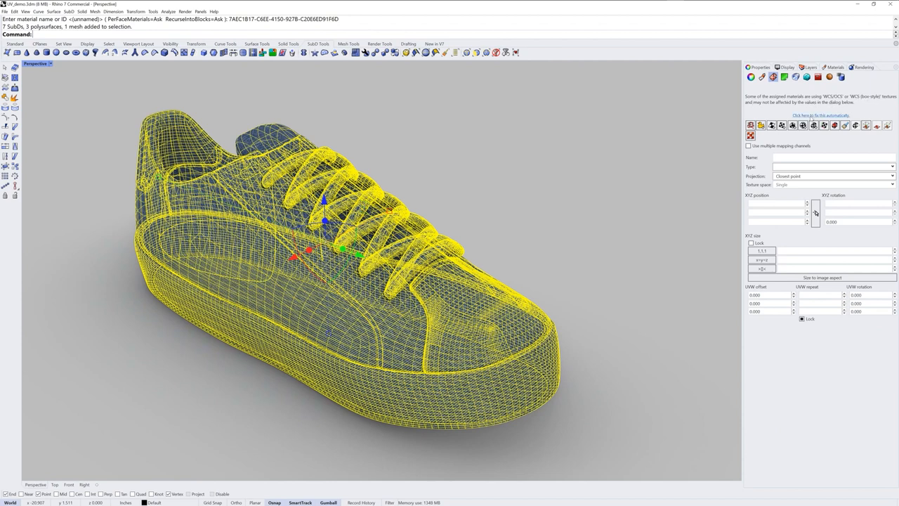
{"action": "mouse_move", "coordinate": [654, 196]}
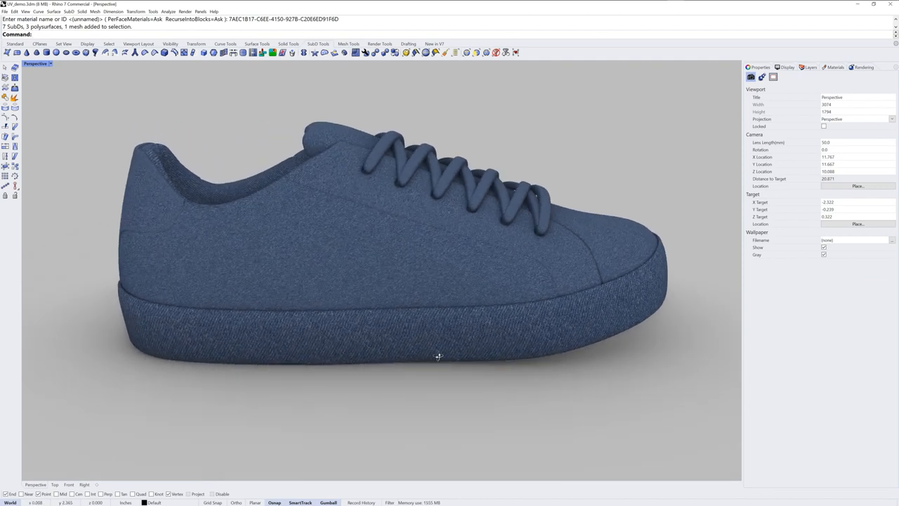
Step: Orbit the denim sneaker to a three-quarter view to look it over
{"action": "left_click_drag", "start_coordinate": [438, 357], "coordinate": [413, 365]}
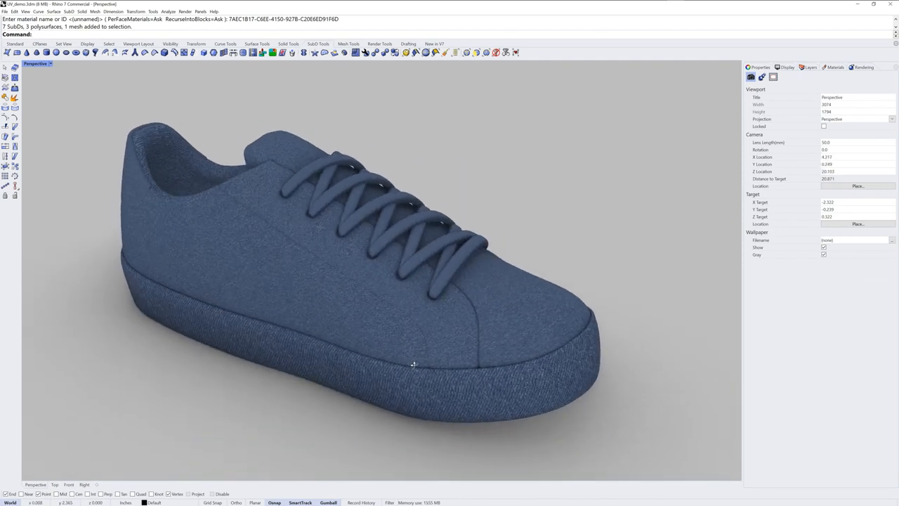
{"action": "scroll", "scroll_direction": "up", "scroll_amount": 3}
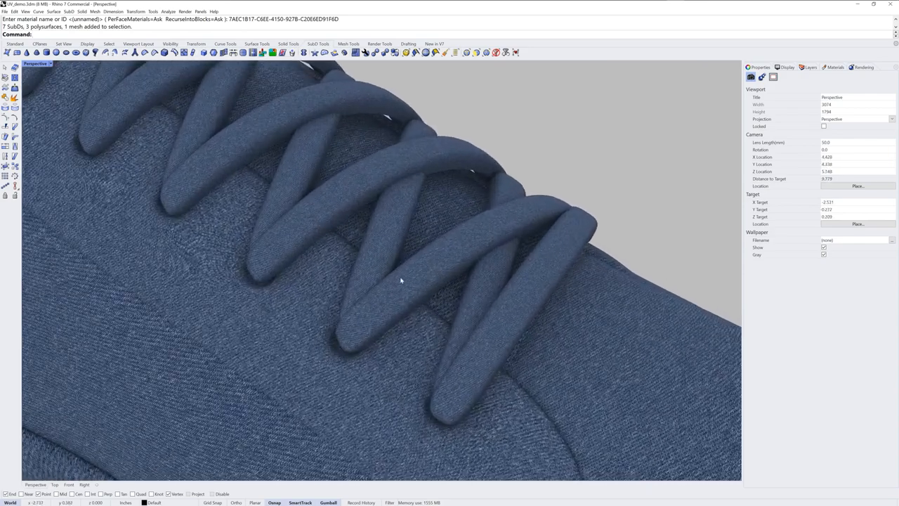
{"action": "scroll", "scroll_direction": "down", "scroll_amount": 3}
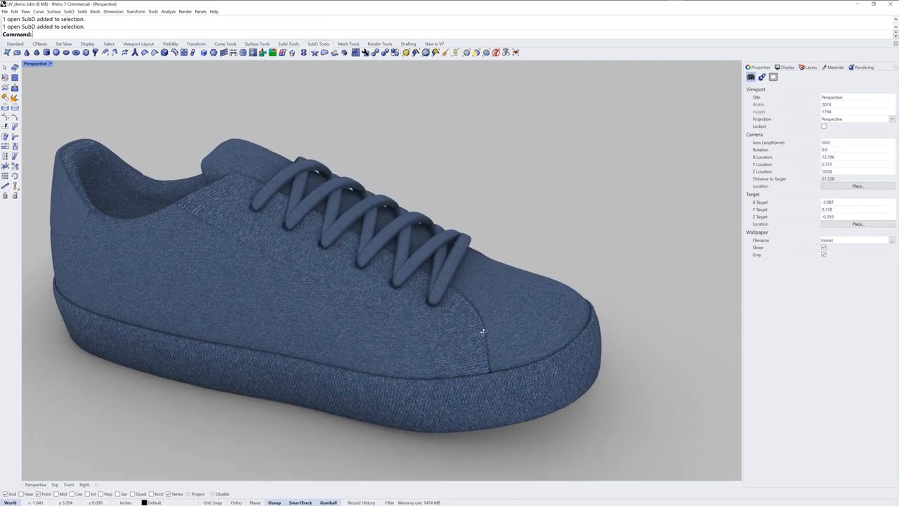
{"action": "left_click_drag", "start_coordinate": [483, 332], "coordinate": [475, 337]}
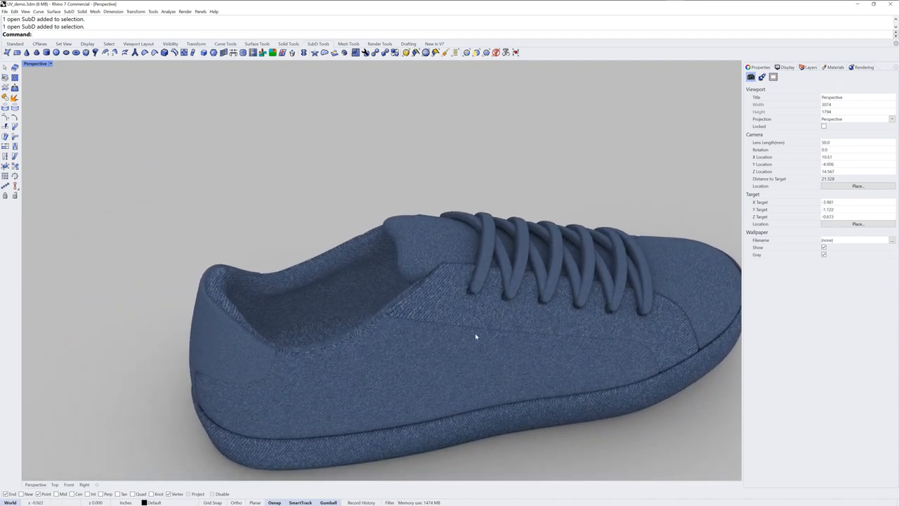
{"action": "left_click_drag", "start_coordinate": [475, 337], "coordinate": [401, 322]}
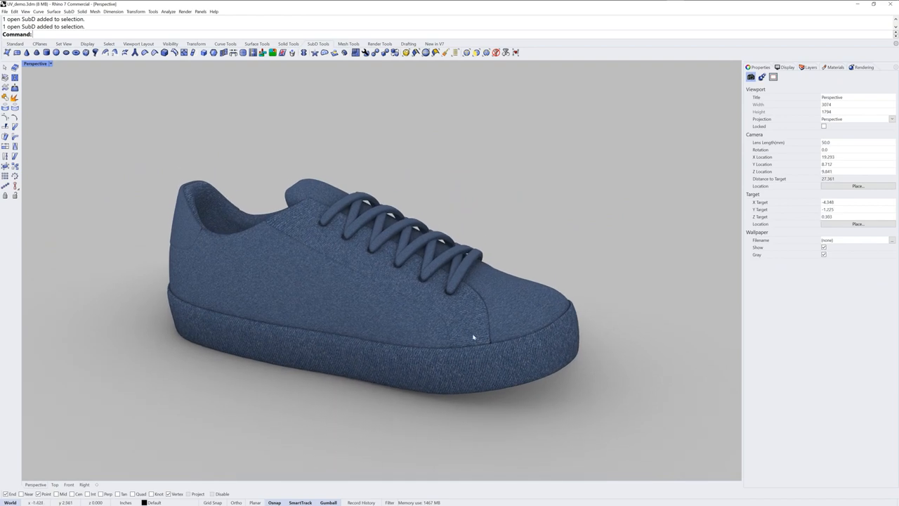
Step: In the Materials panel inspect the denim colour texture, then return to the material's settings
{"action": "left_click", "coordinate": [834, 67]}
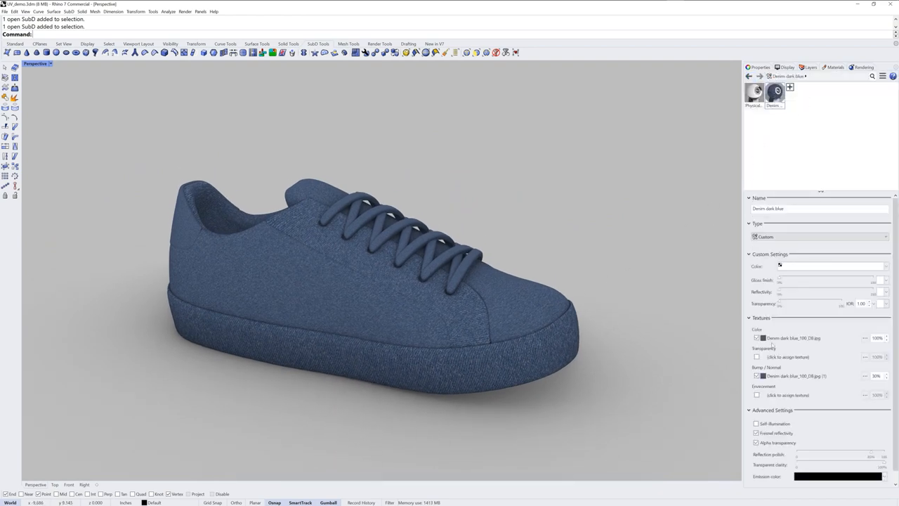
{"action": "left_click", "coordinate": [792, 337]}
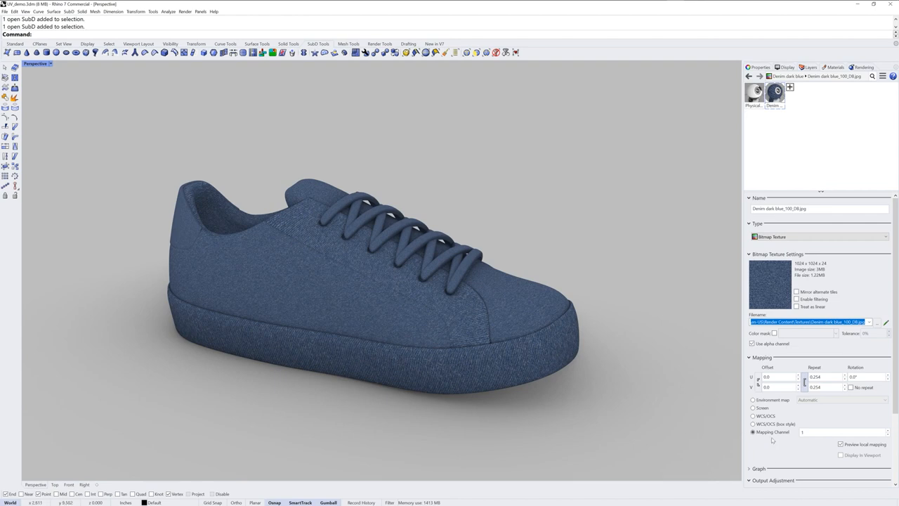
{"action": "mouse_move", "coordinate": [781, 378]}
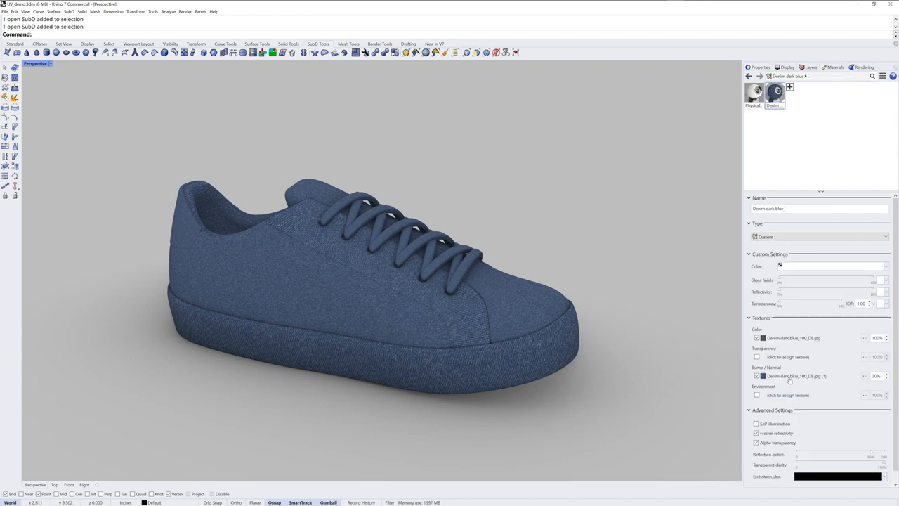
{"action": "left_click", "coordinate": [795, 376]}
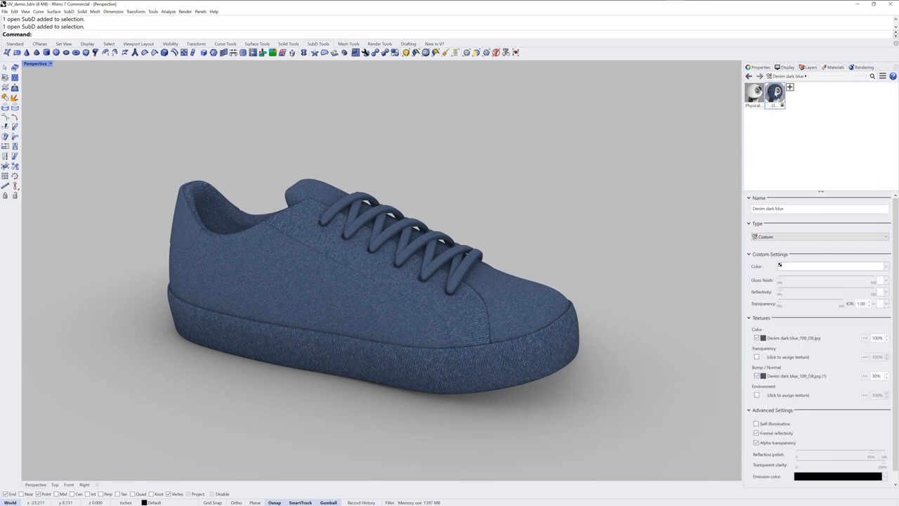
Step: Duplicate the denim material, lower its texture amount and tint it blue
{"action": "right_click", "coordinate": [775, 93]}
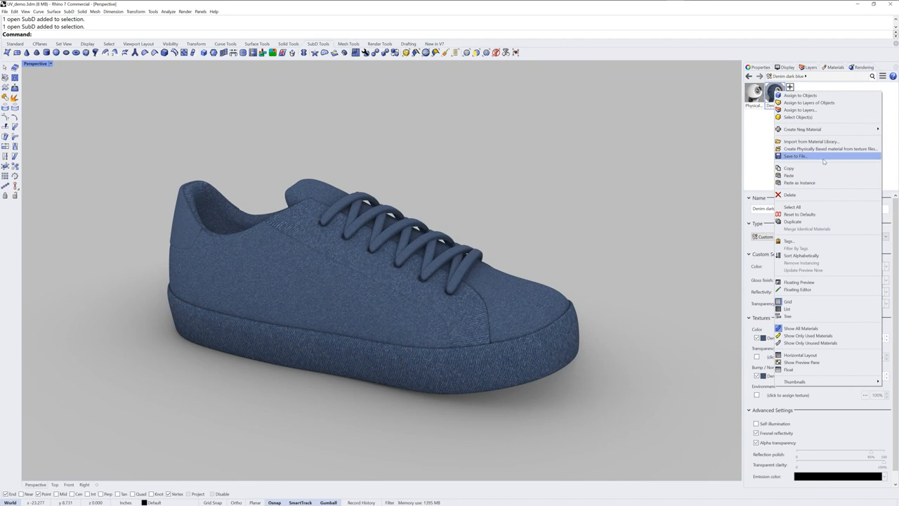
{"action": "left_click", "coordinate": [792, 222]}
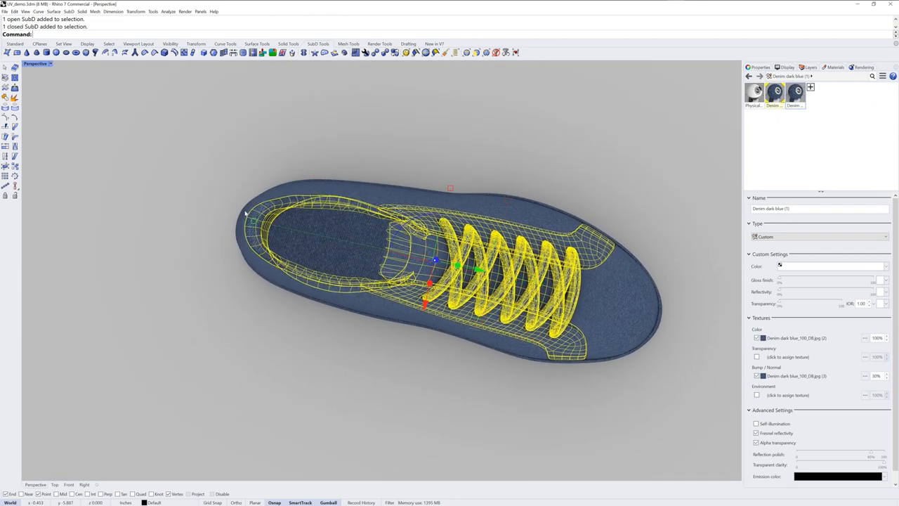
{"action": "right_click", "coordinate": [795, 91]}
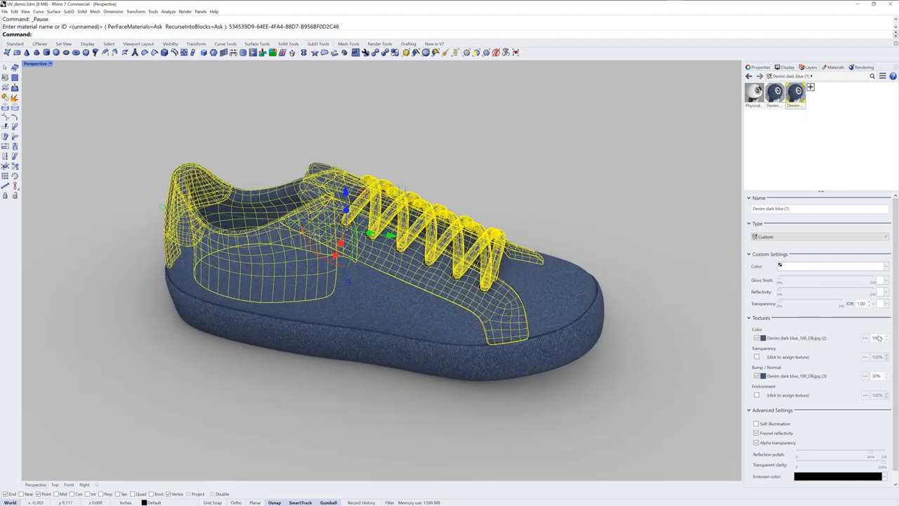
{"action": "triple_click", "coordinate": [877, 337]}
{"action": "type", "text": "30"}
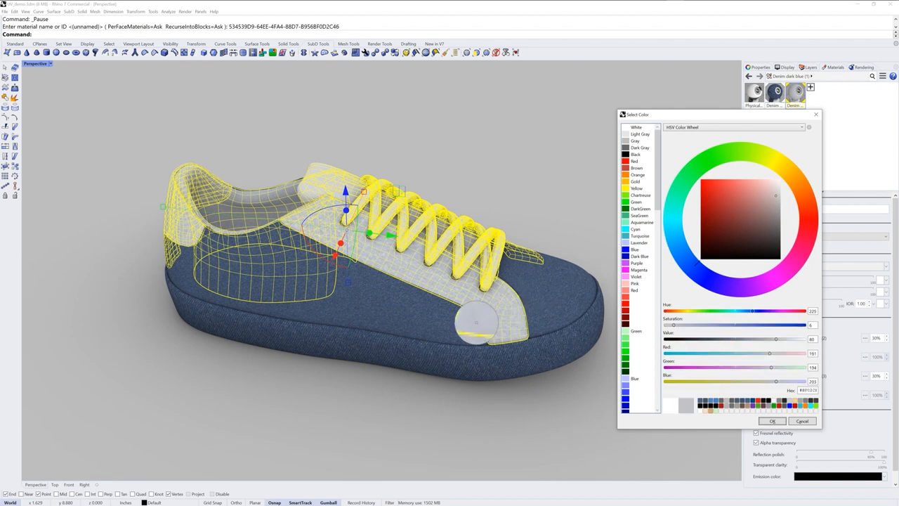
{"action": "left_click", "coordinate": [753, 222]}
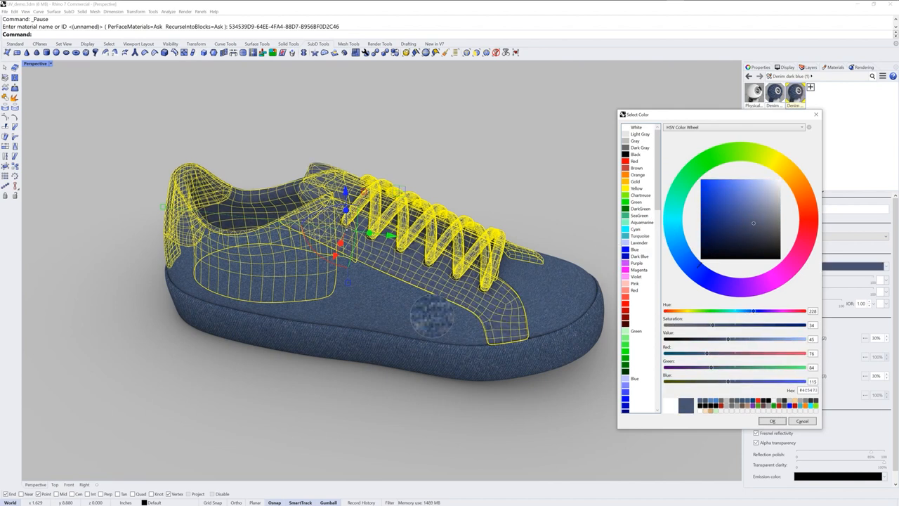
{"action": "left_click", "coordinate": [753, 219]}
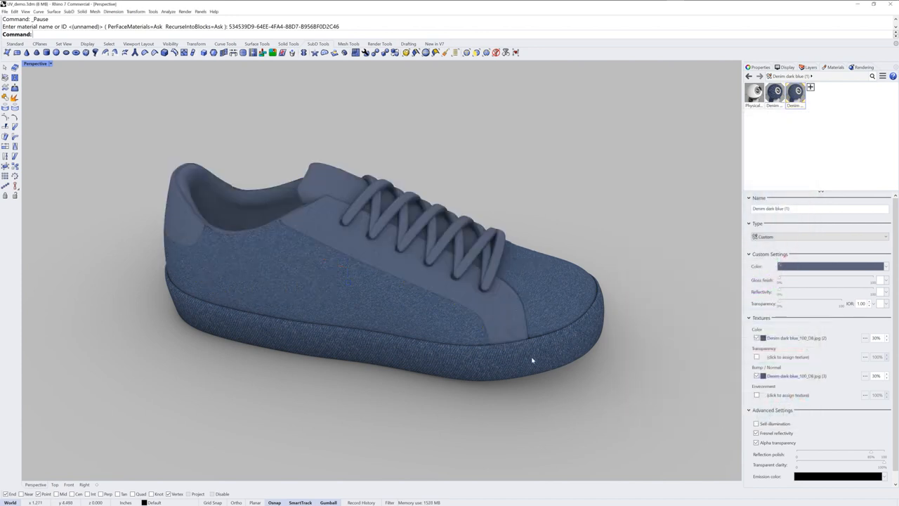
Step: Check the colour on the shoe and brighten the copy's blue shade
{"action": "left_click_drag", "start_coordinate": [531, 360], "coordinate": [519, 321]}
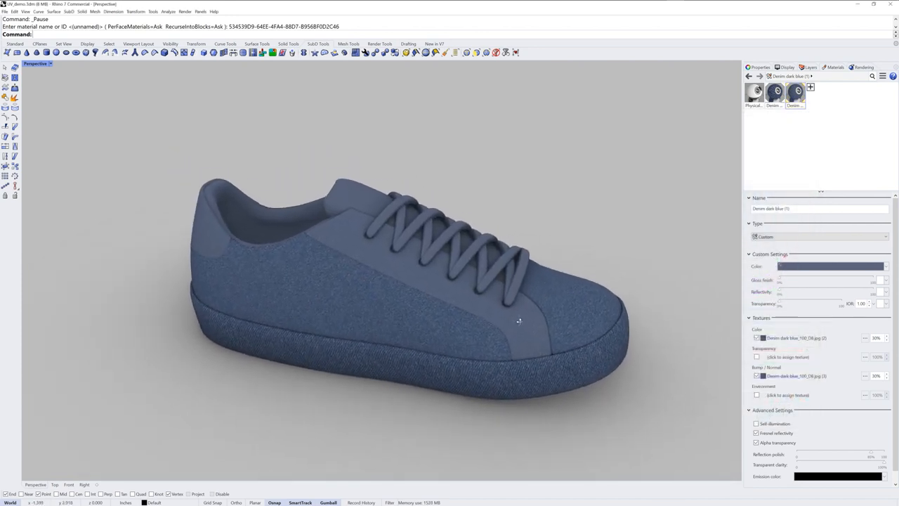
{"action": "left_click", "coordinate": [832, 266]}
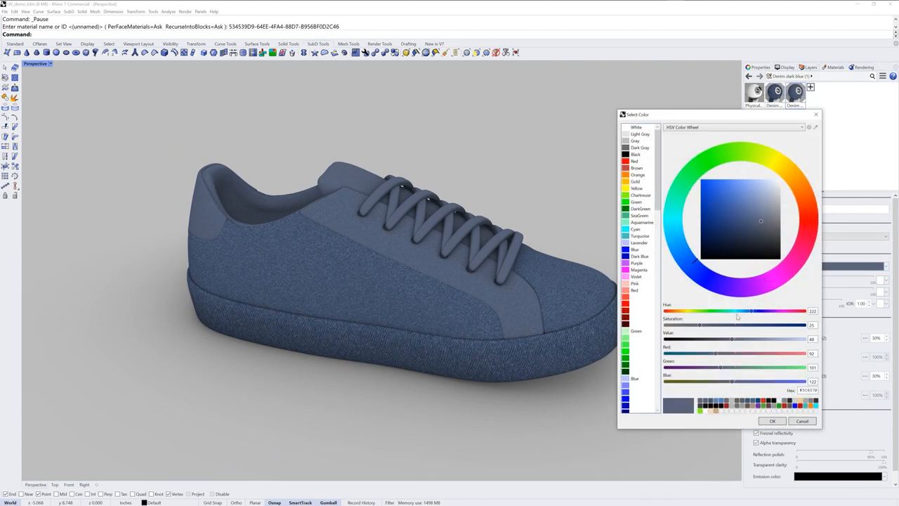
{"action": "left_click", "coordinate": [756, 214]}
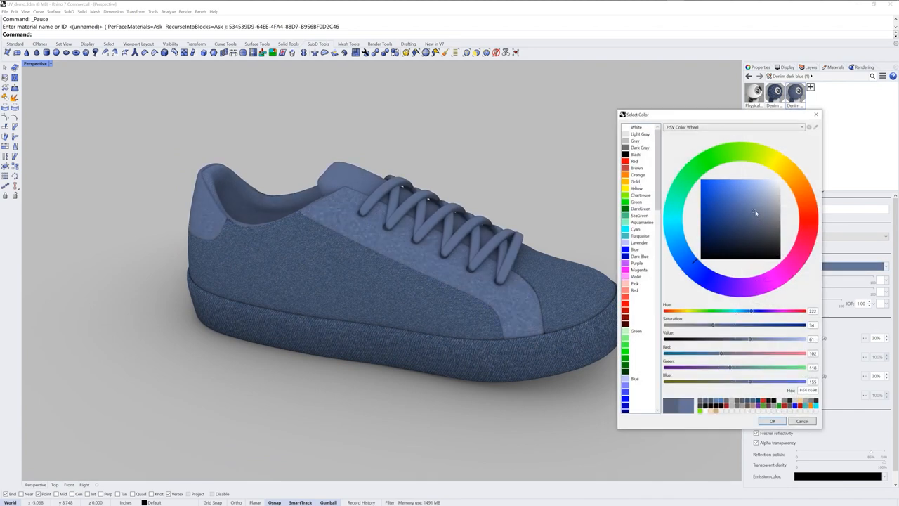
{"action": "left_click", "coordinate": [747, 208]}
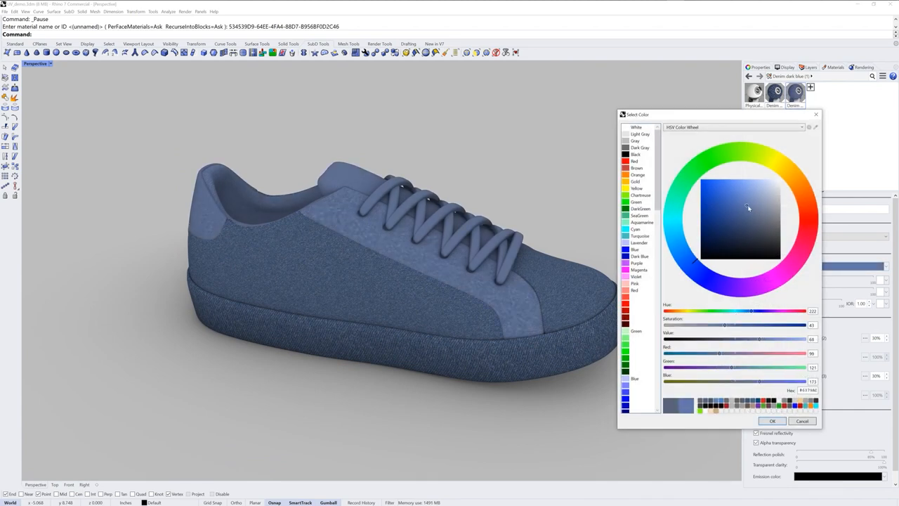
{"action": "left_click", "coordinate": [748, 206]}
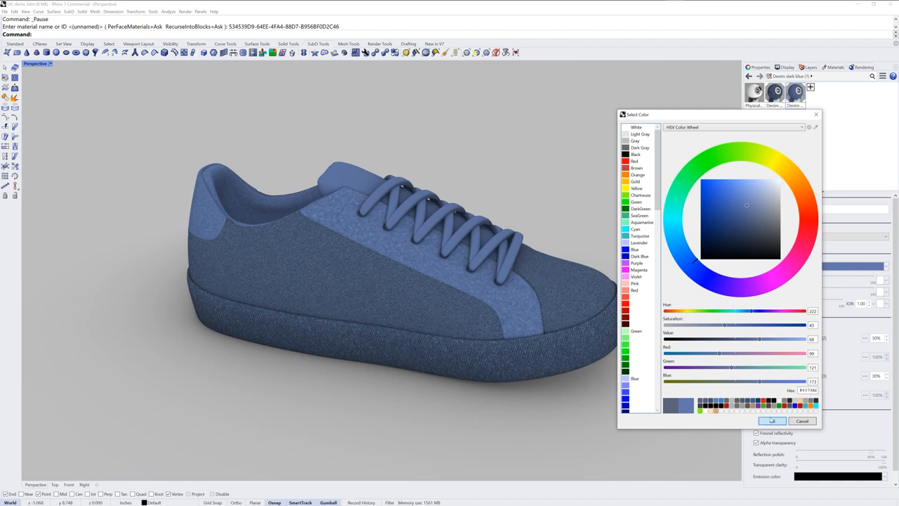
{"action": "left_click", "coordinate": [772, 422]}
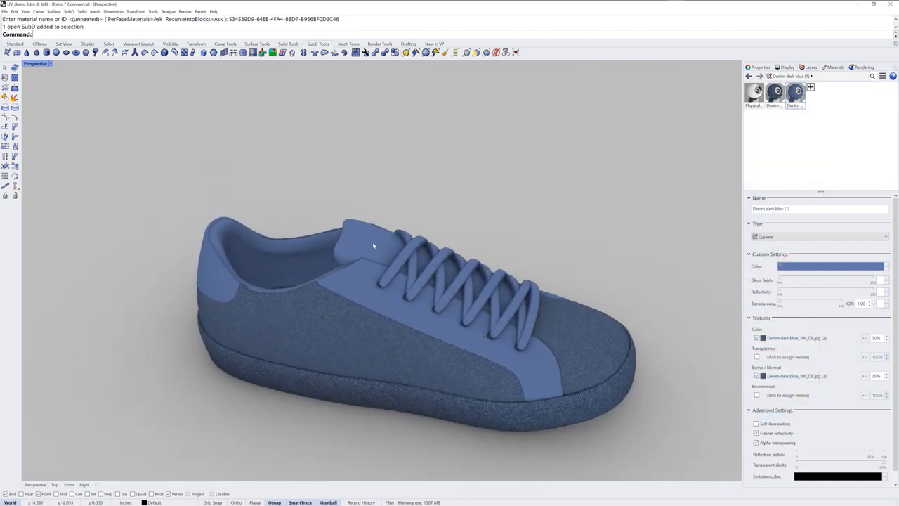
Step: Add a new Physically Based material for the selected sole polysurface from the Materials panel
{"action": "right_click", "coordinate": [776, 93]}
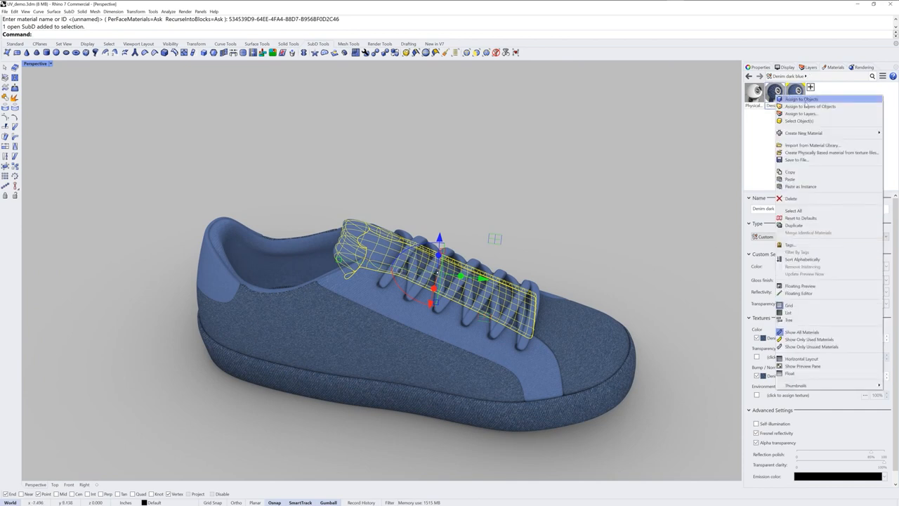
{"action": "left_click", "coordinate": [801, 98]}
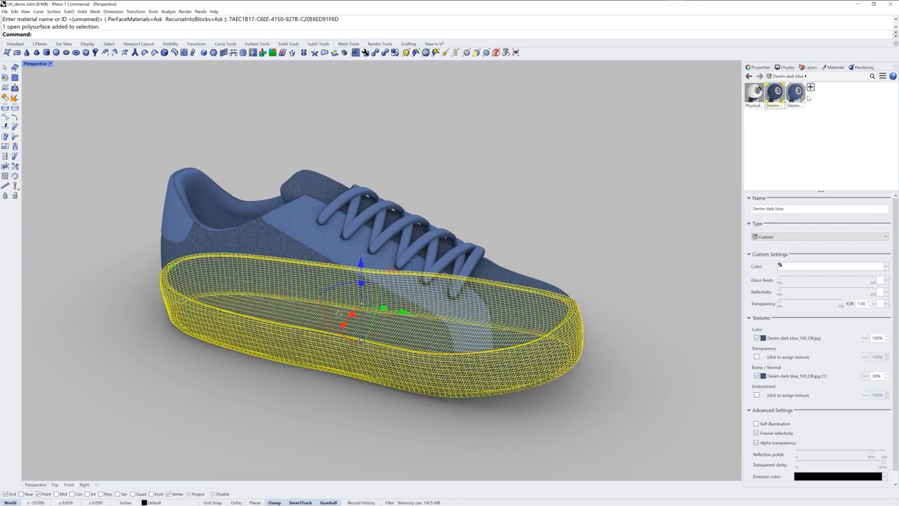
{"action": "left_click", "coordinate": [809, 87]}
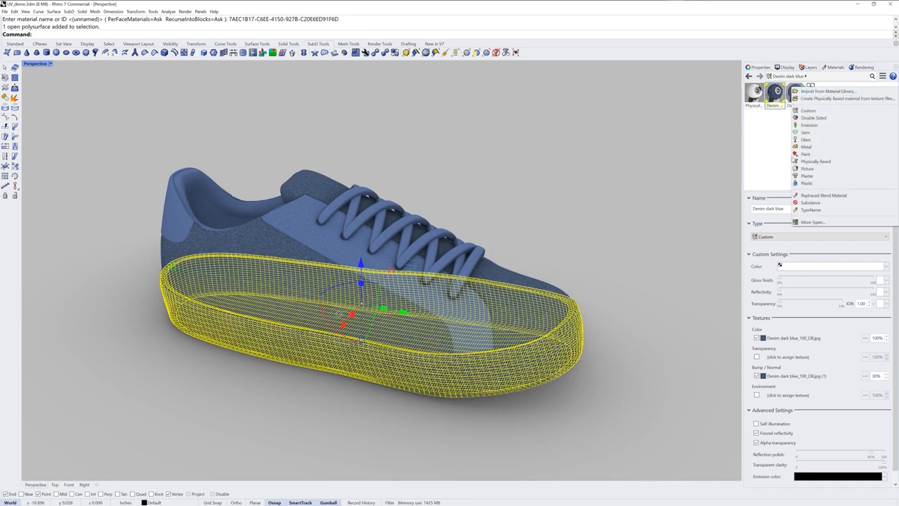
{"action": "left_click", "coordinate": [815, 160]}
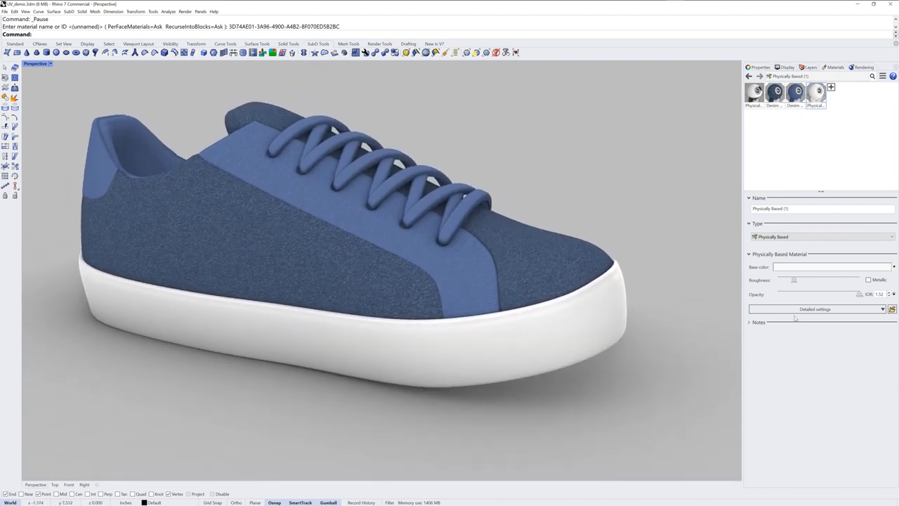
Step: Enable the Base Color/Metallic/Roughness and Bump/Normal/displacement detail sections on the sole material
{"action": "left_click", "coordinate": [883, 309]}
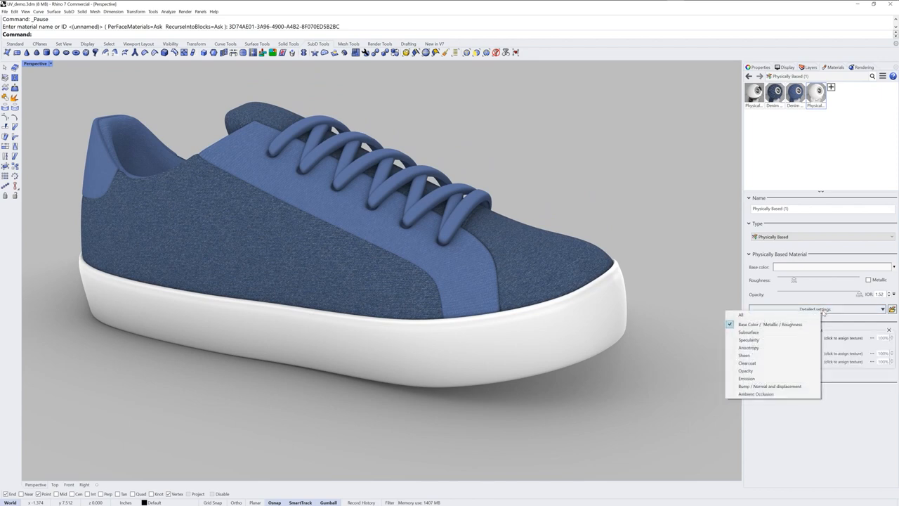
{"action": "mouse_move", "coordinate": [781, 388]}
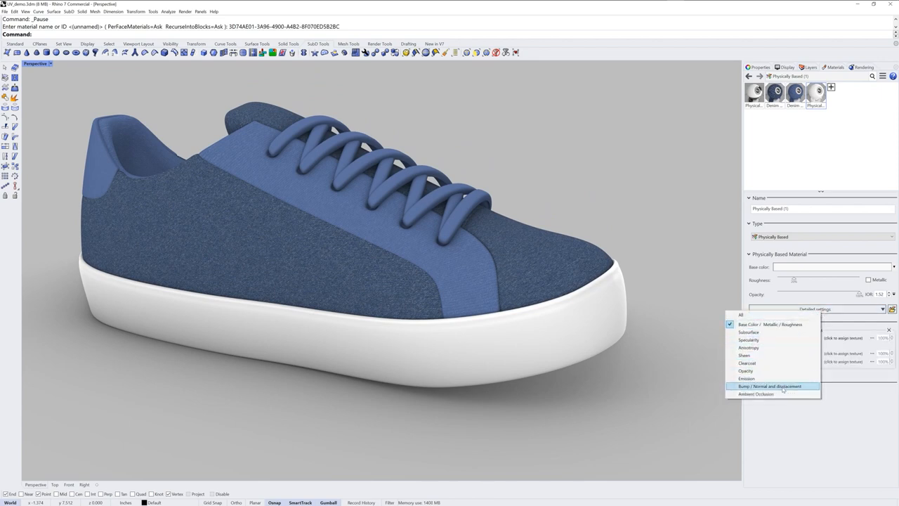
{"action": "left_click", "coordinate": [769, 385]}
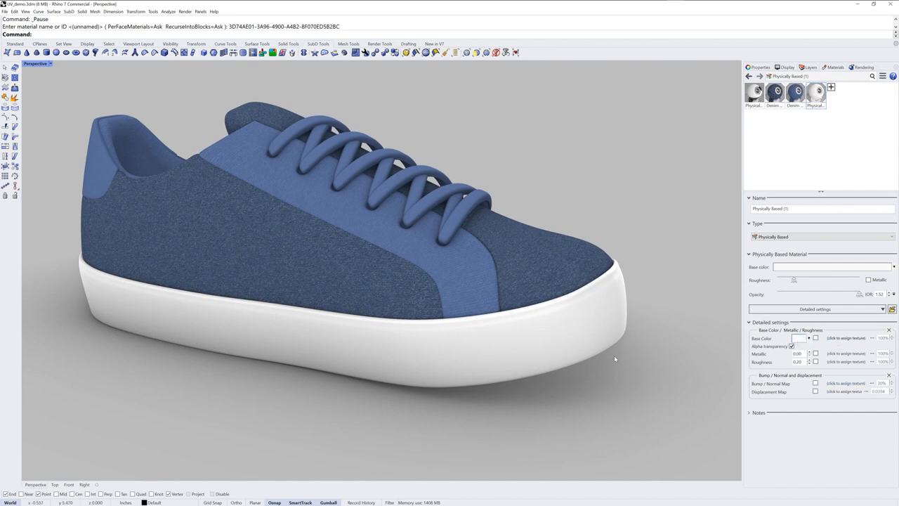
{"action": "mouse_move", "coordinate": [845, 337]}
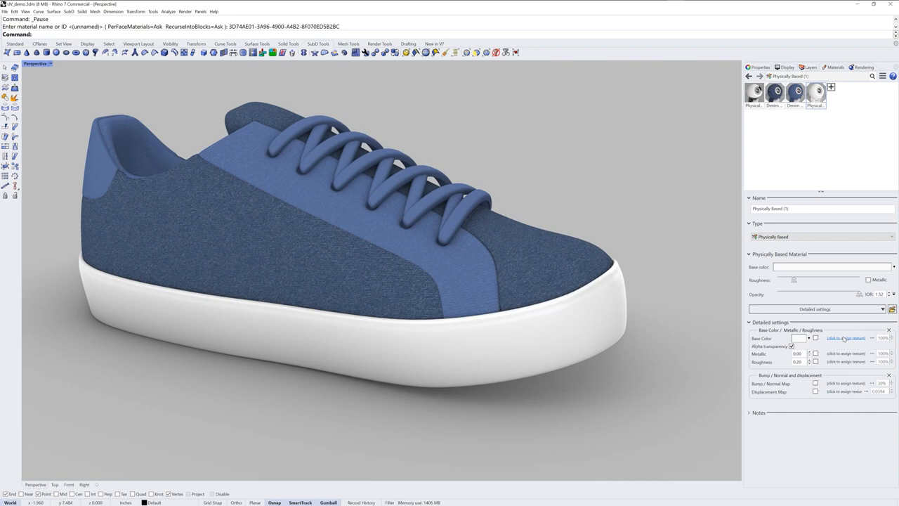
Step: Assign a procedural Noise texture to the sole material and review its settings
{"action": "left_click", "coordinate": [846, 337]}
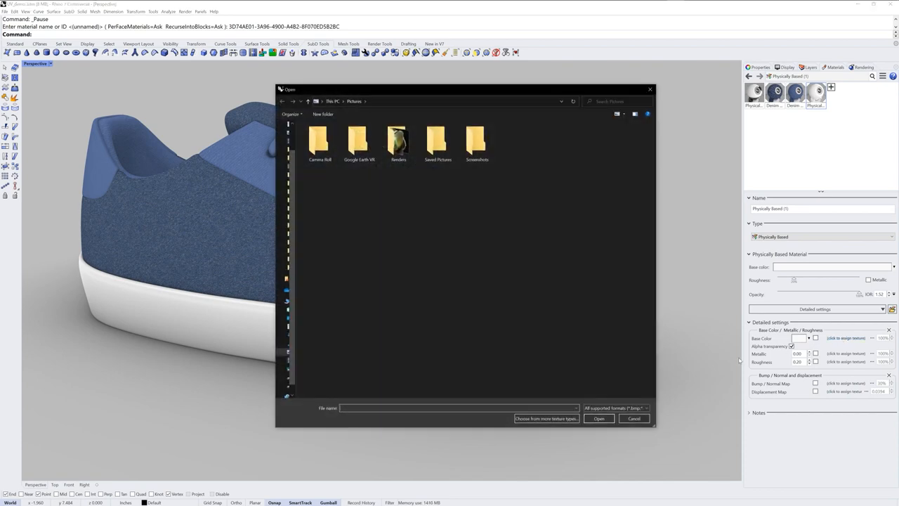
{"action": "left_click", "coordinate": [546, 418]}
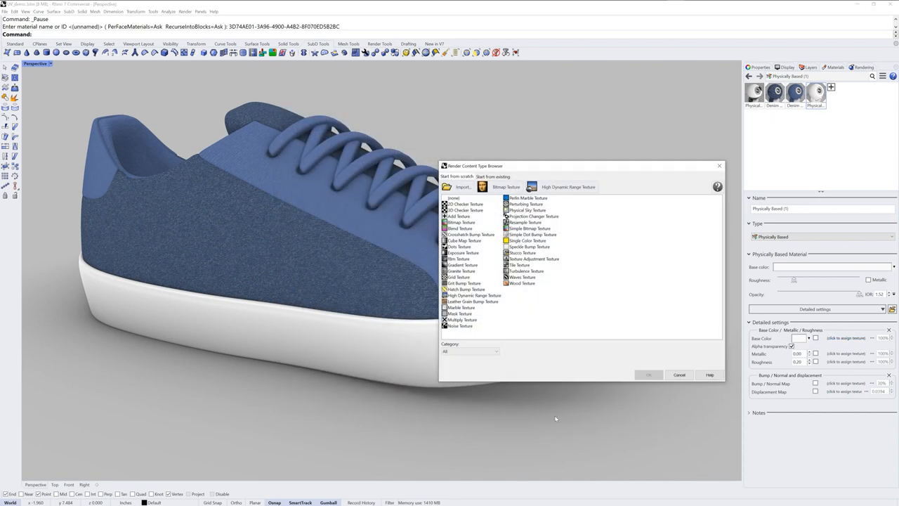
{"action": "left_click", "coordinate": [461, 326]}
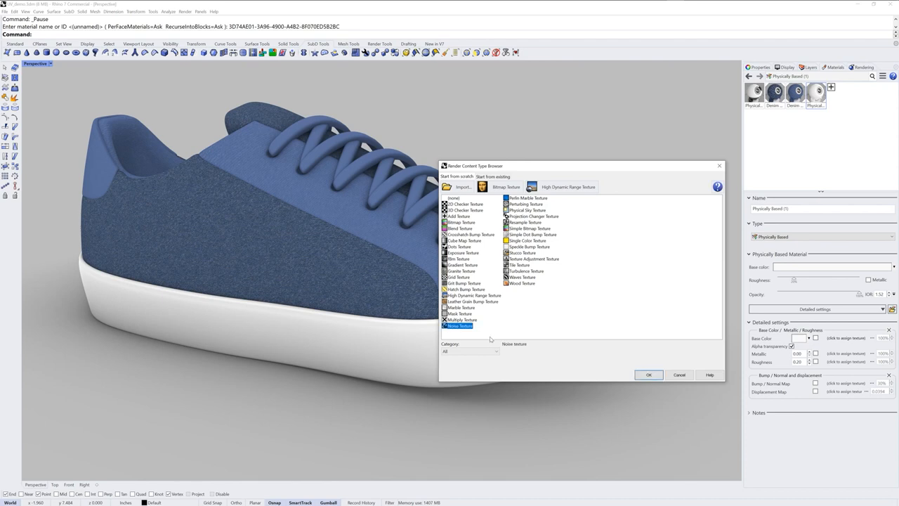
{"action": "mouse_move", "coordinate": [463, 334]}
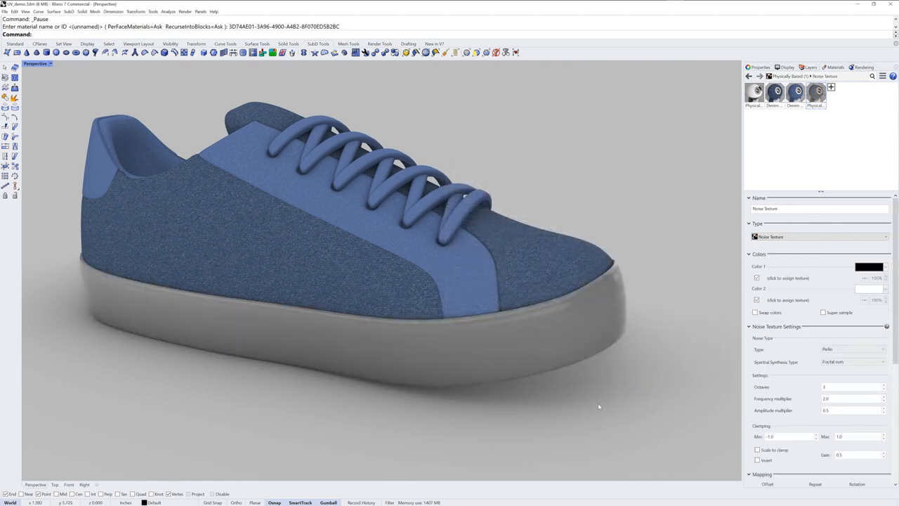
{"action": "scroll", "scroll_direction": "down", "scroll_amount": 3}
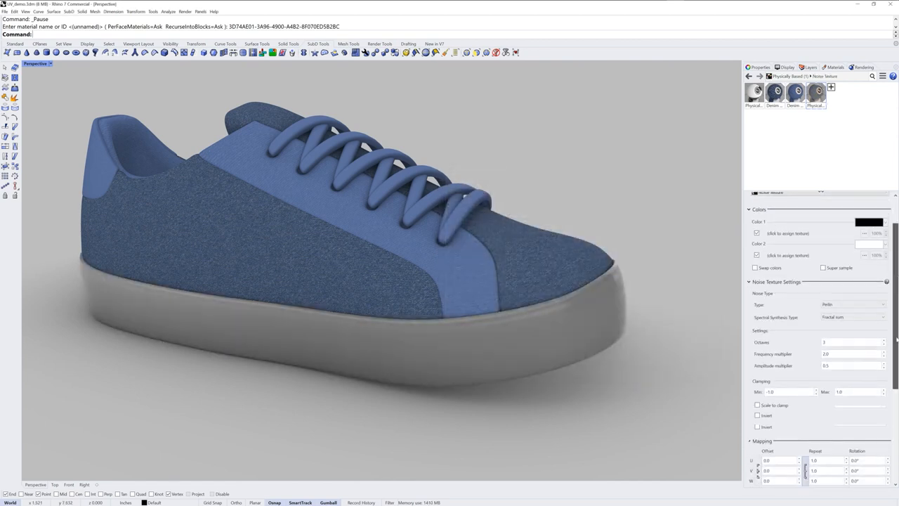
{"action": "scroll", "scroll_direction": "down", "scroll_amount": 3}
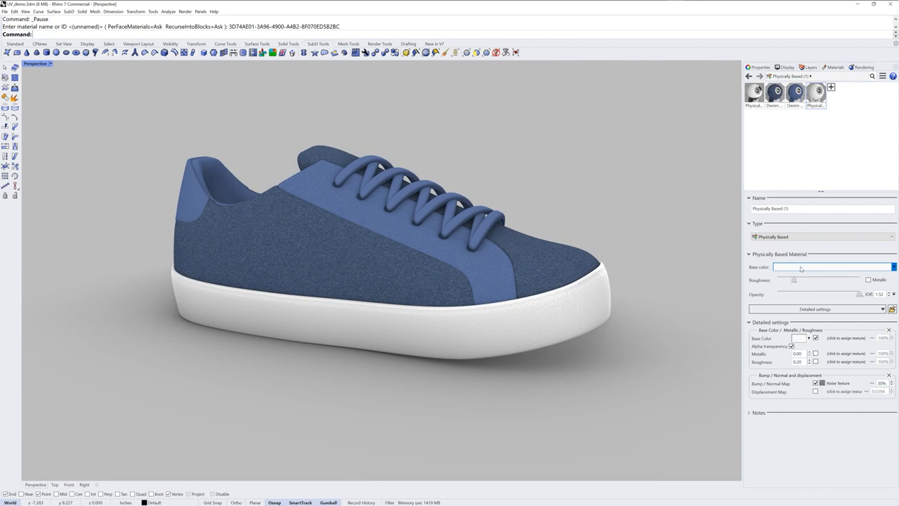
Step: Pick a blue shade for the sole's Base Color in the Select Color dialog
{"action": "left_click", "coordinate": [835, 267]}
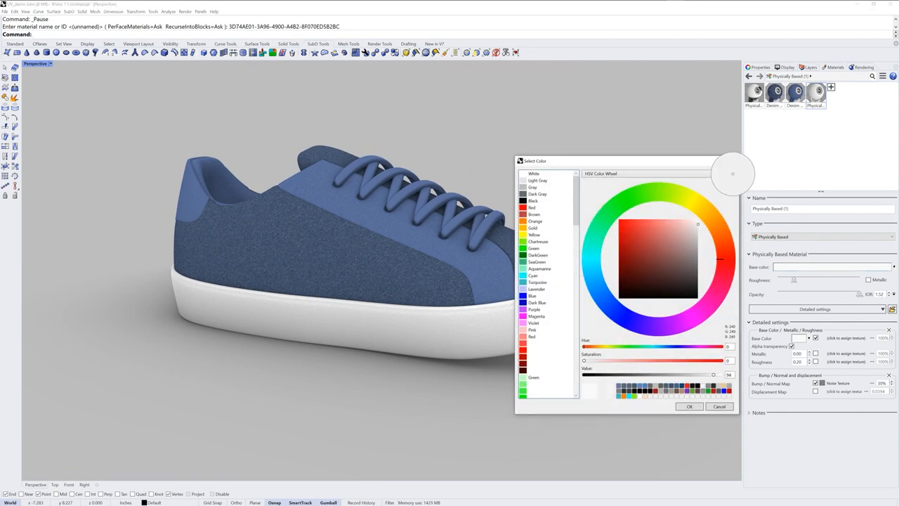
{"action": "left_click", "coordinate": [662, 250]}
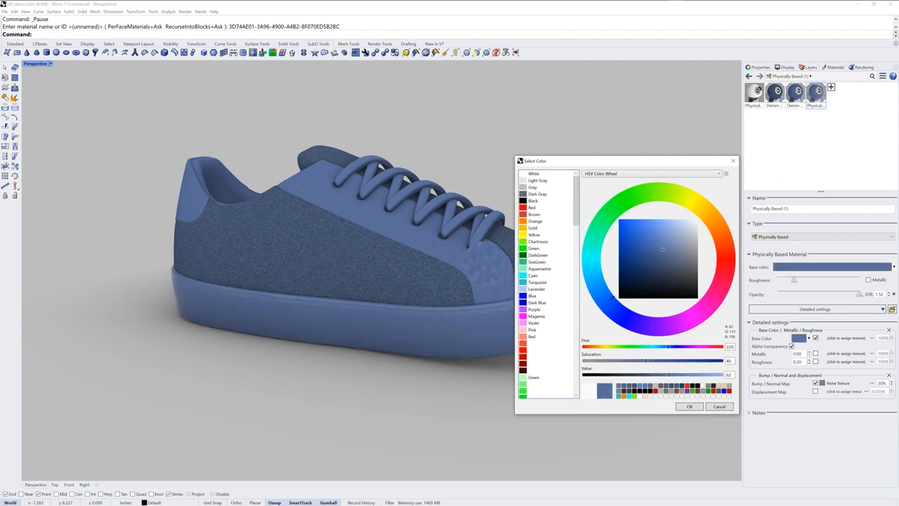
{"action": "left_click", "coordinate": [668, 232]}
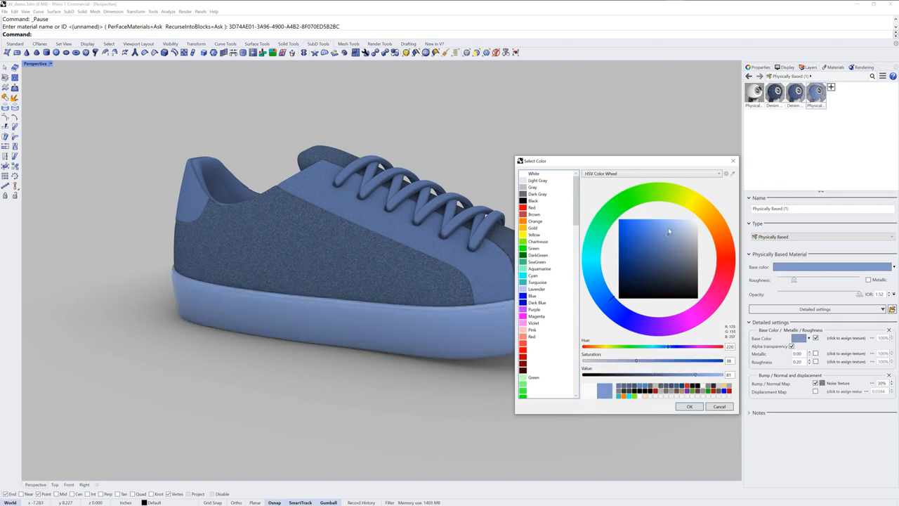
{"action": "left_click", "coordinate": [672, 227]}
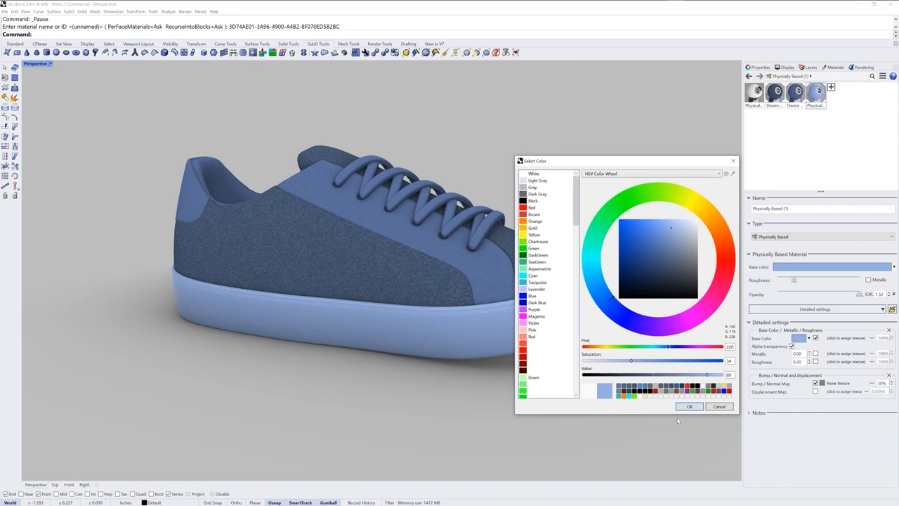
{"action": "left_click", "coordinate": [689, 406]}
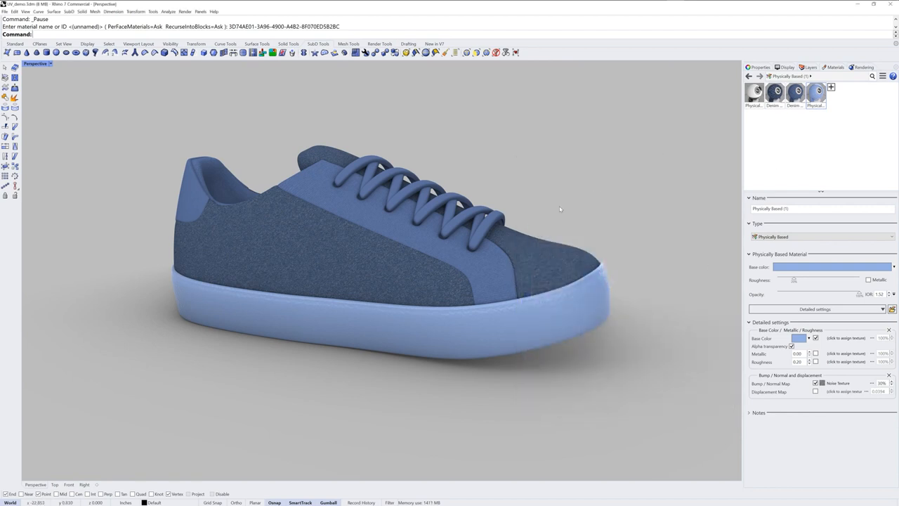
Step: Copy the Denim dark blue material's colour and paste it into the sole's Base Color
{"action": "left_click", "coordinate": [795, 92]}
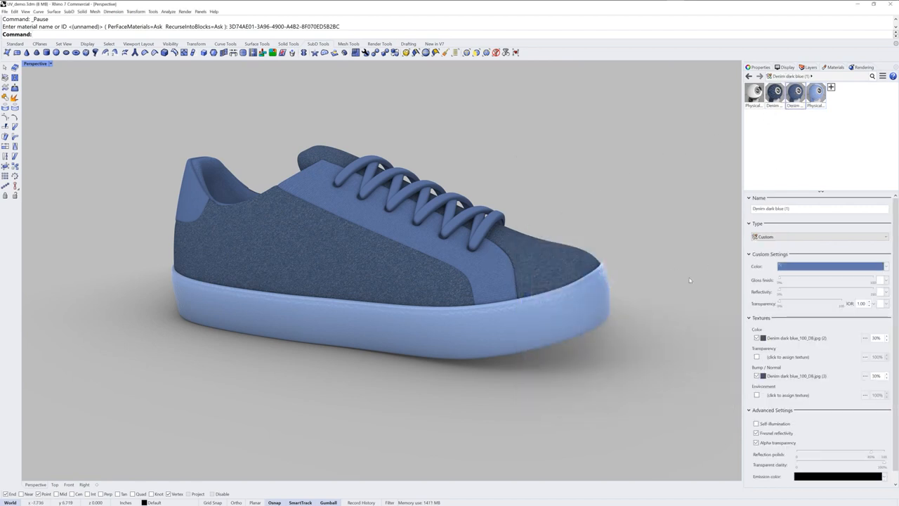
{"action": "left_click", "coordinate": [888, 267]}
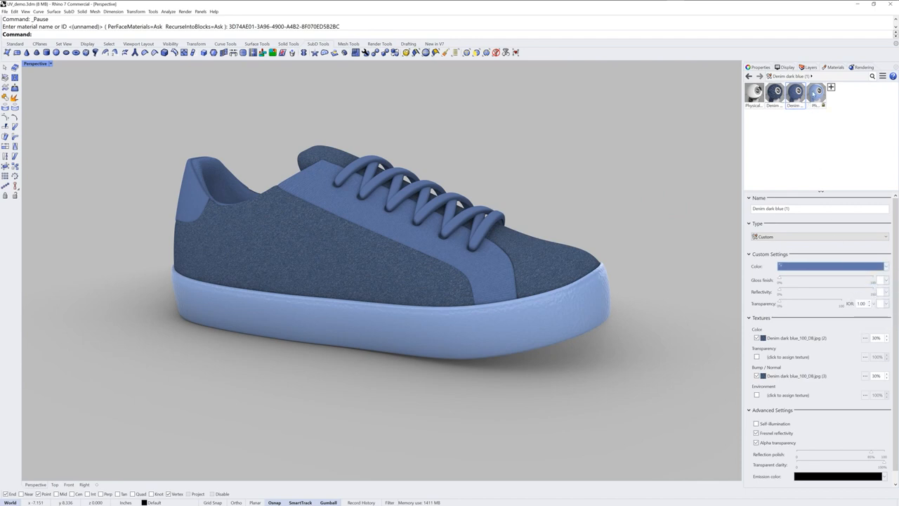
{"action": "left_click", "coordinate": [815, 93]}
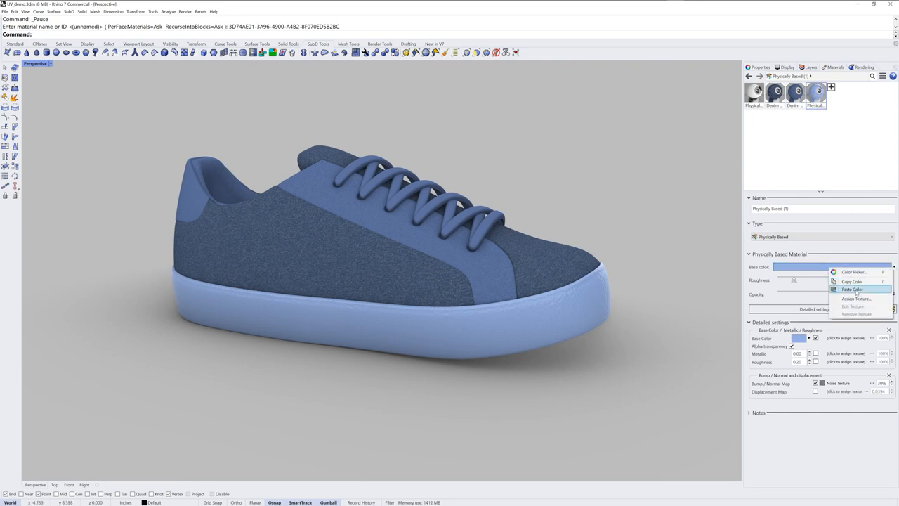
{"action": "left_click", "coordinate": [853, 289]}
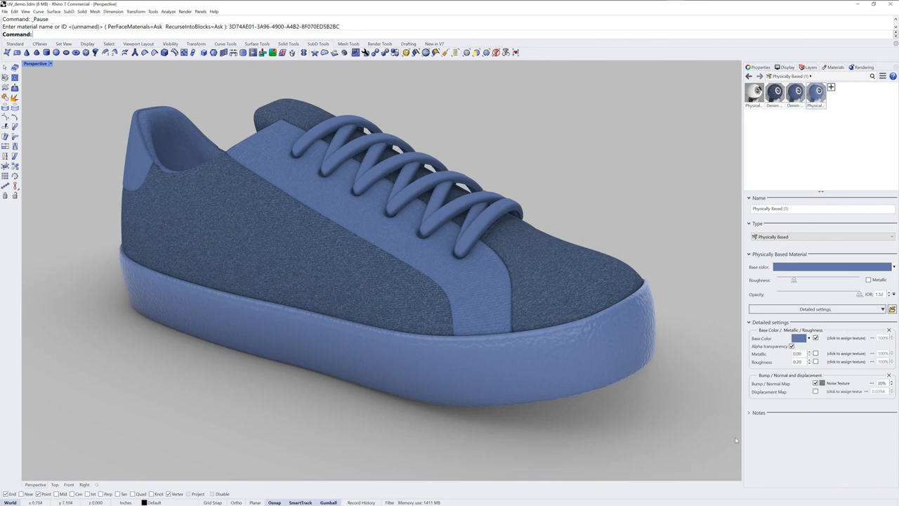
Step: Turn on an extra detail section for the sole and set the noise texture's Color 1 to a lighter grey
{"action": "left_click", "coordinate": [882, 309]}
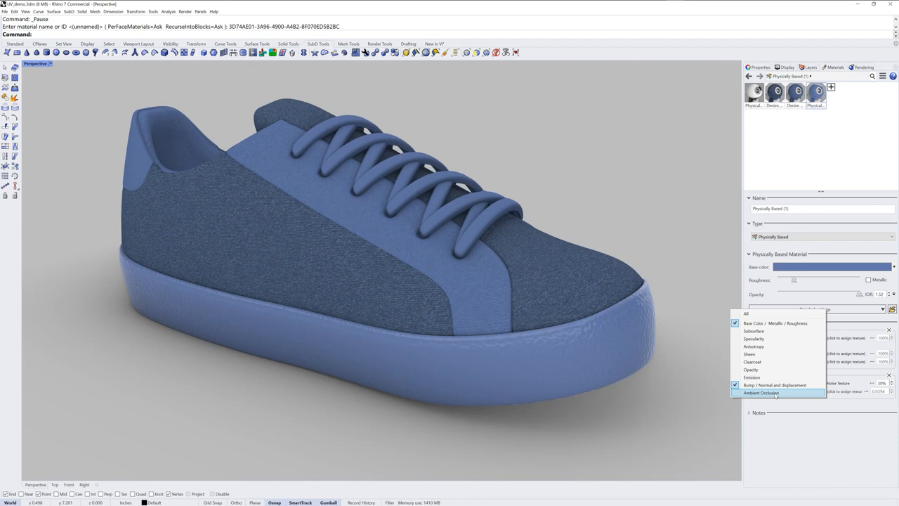
{"action": "left_click", "coordinate": [761, 394]}
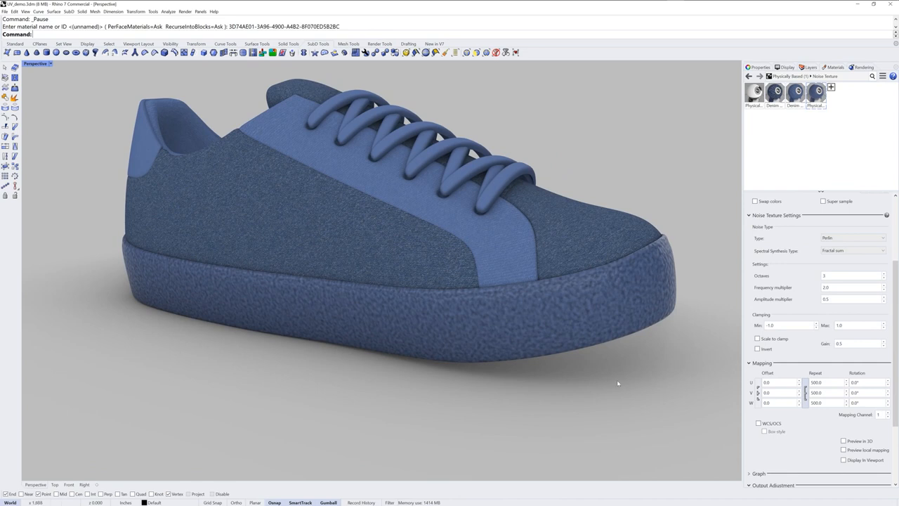
{"action": "mouse_move", "coordinate": [593, 287]}
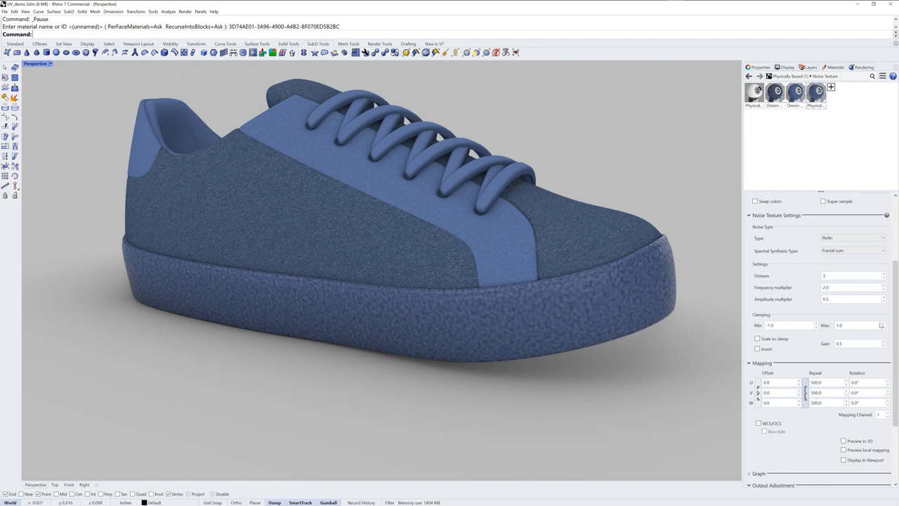
{"action": "scroll", "scroll_direction": "up", "scroll_amount": 3}
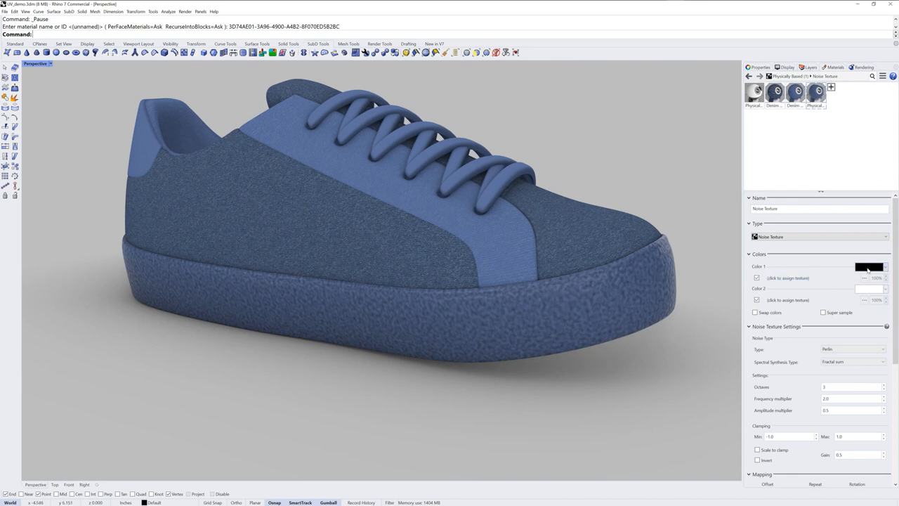
{"action": "left_click", "coordinate": [869, 267]}
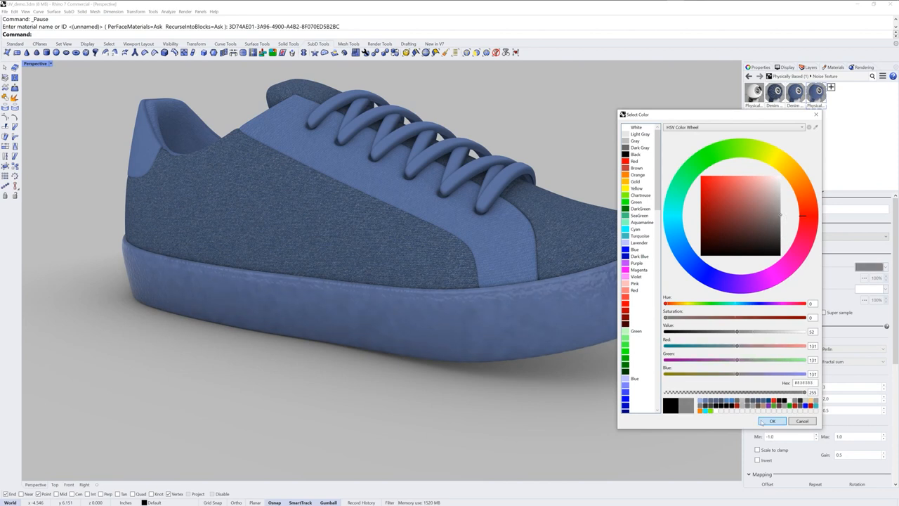
{"action": "left_click", "coordinate": [772, 421]}
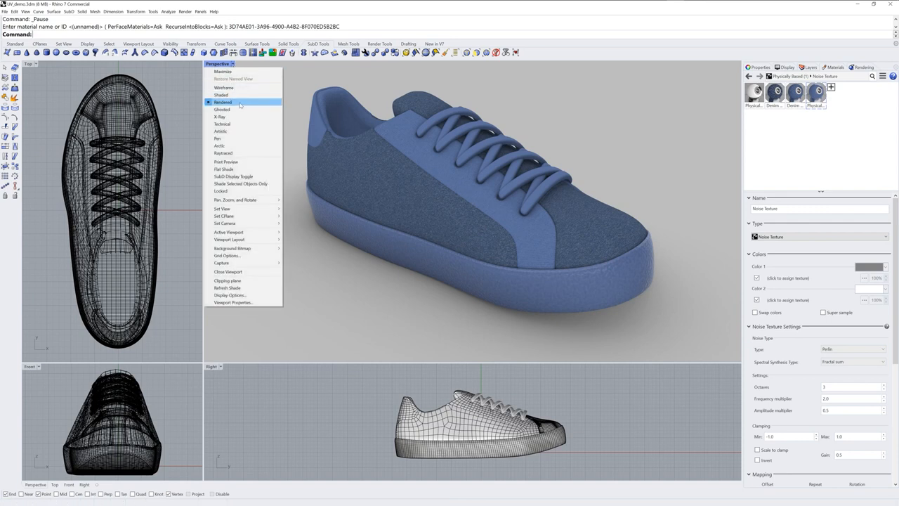
{"action": "mouse_move", "coordinate": [239, 110]}
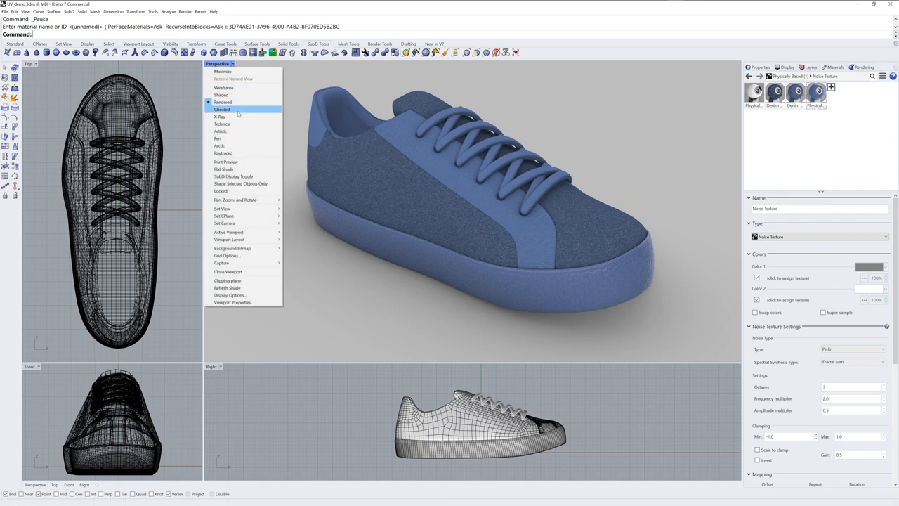
{"action": "mouse_move", "coordinate": [242, 153]}
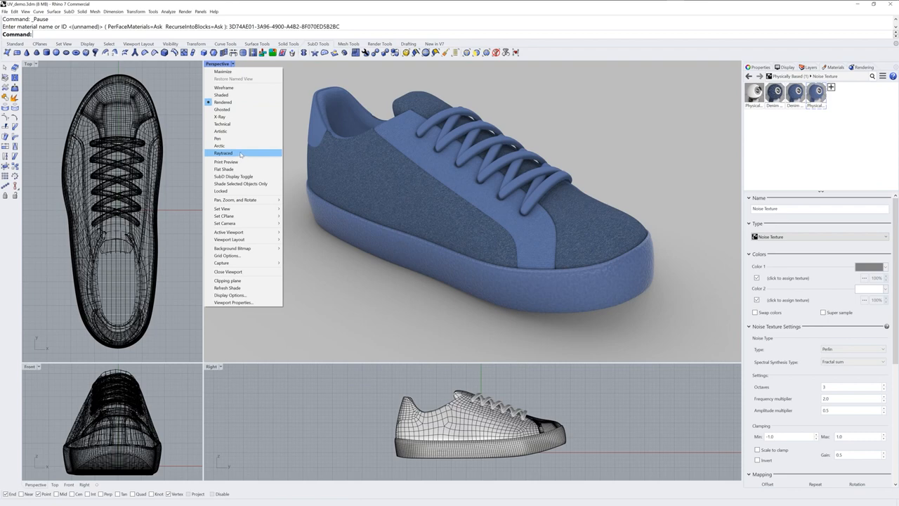
Step: Switch the Perspective viewport to Raytraced display mode
{"action": "left_click", "coordinate": [222, 151]}
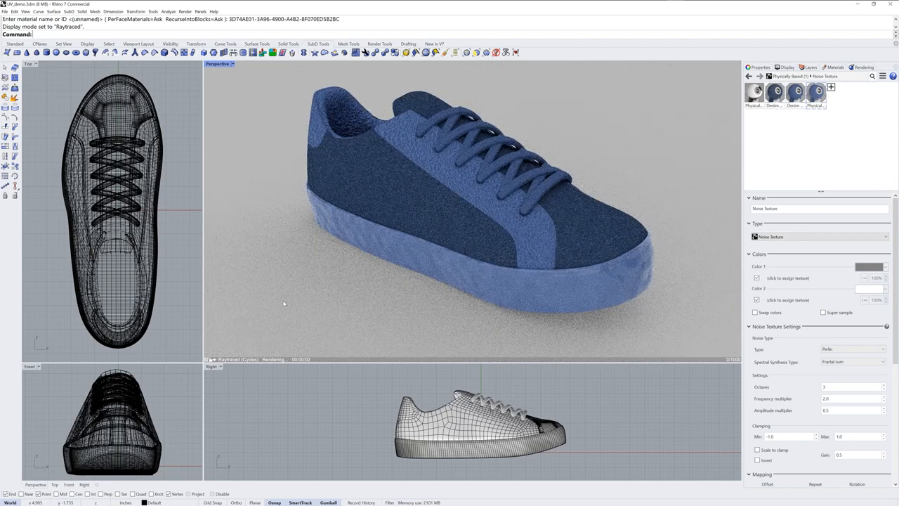
{"action": "mouse_move", "coordinate": [699, 351]}
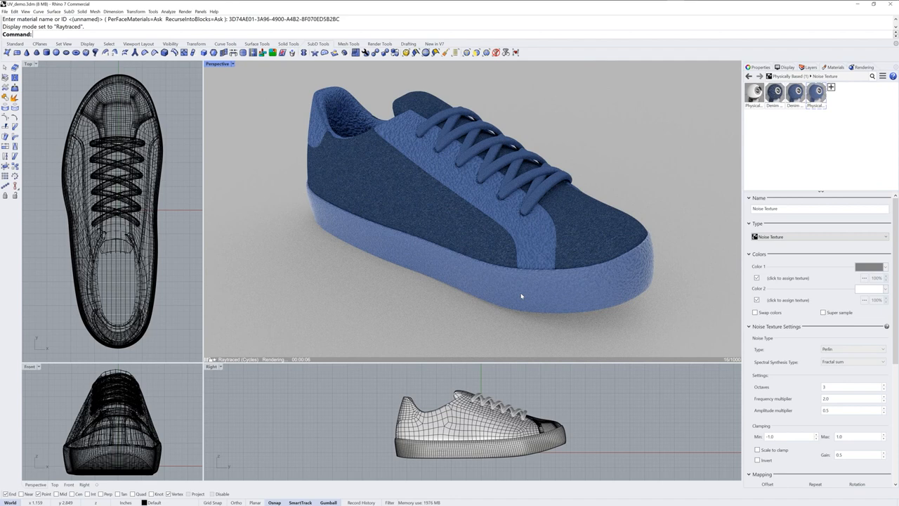
{"action": "mouse_move", "coordinate": [556, 247]}
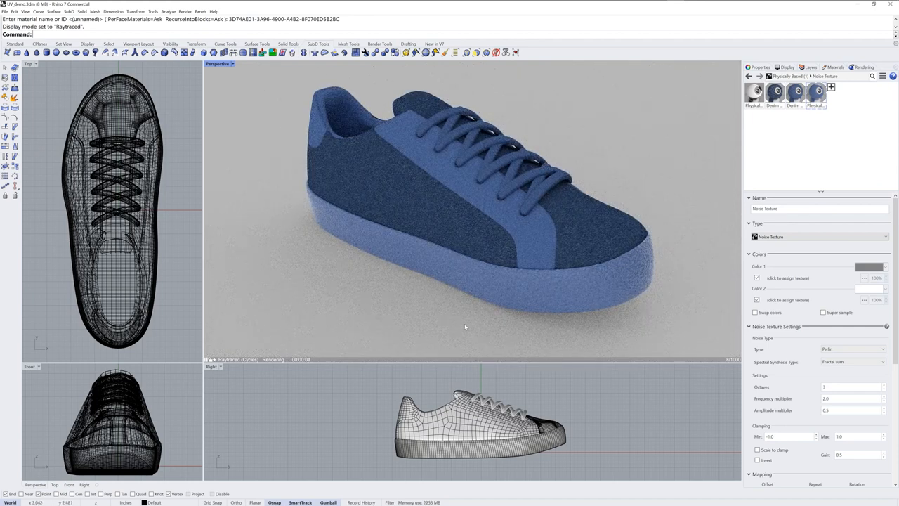
{"action": "mouse_move", "coordinate": [467, 187]}
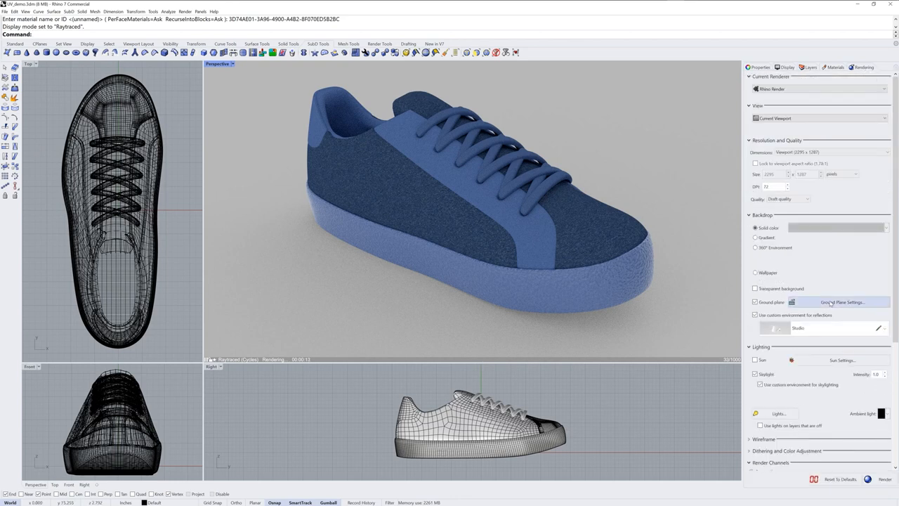
Step: In Ground Plane Settings, create a Metal material, apply it to the ground plane and confirm
{"action": "left_click", "coordinate": [843, 301]}
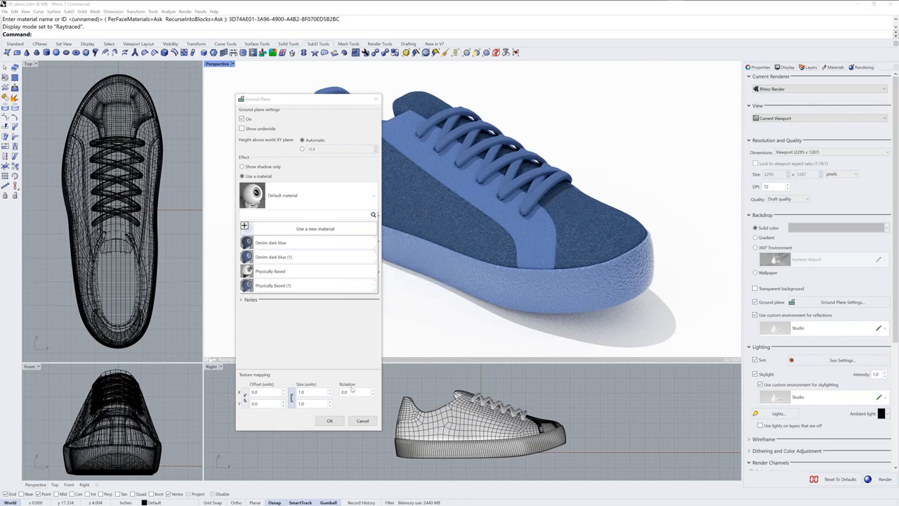
{"action": "left_click", "coordinate": [315, 227]}
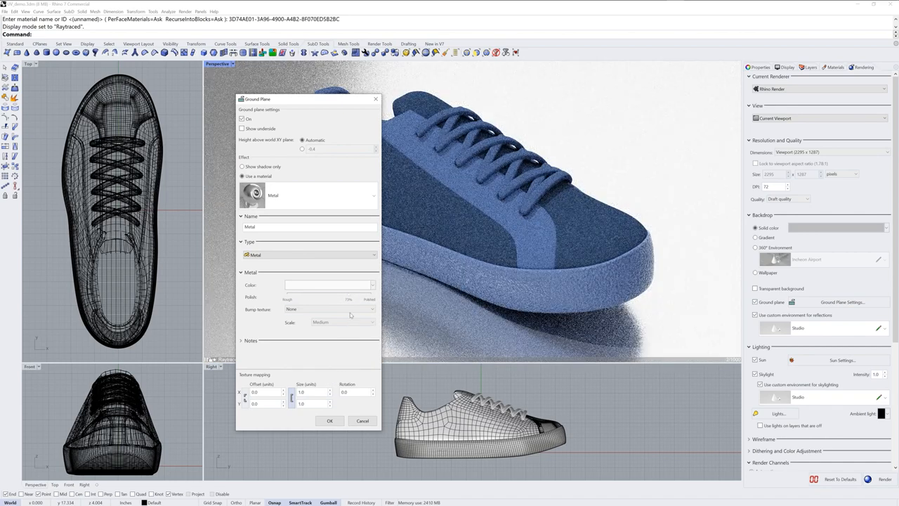
{"action": "left_click", "coordinate": [326, 284]}
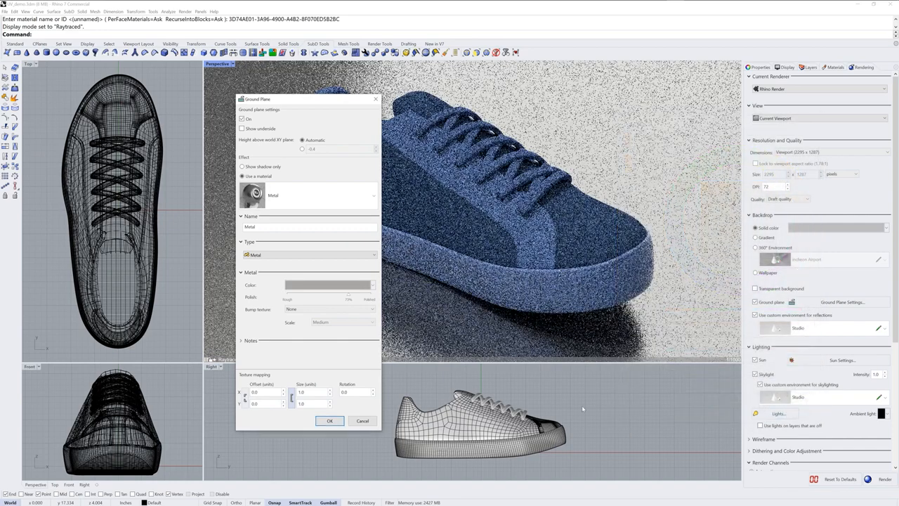
{"action": "left_click", "coordinate": [329, 422]}
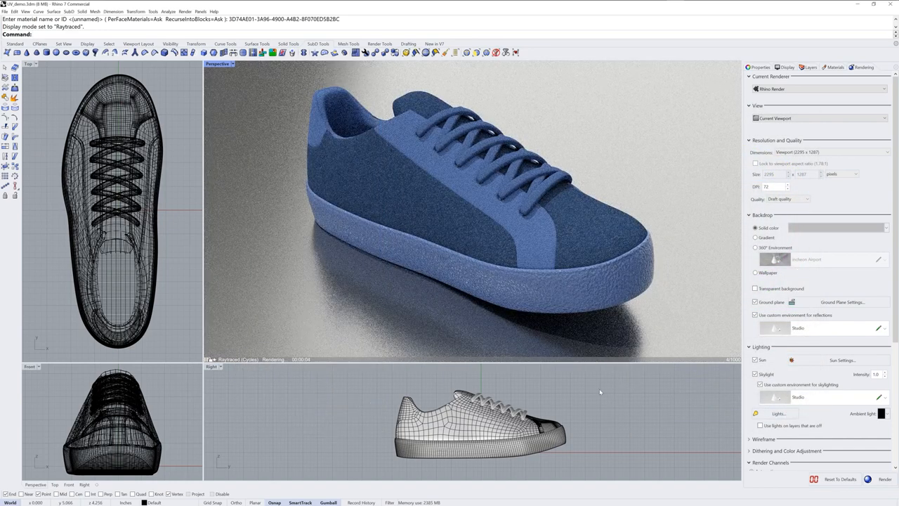